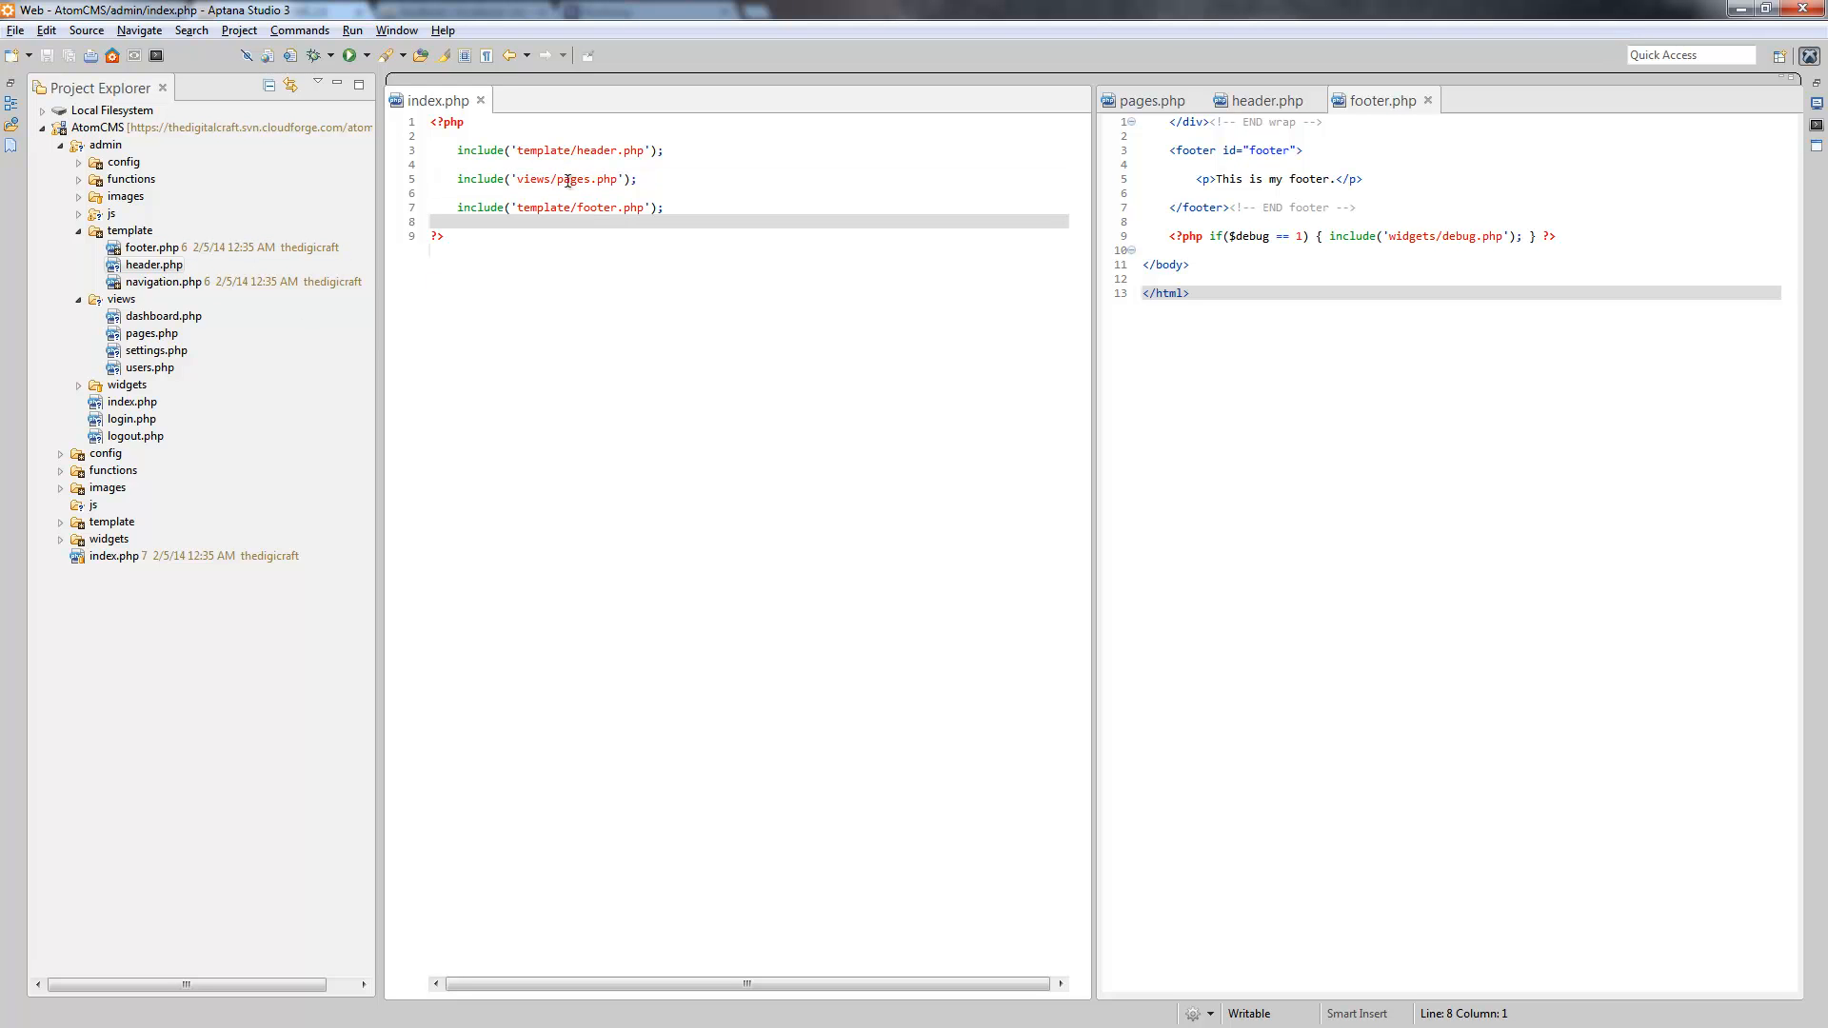
Step: Close the pages.php view tab so only the admin index.php stays open
double_click(573, 178)
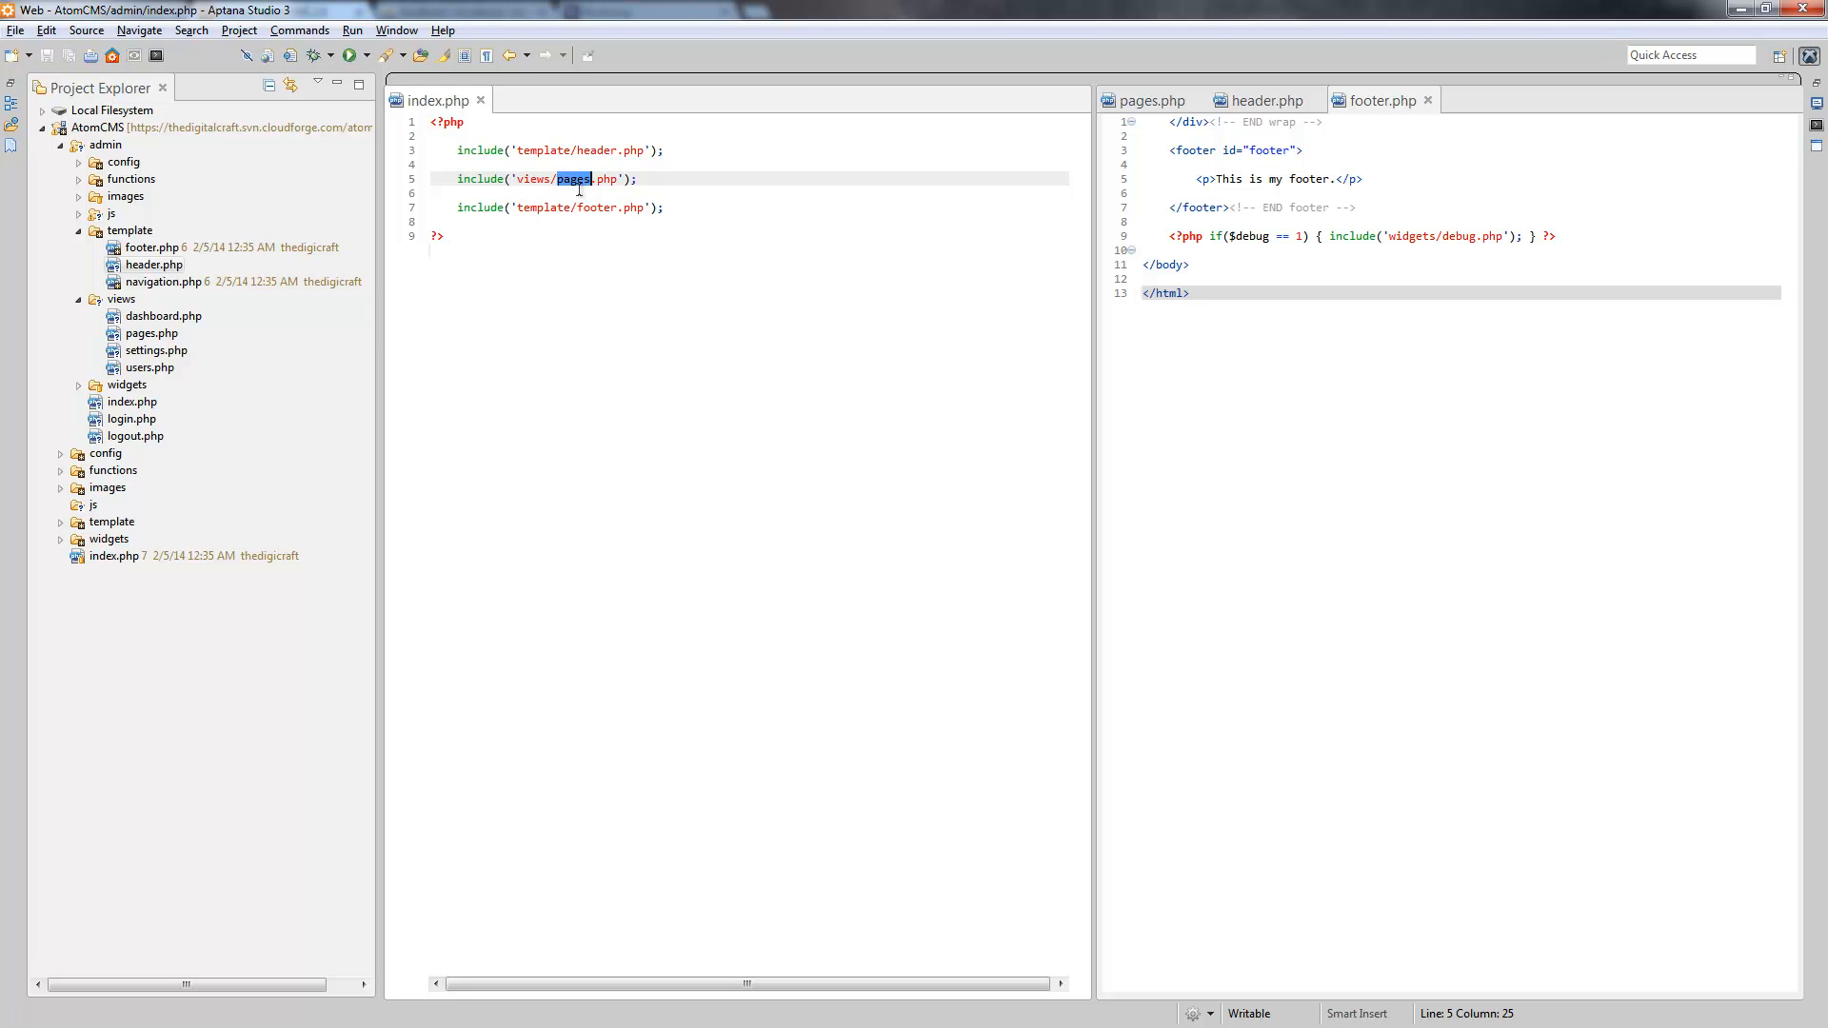
mouse_move(997, 273)
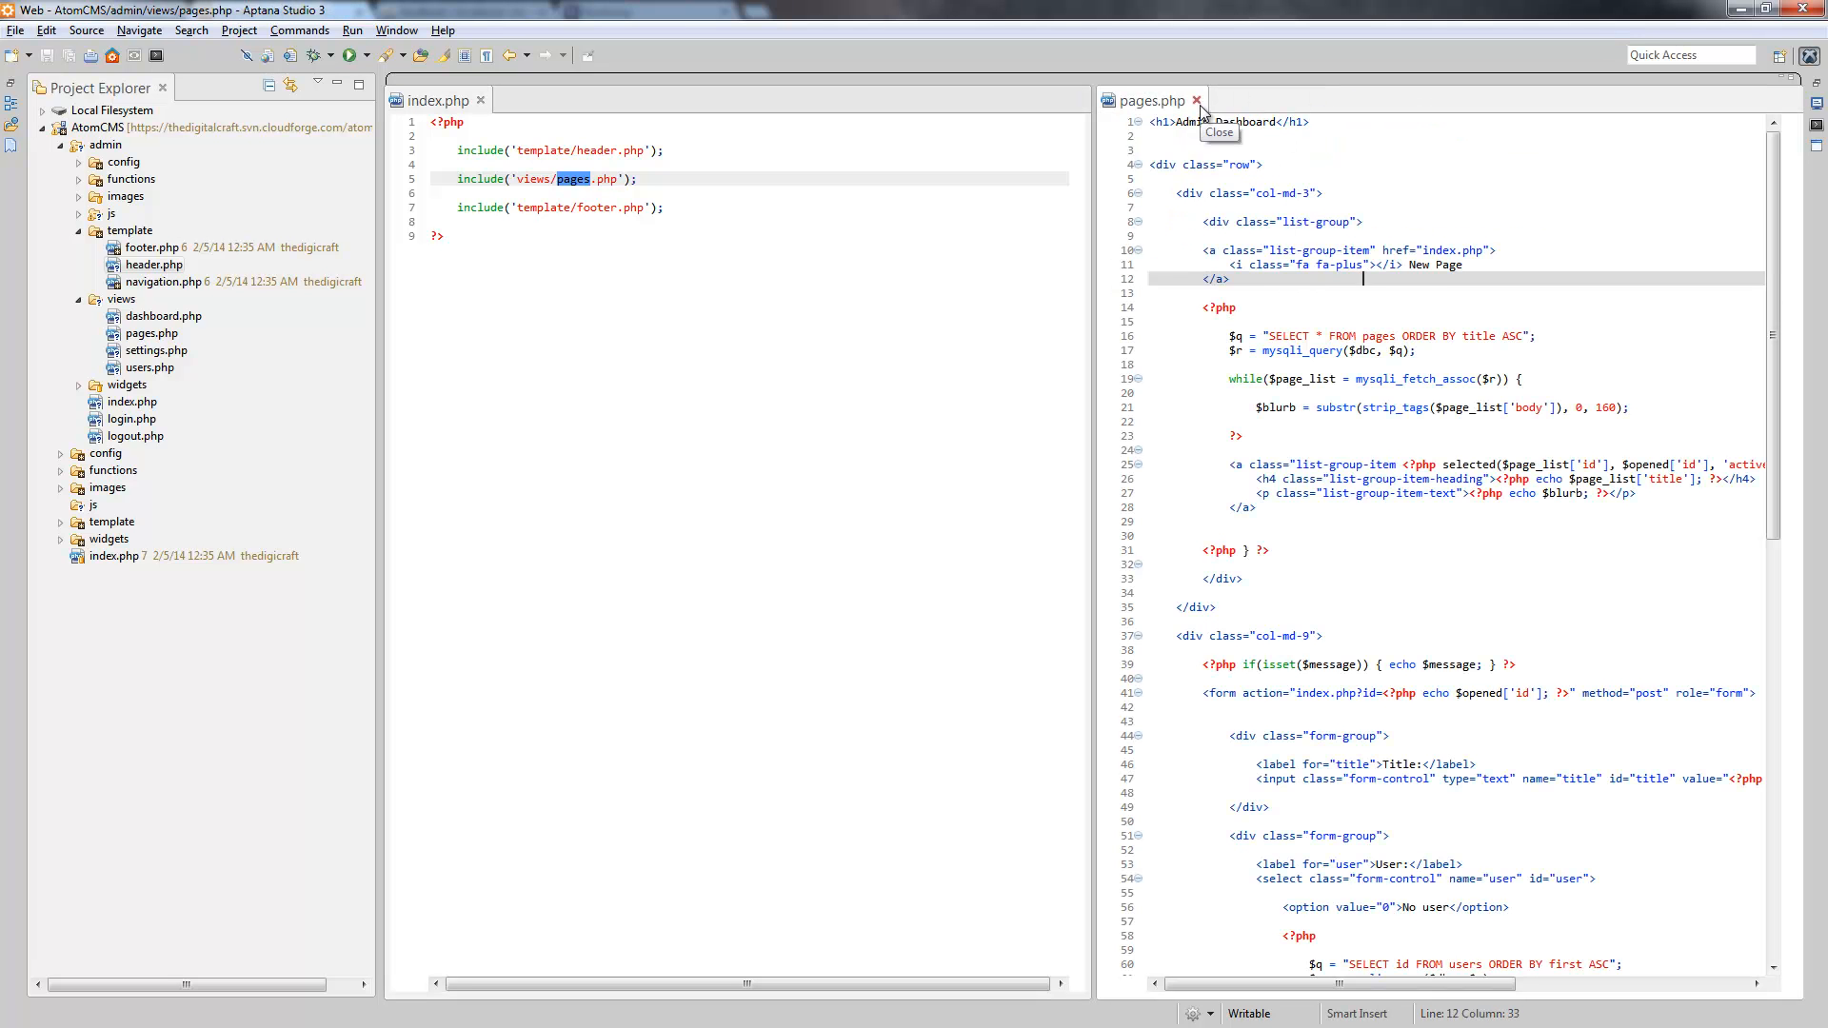
click(1195, 100)
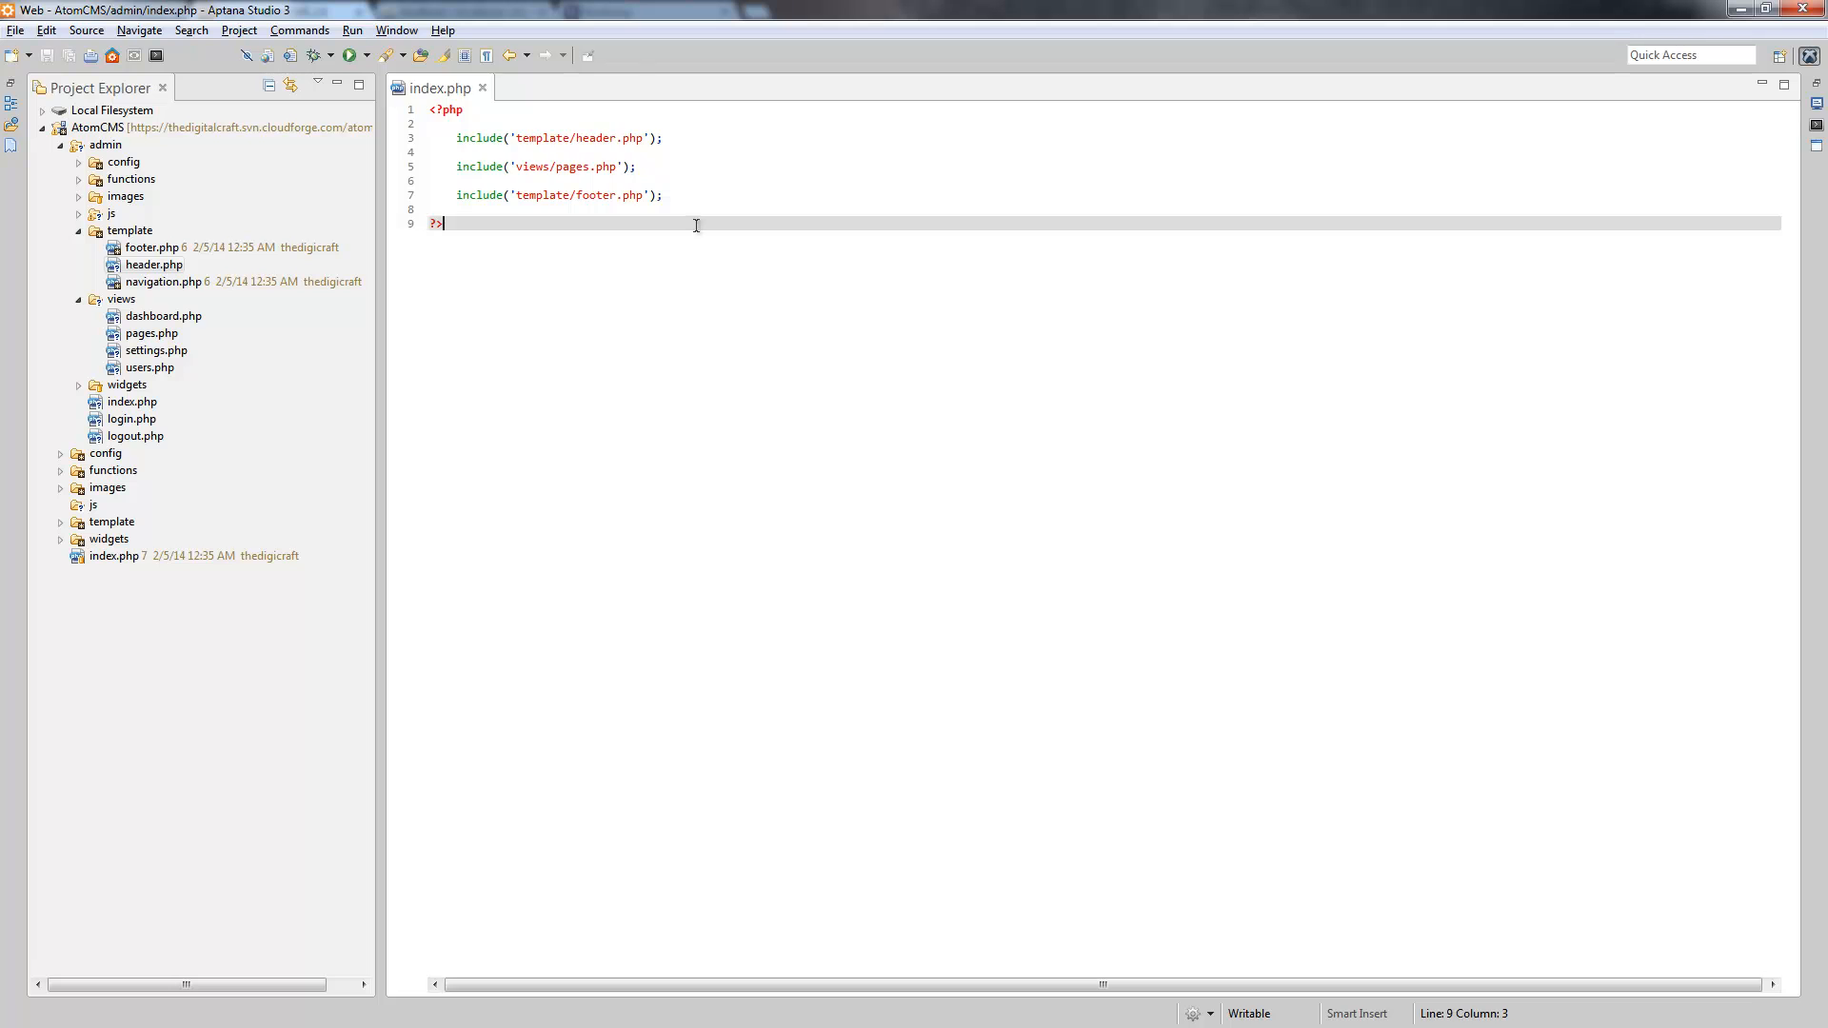
Step: Open template/navigation.php and change the Dashboard link's '#' href to page=dashboard
double_click(166, 280)
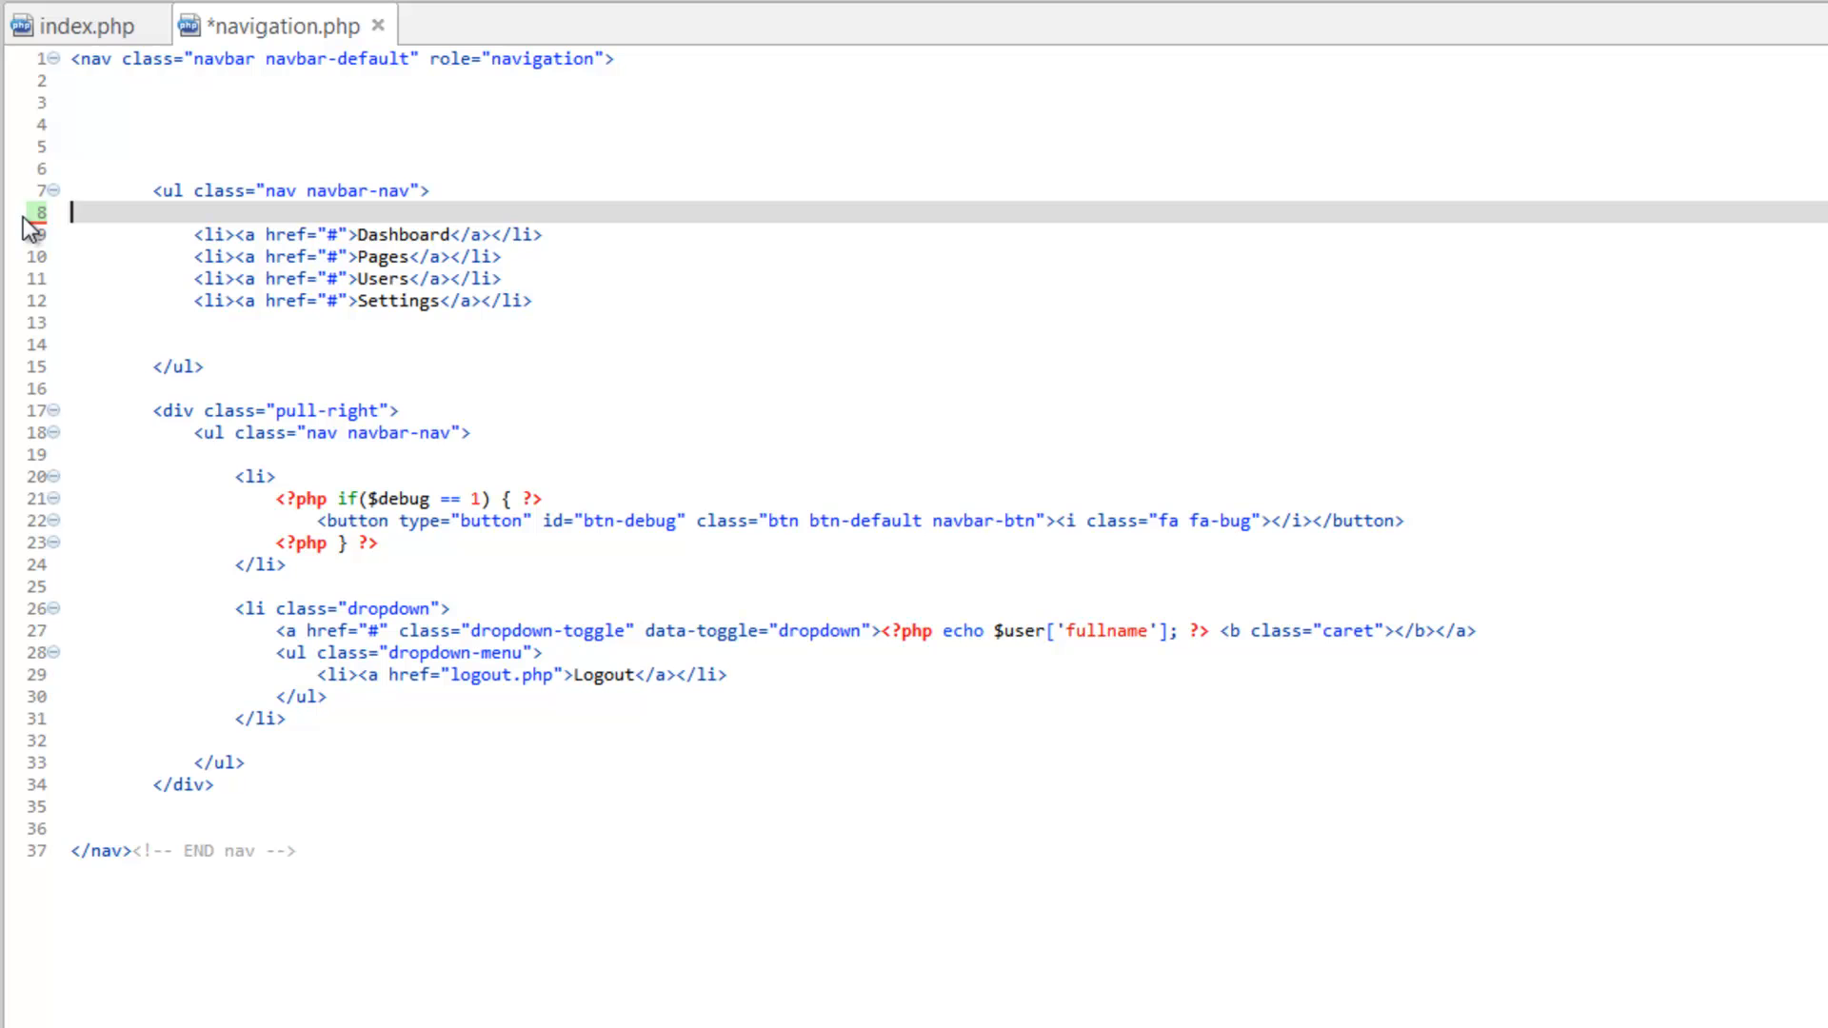
mouse_move(536, 300)
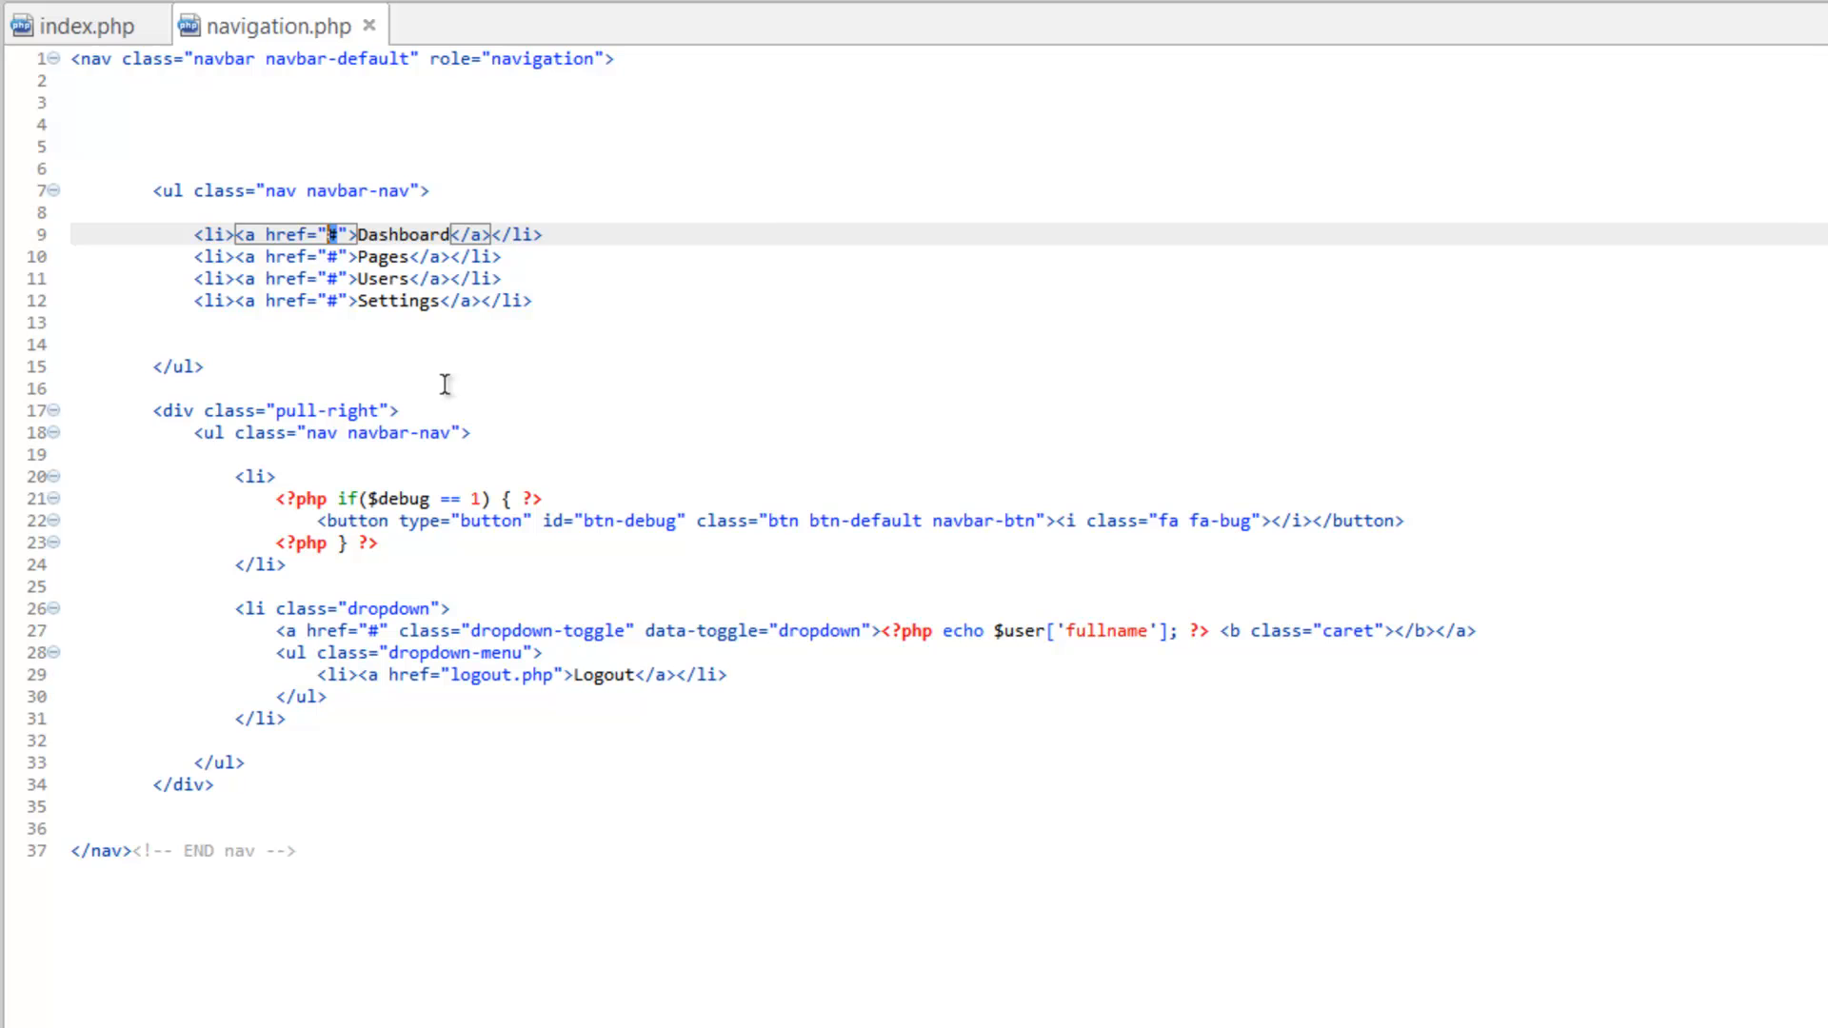
text(page)
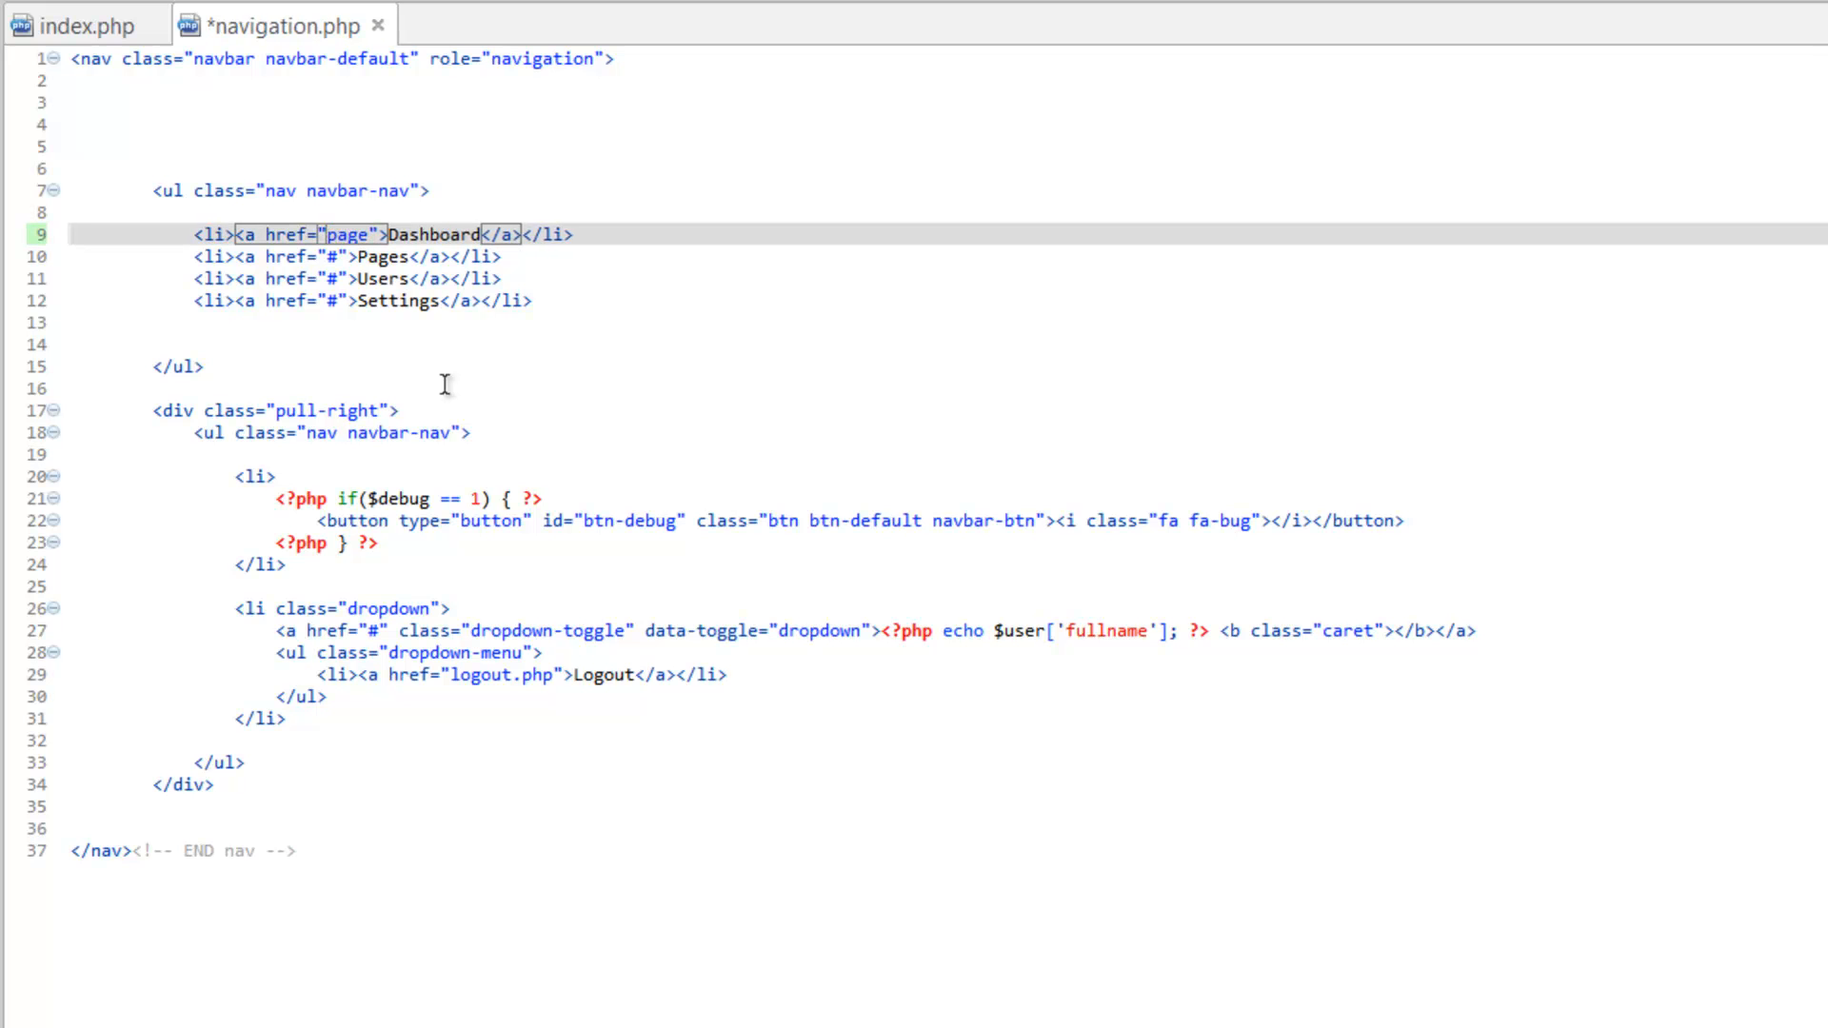
text(=dash)
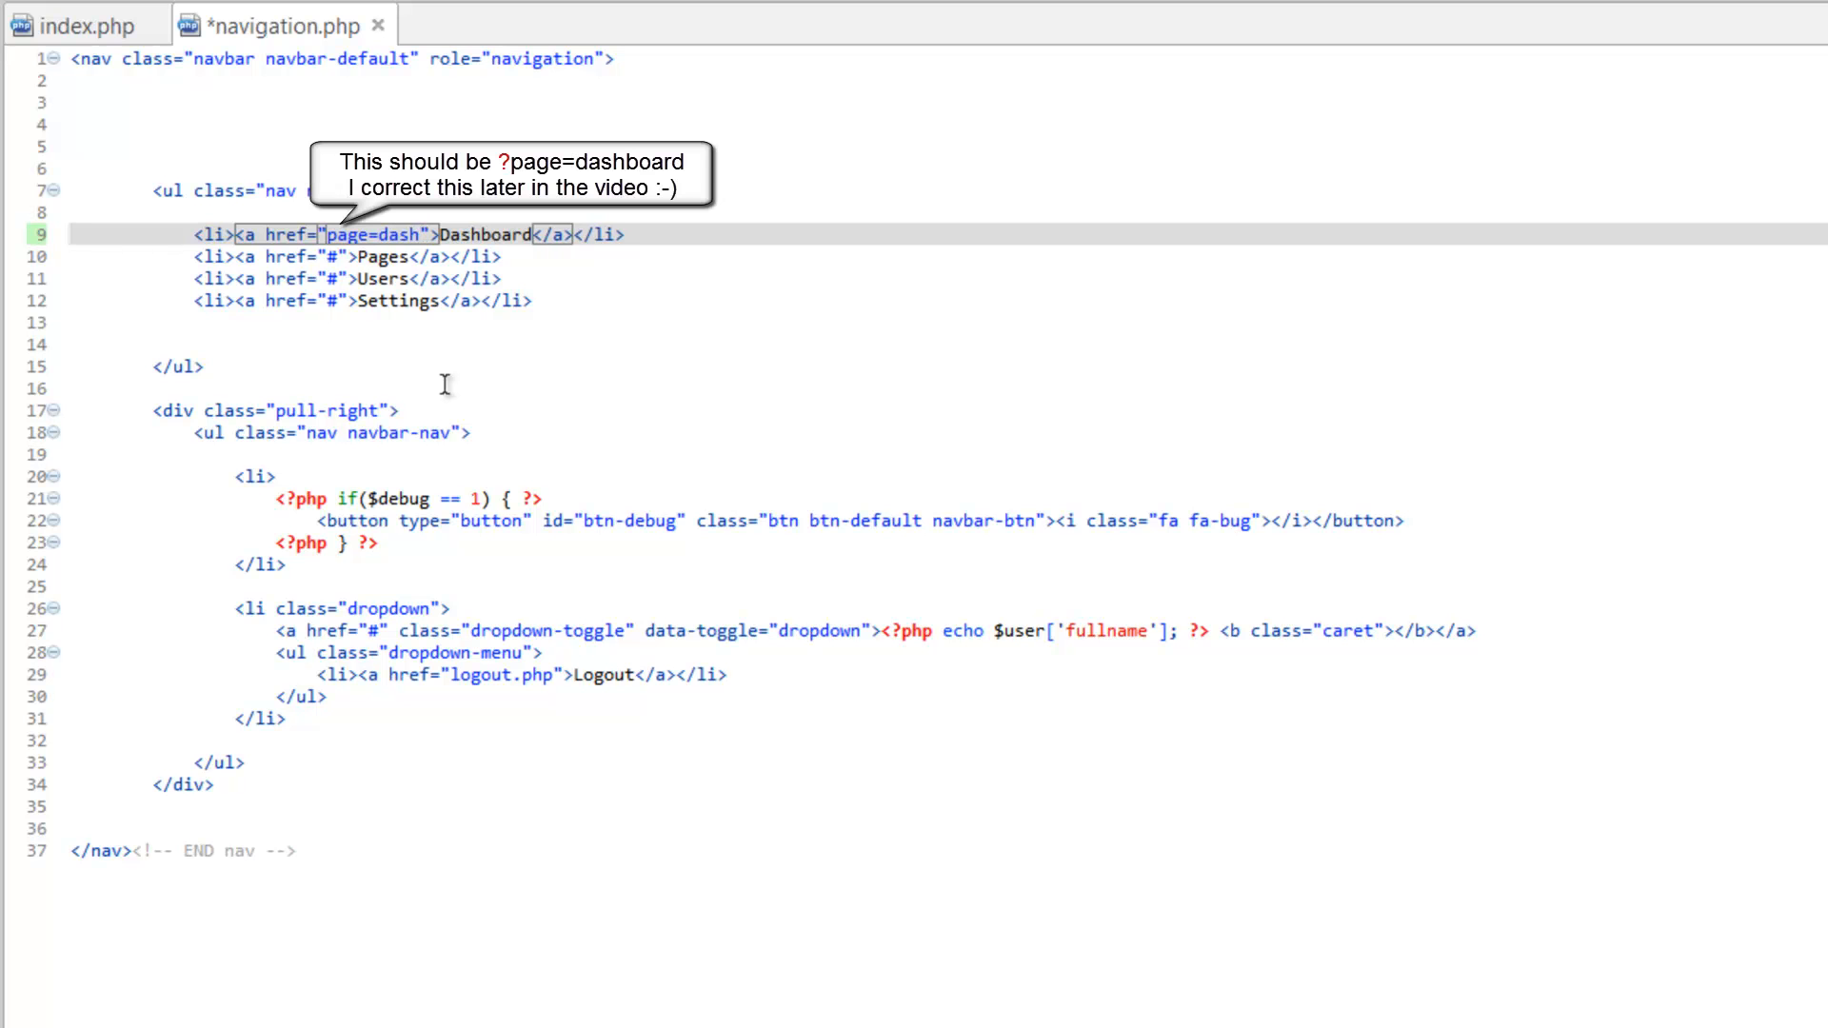
text(board)
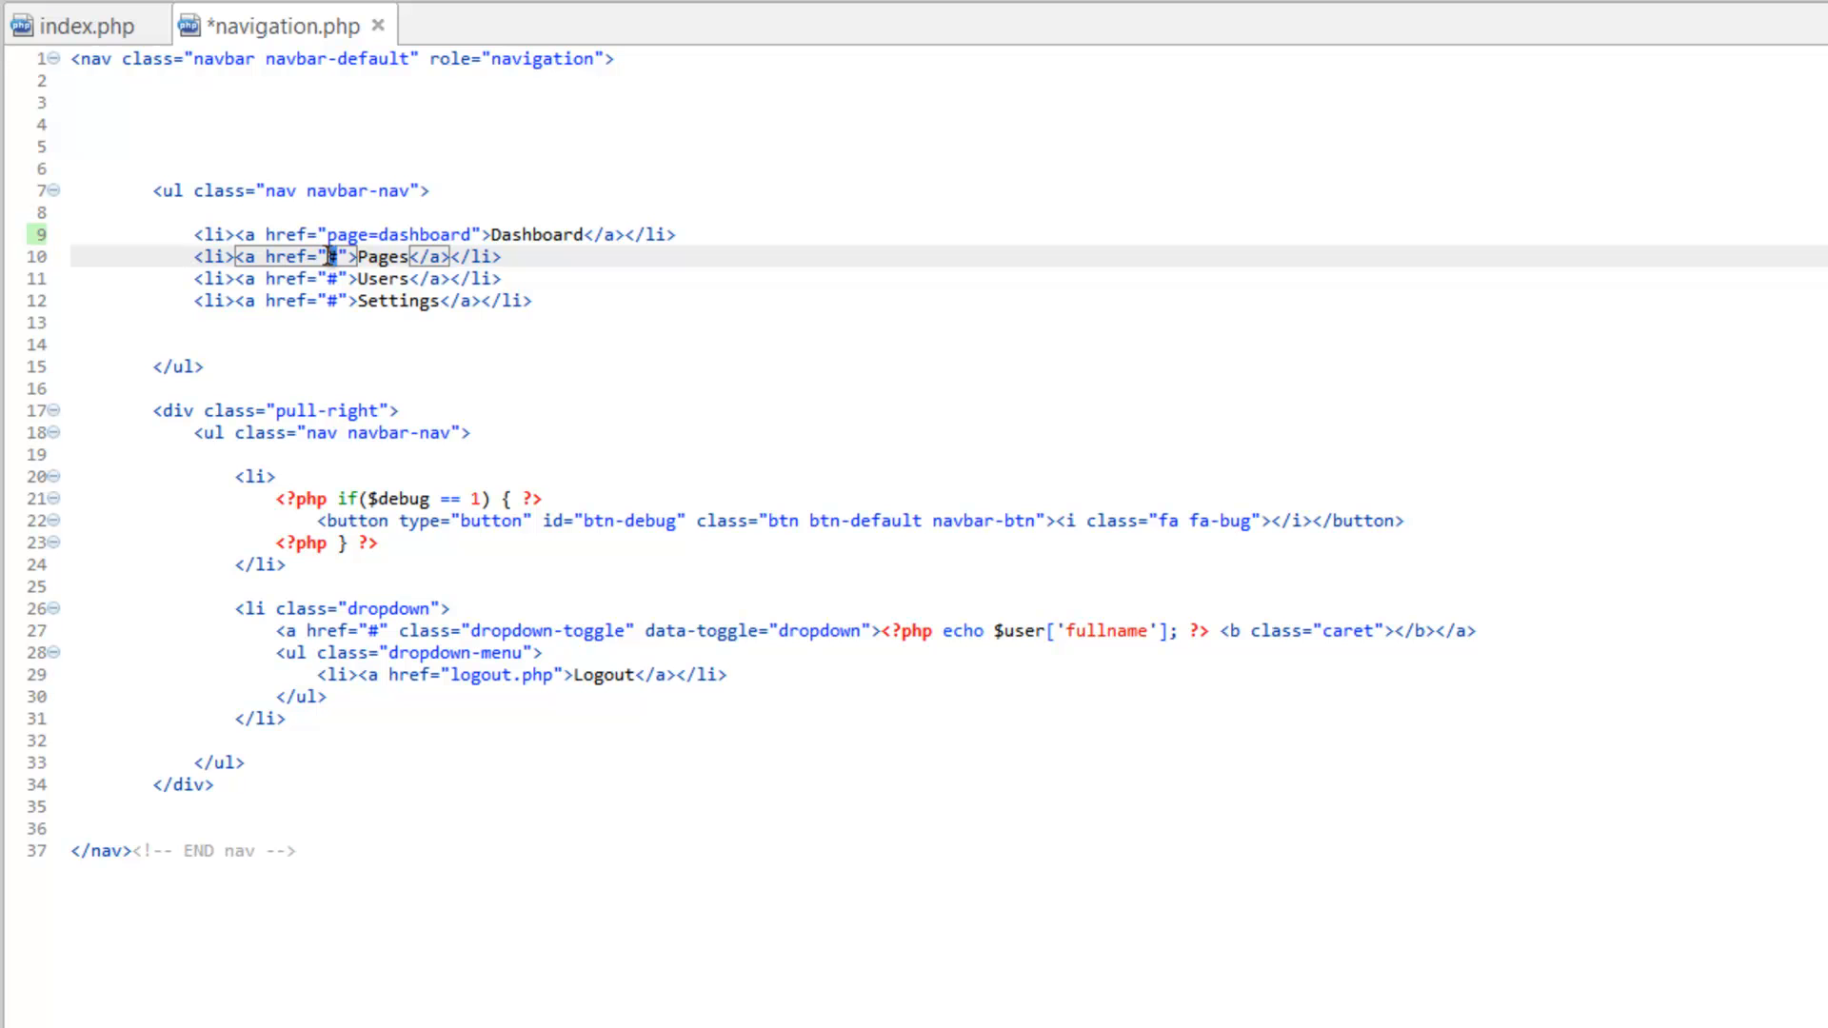
Step: Replace the '#' hrefs with page=pages, page=users and page=settings, then save navigation.php
text(page=page)
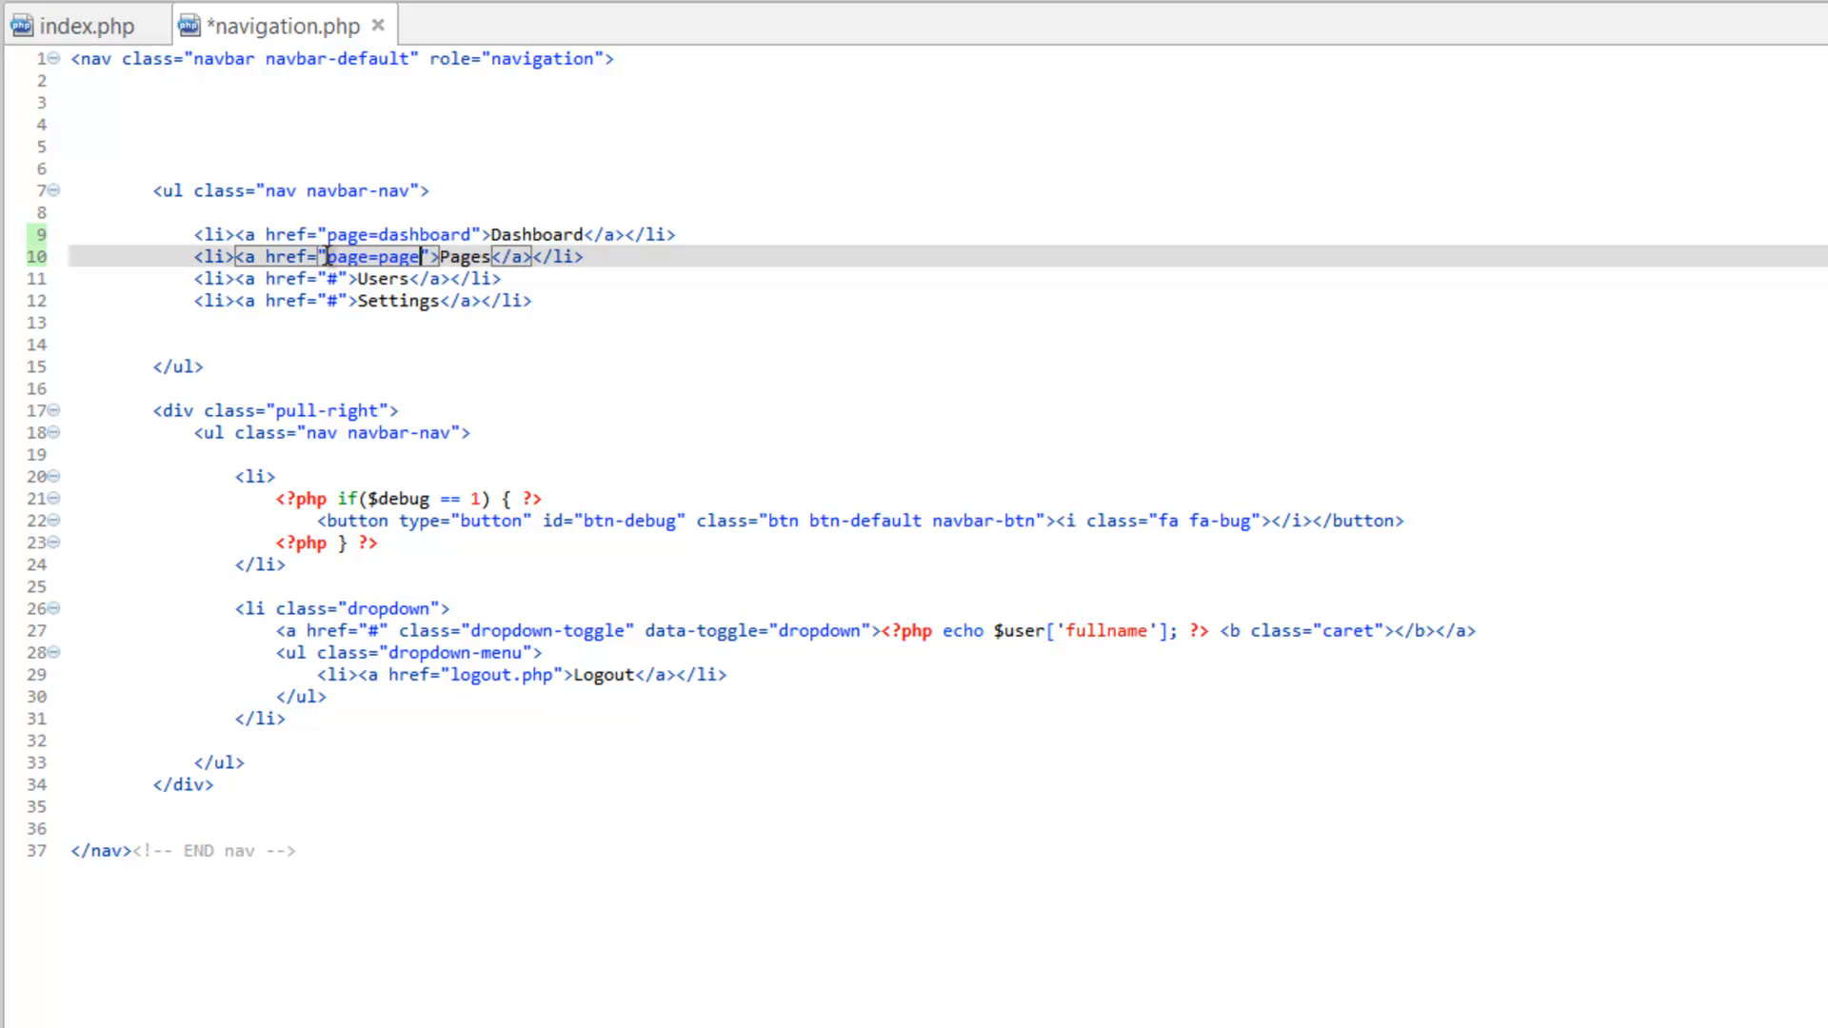
text(s)
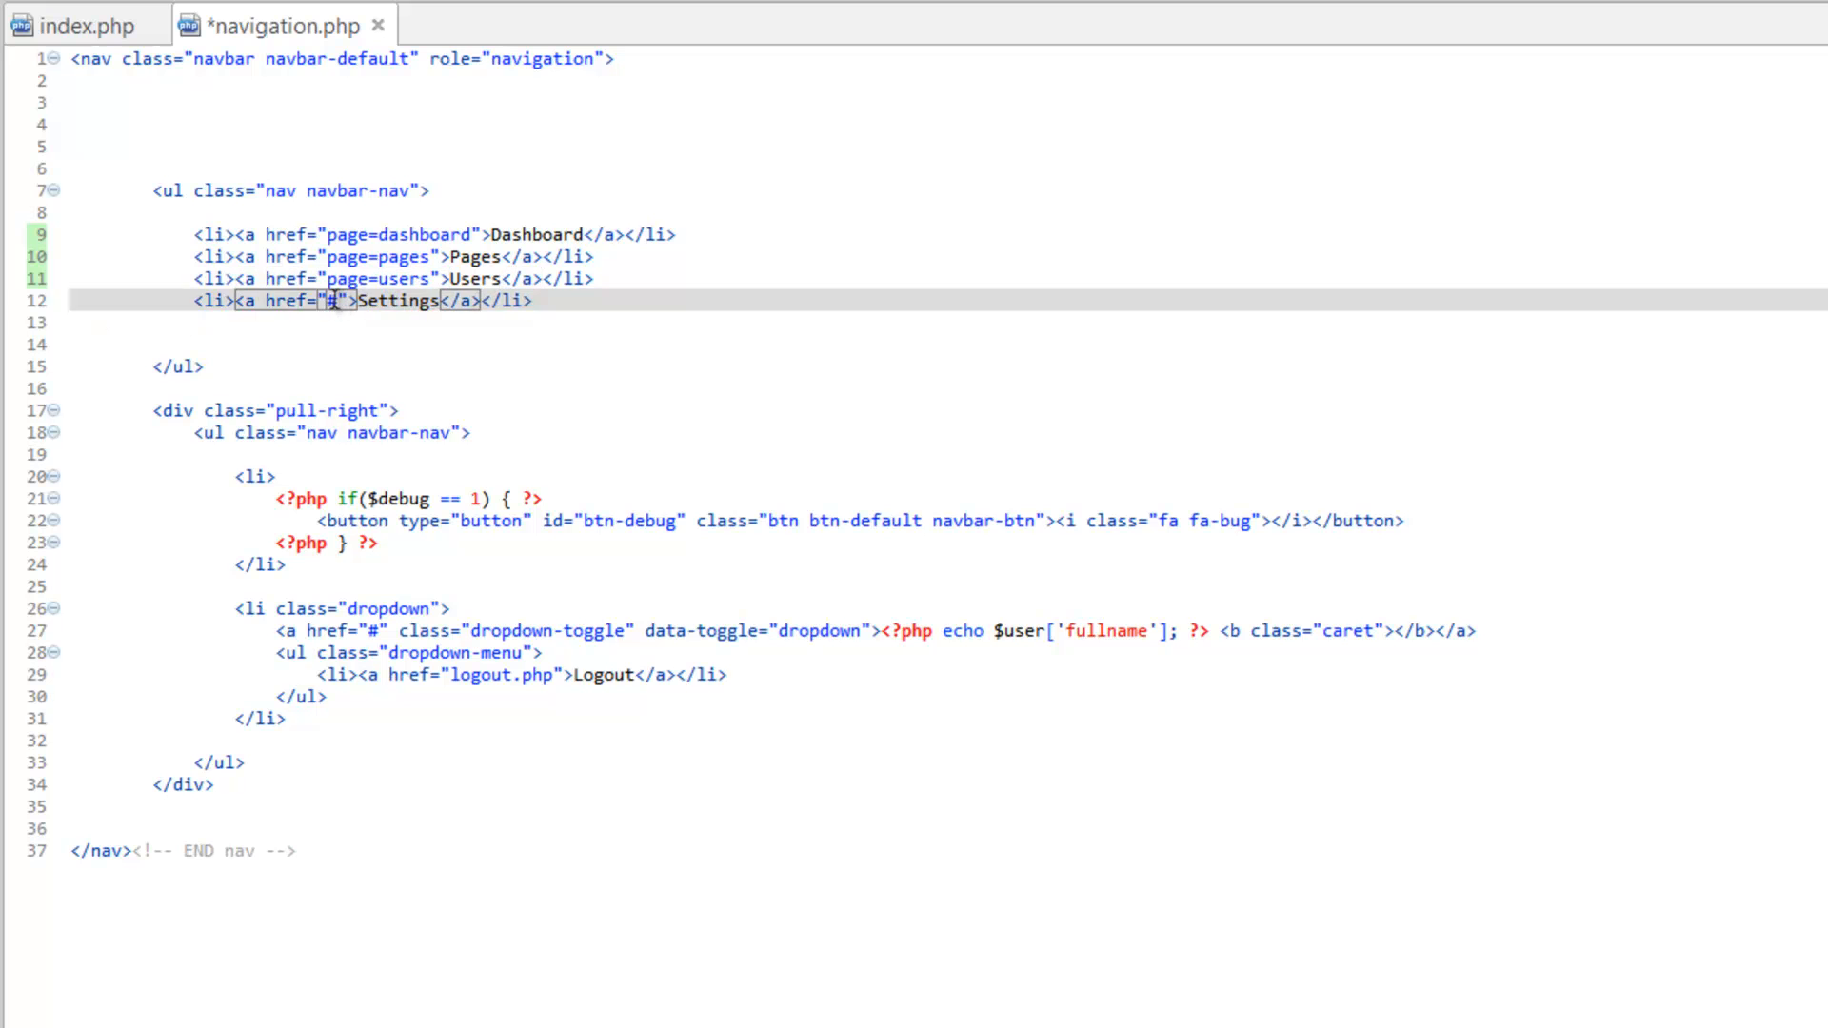
text(page)
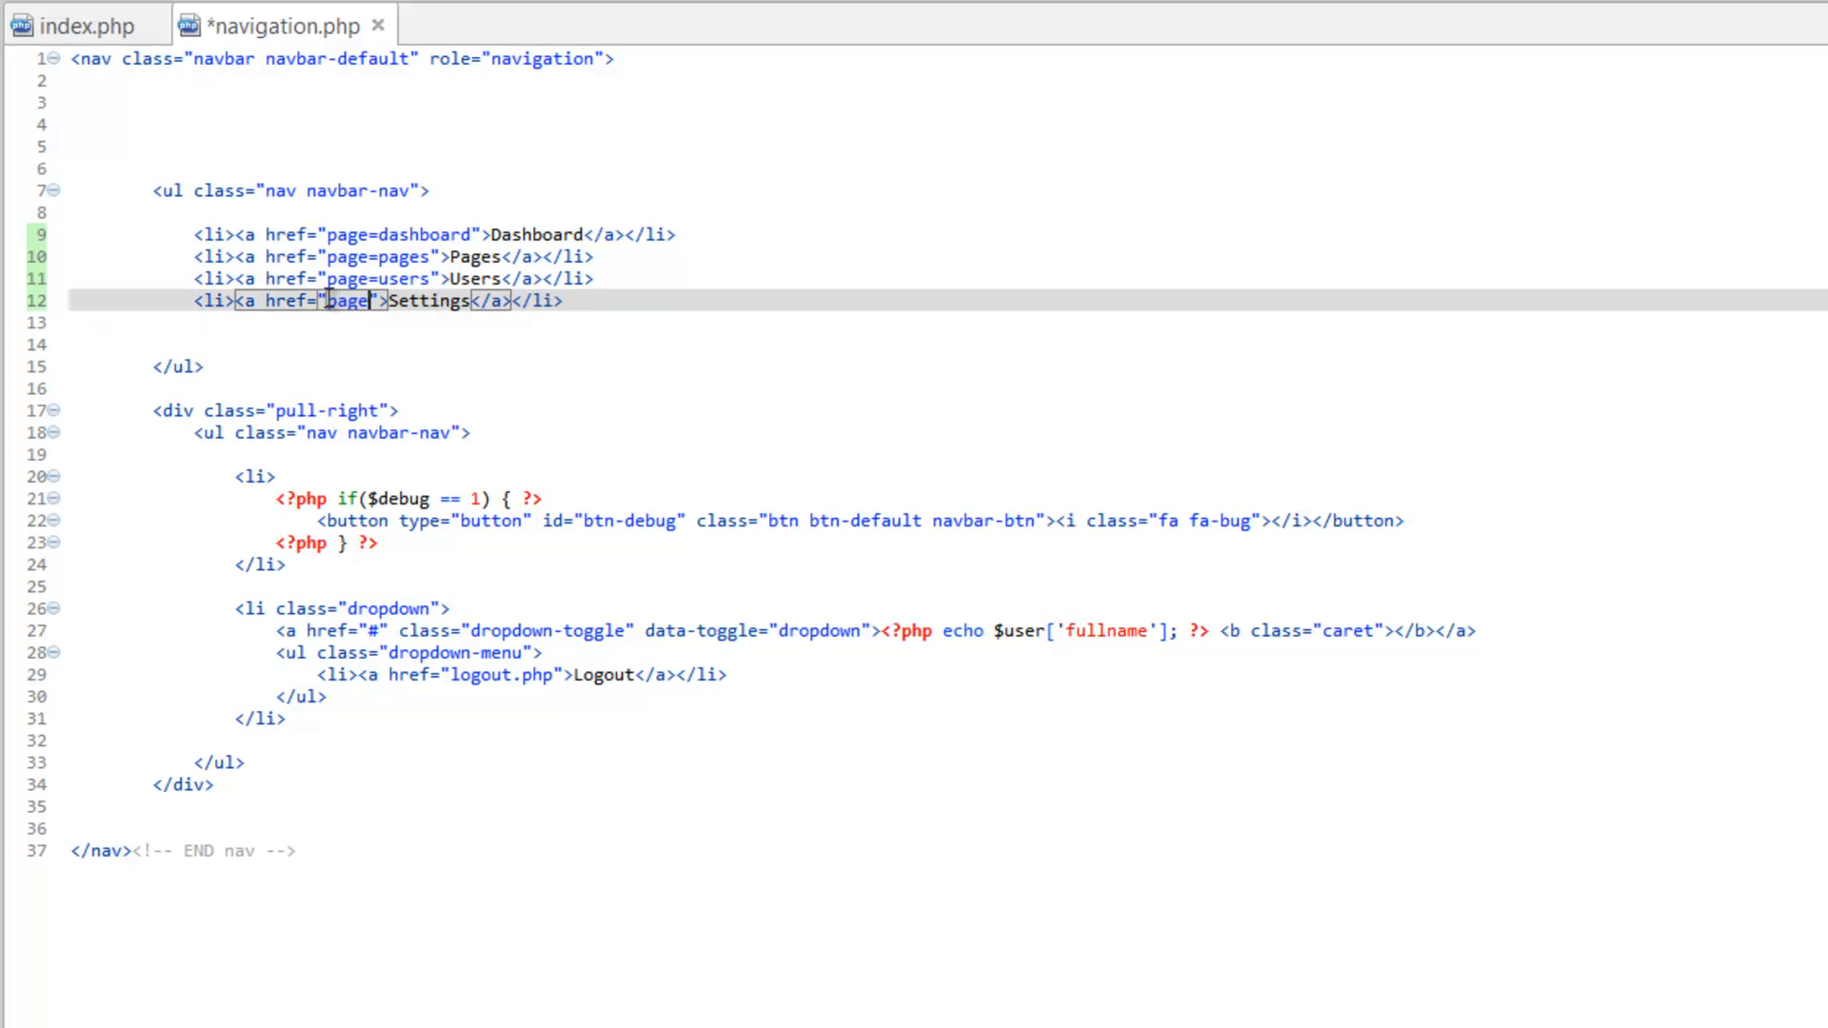
text(=settings)
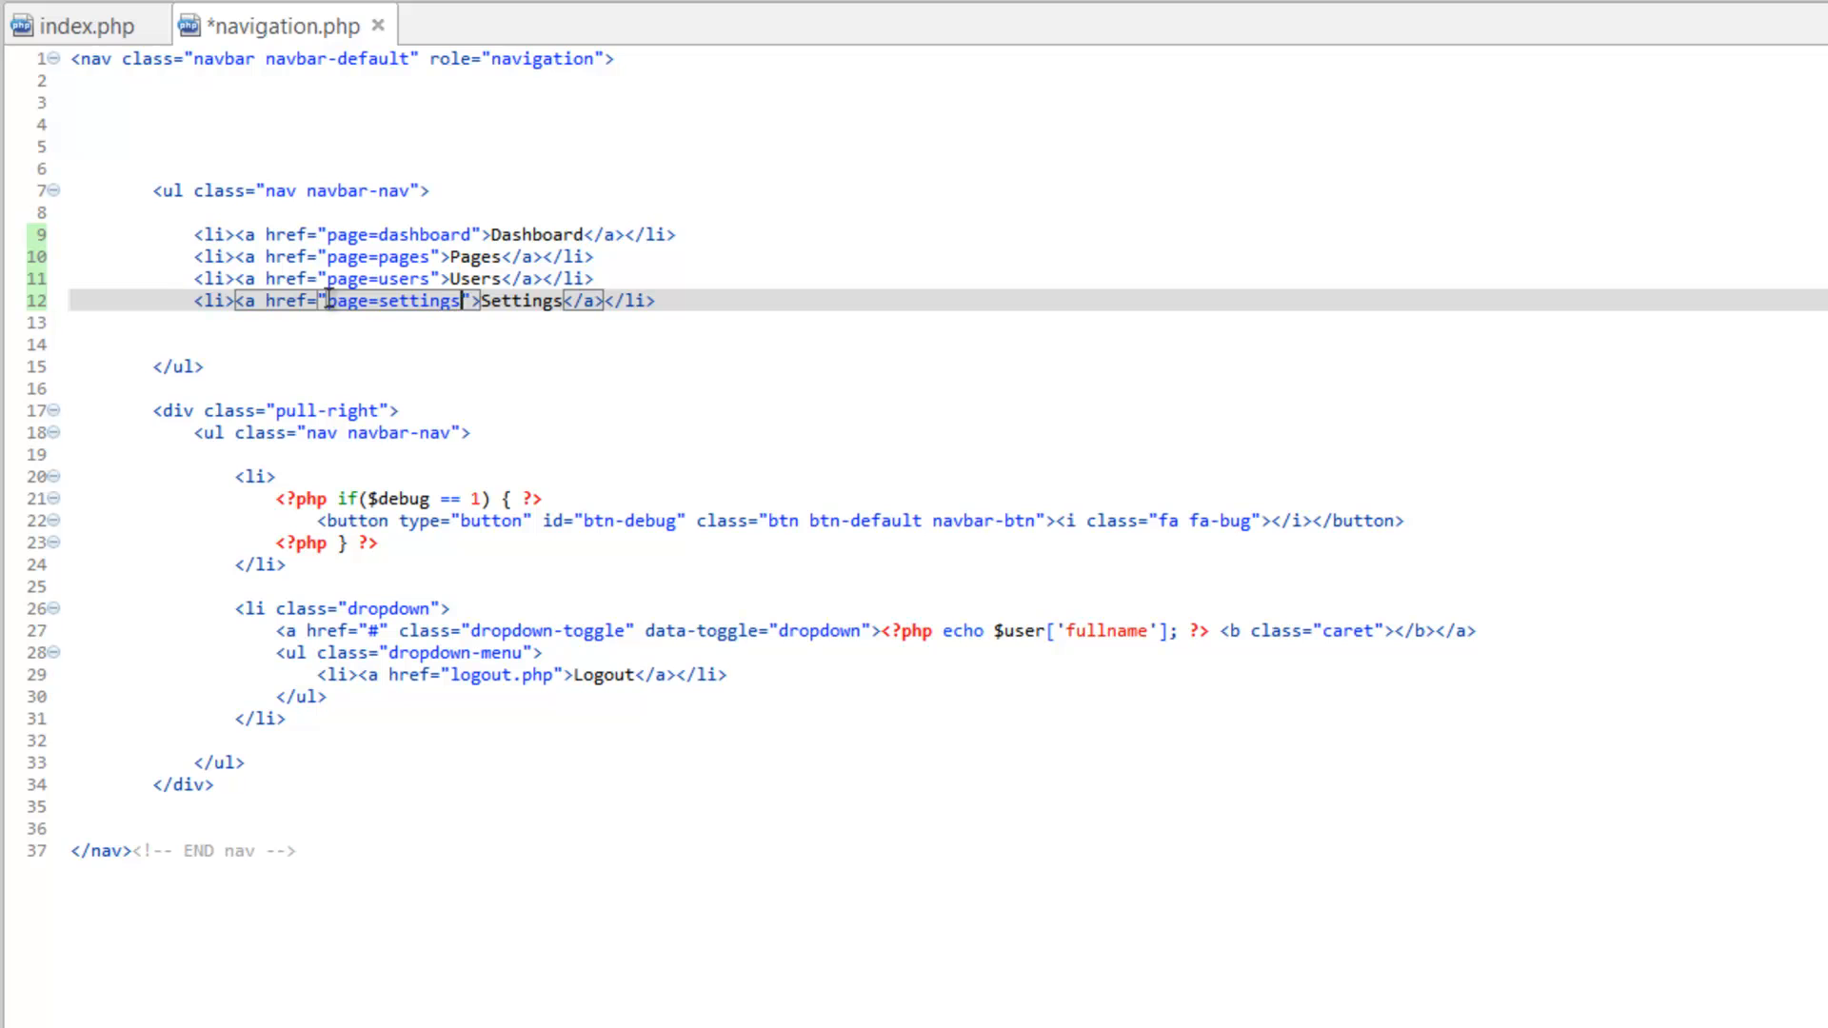
key(ctrl+s)
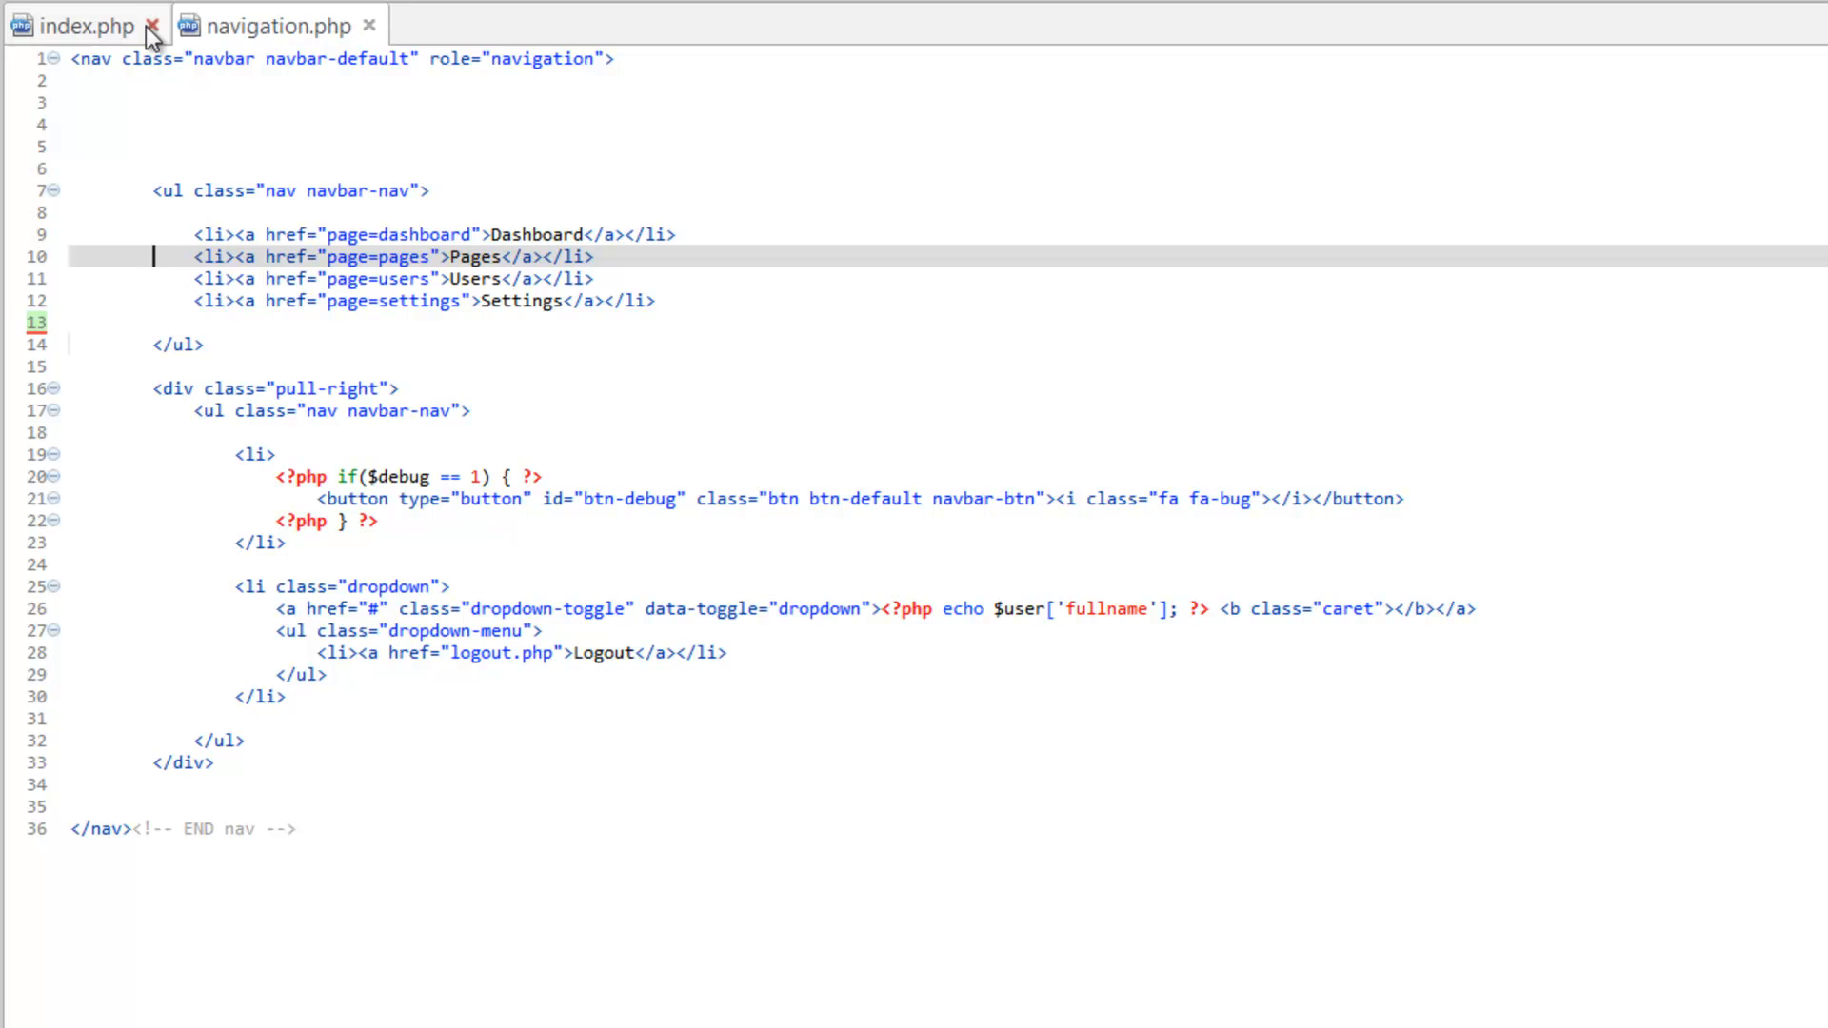
Step: Open setup.php and rename $pageid to $page on lines 24 and 28
click(83, 25)
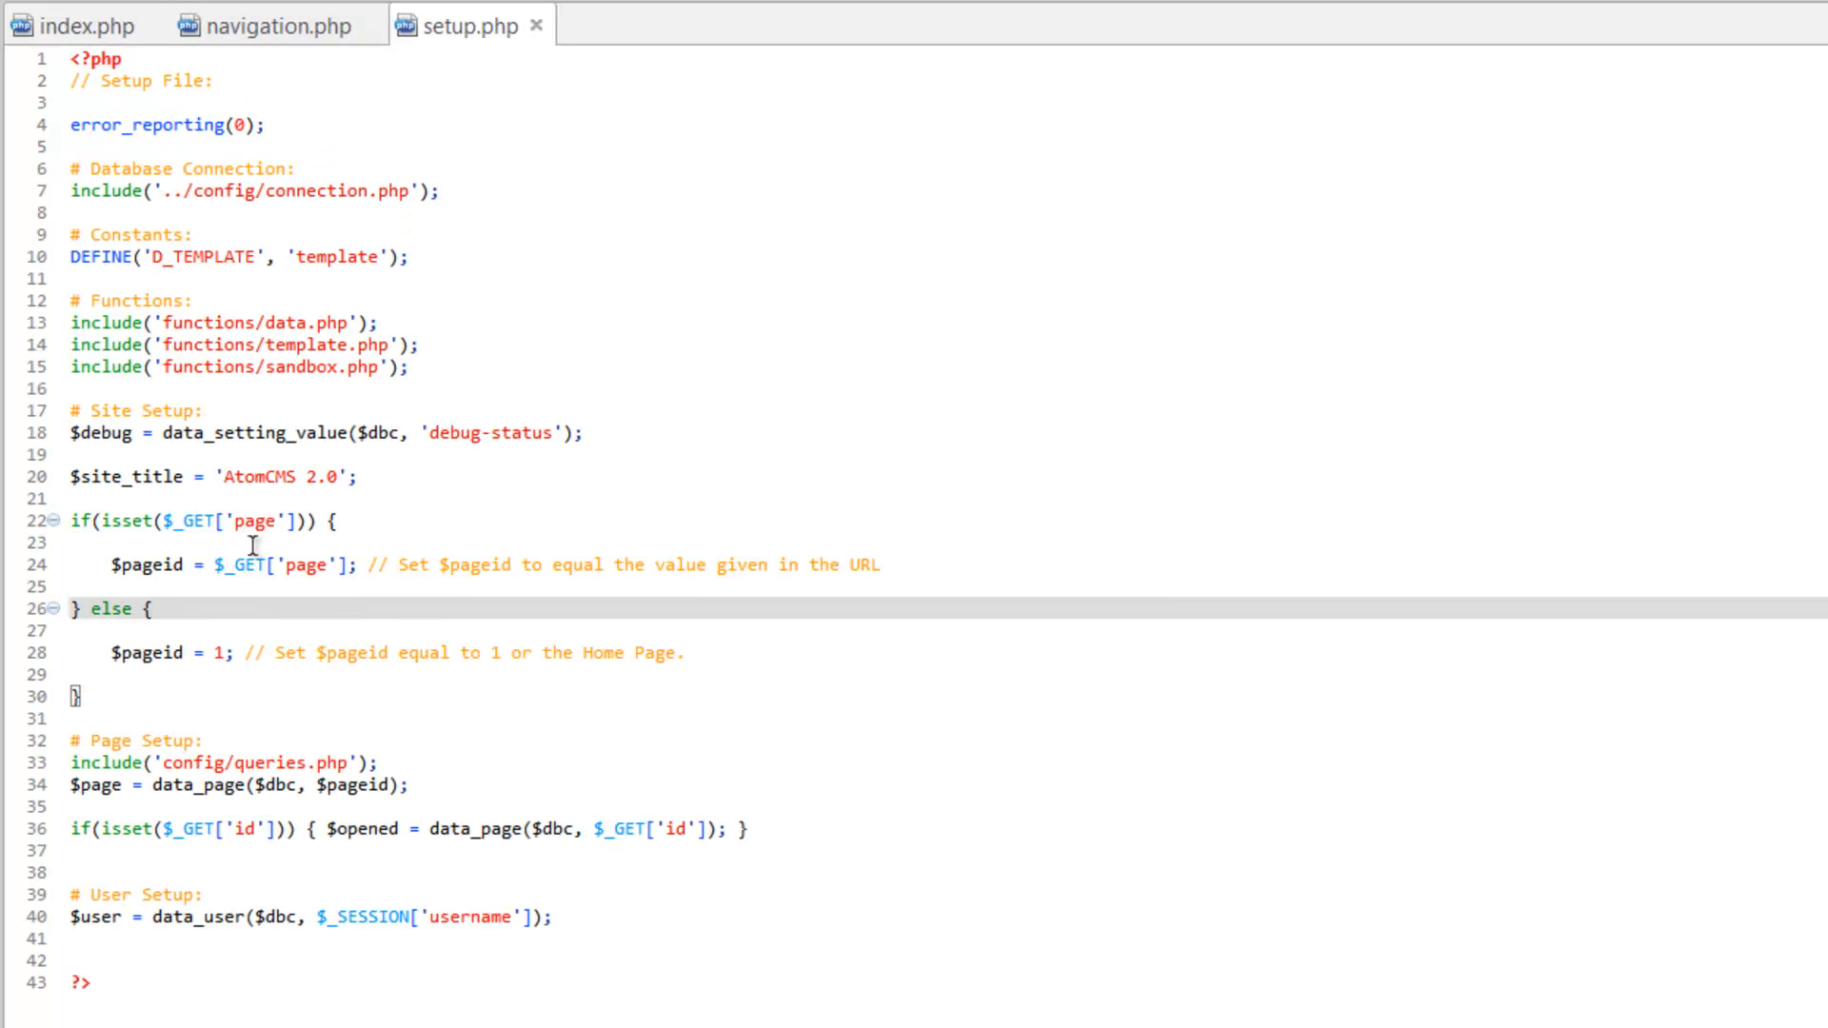
click(150, 607)
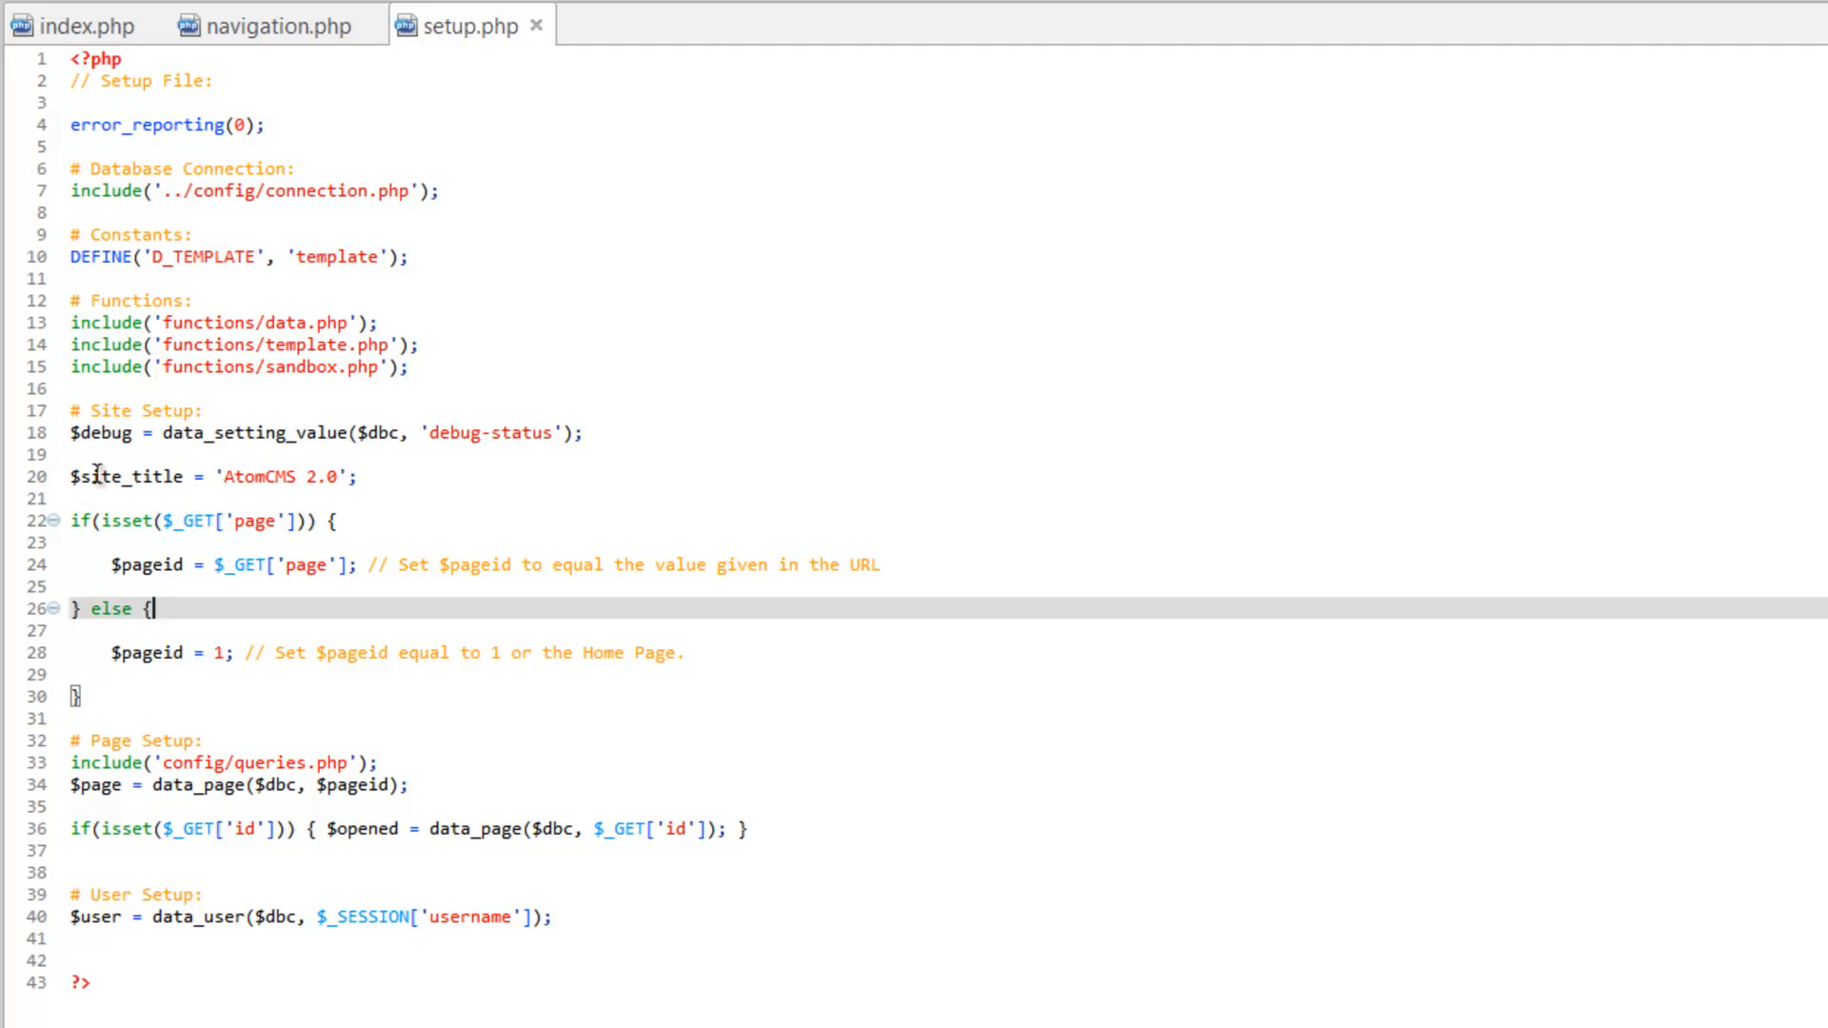
mouse_move(194, 563)
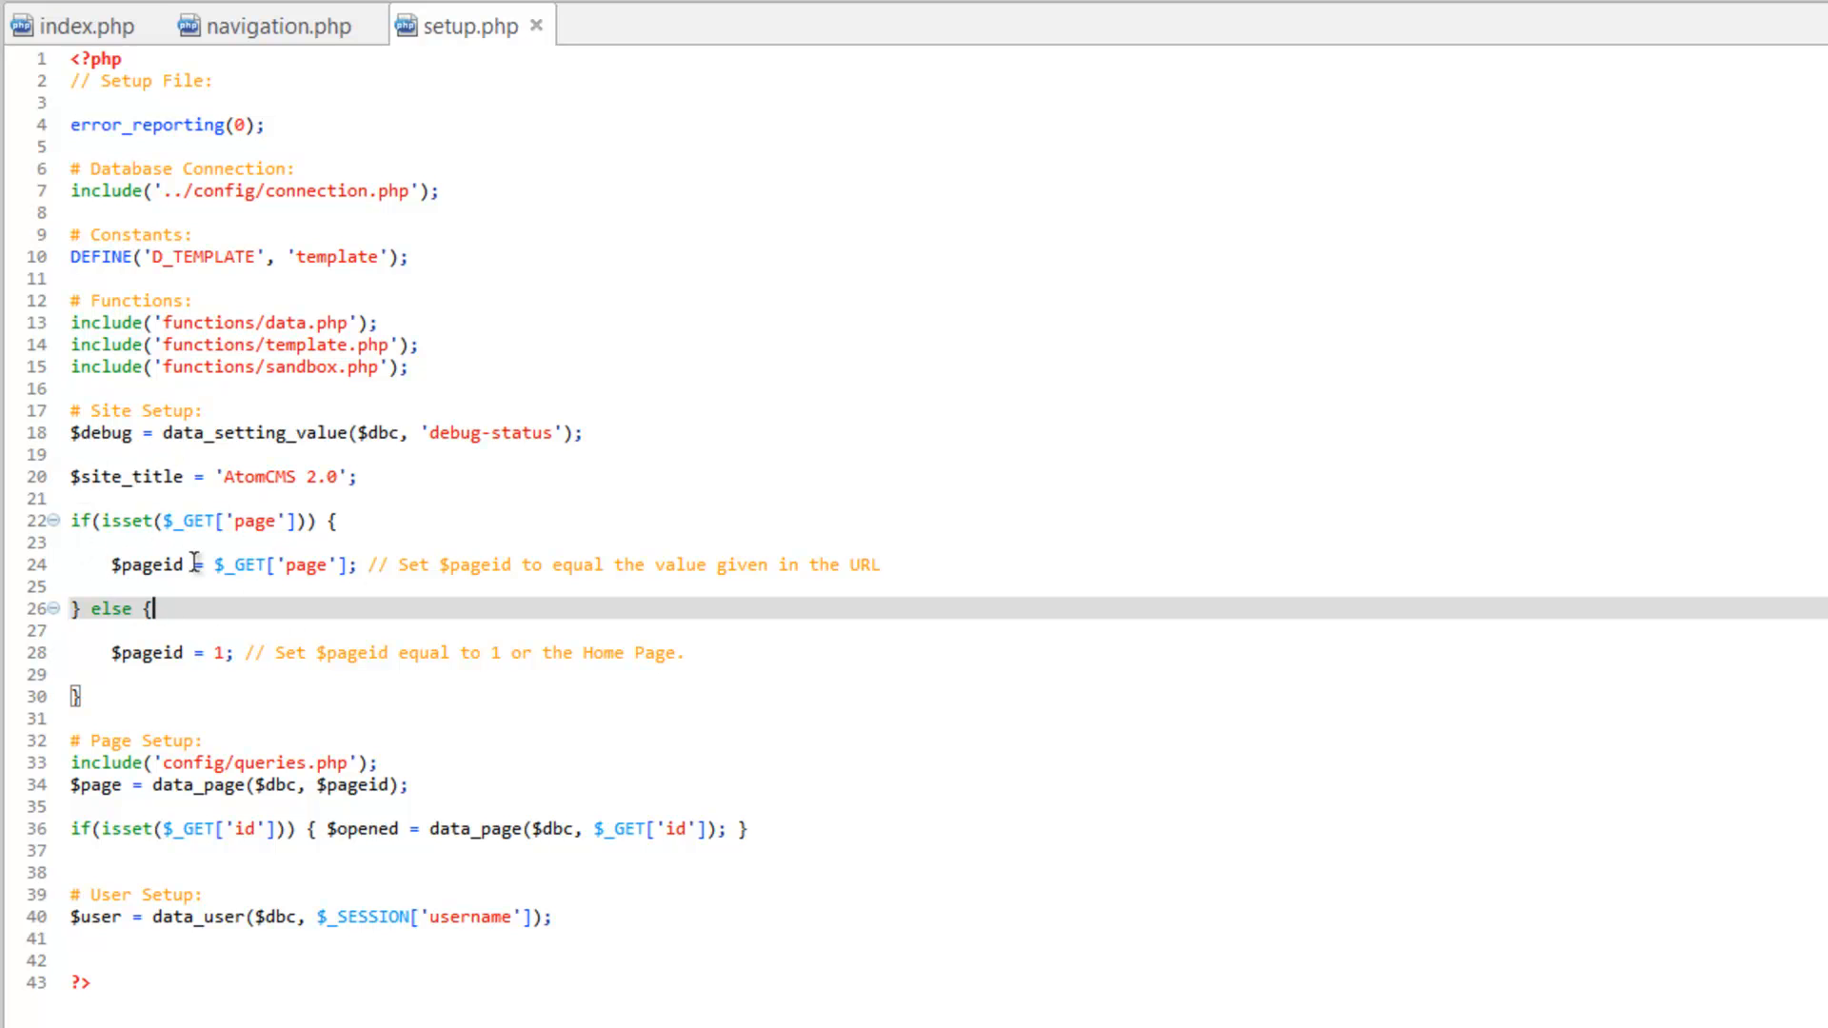
mouse_move(233, 513)
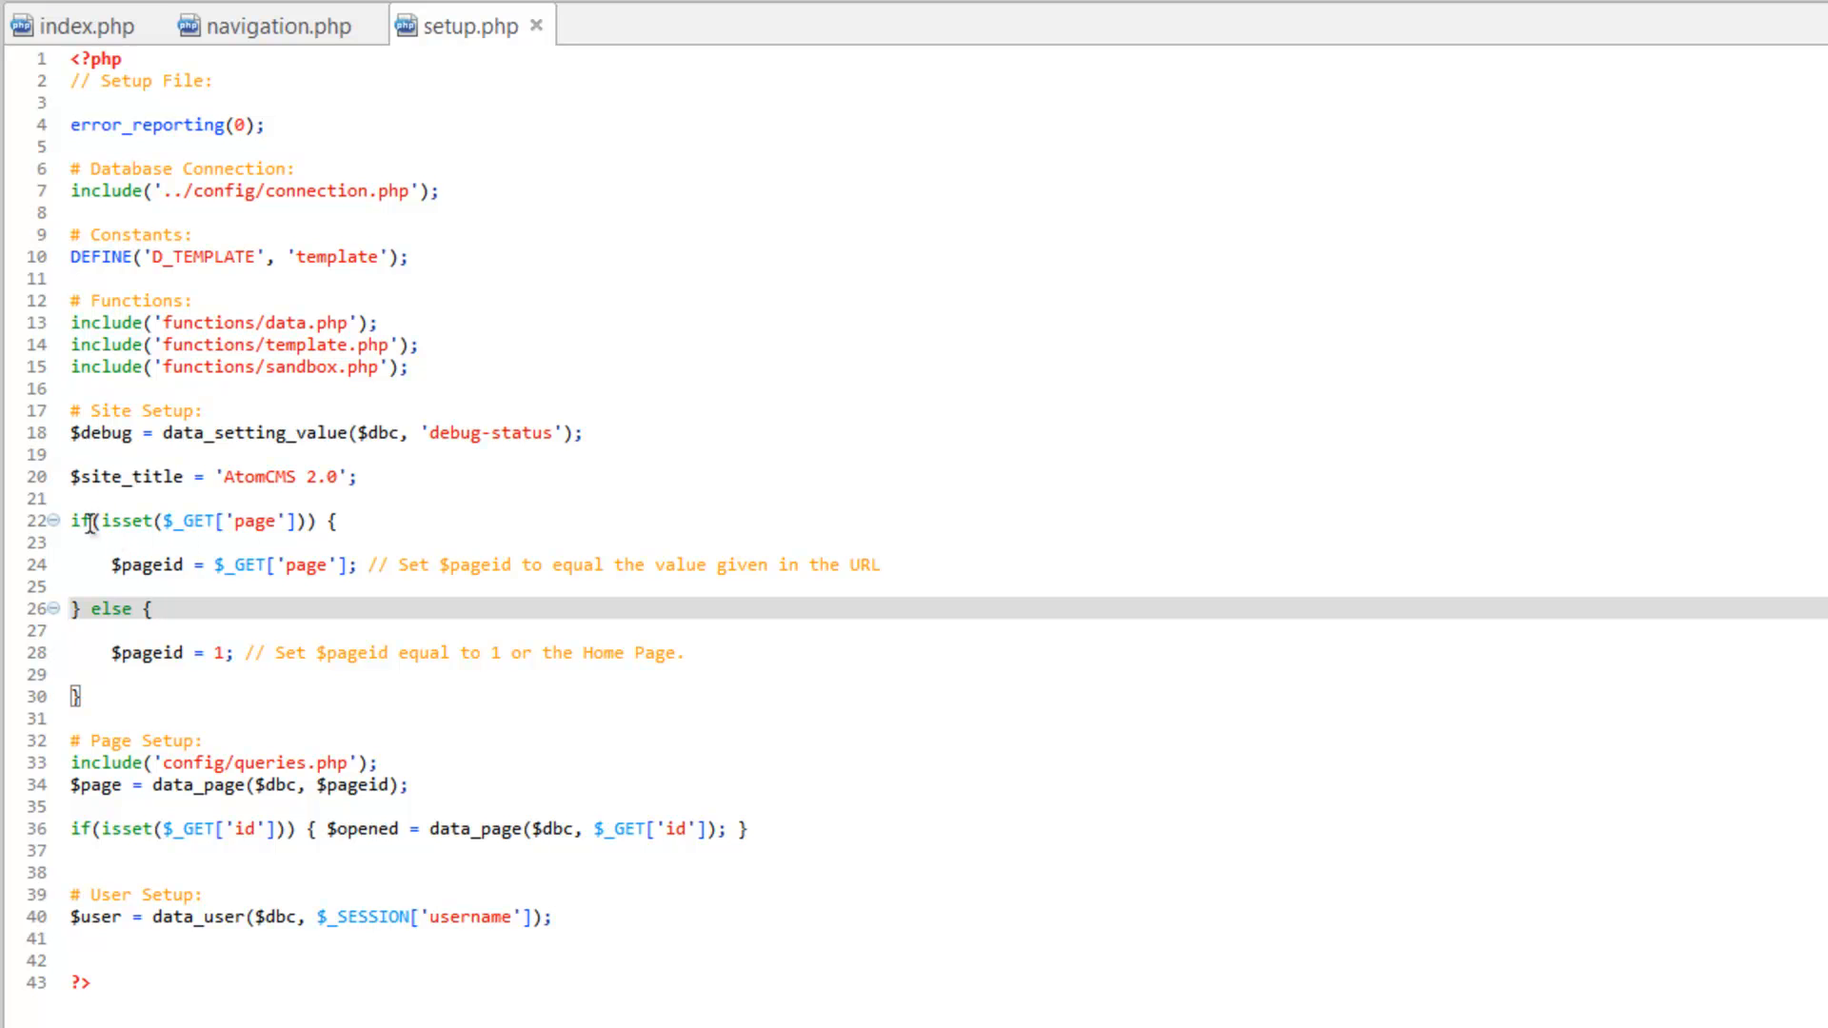
click(187, 565)
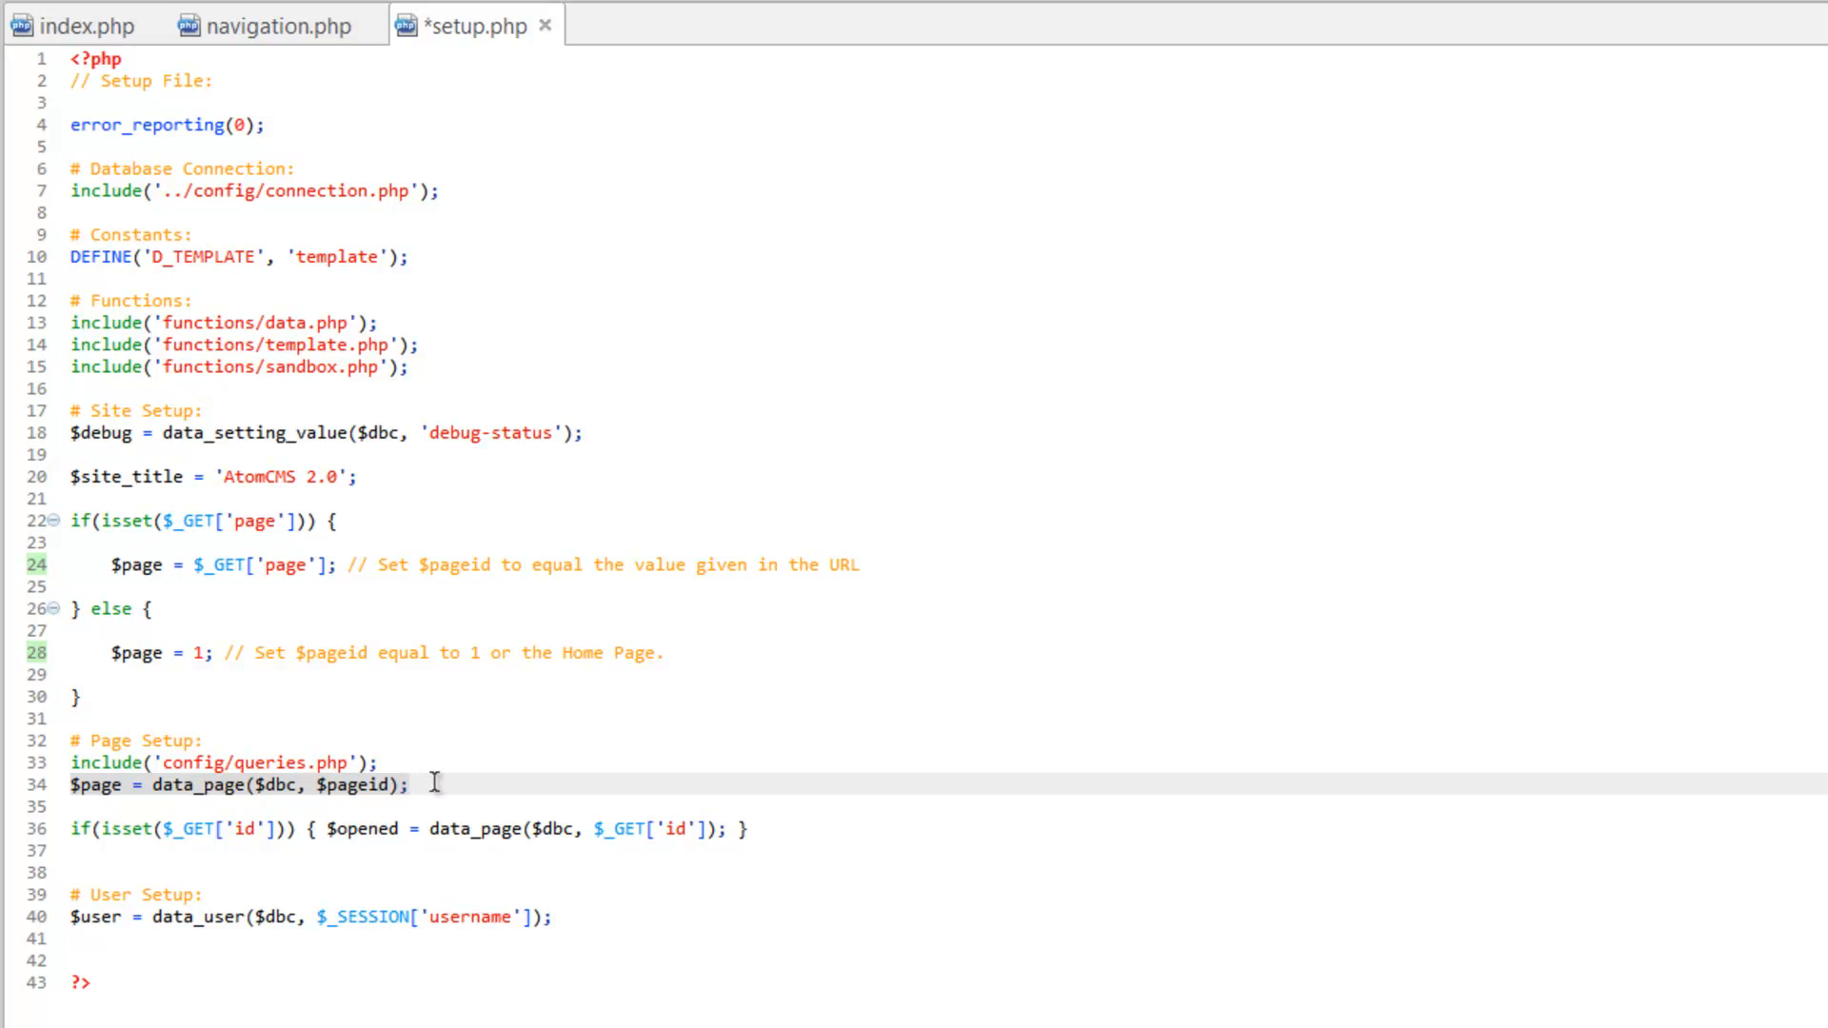
Step: Delete the data_page lookup line, set the else default to 'dashboard', and save setup.php
triple_click(239, 784)
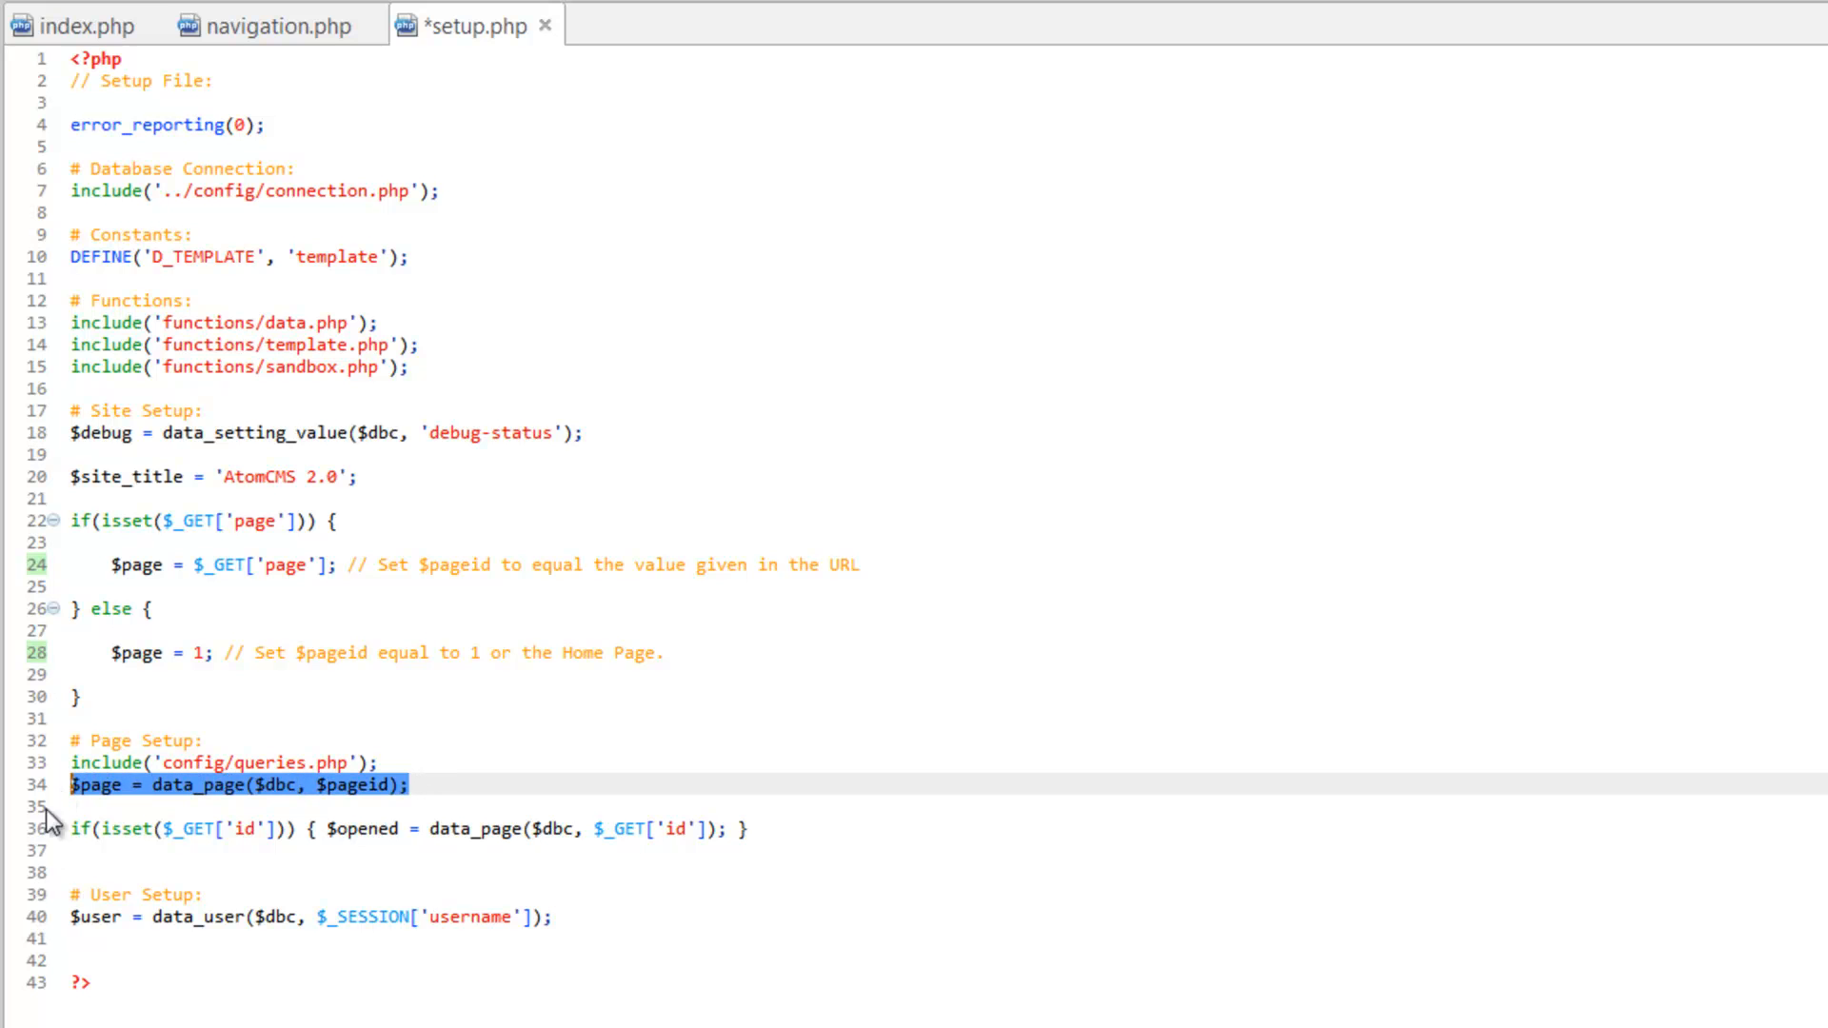
key(Delete)
text(')
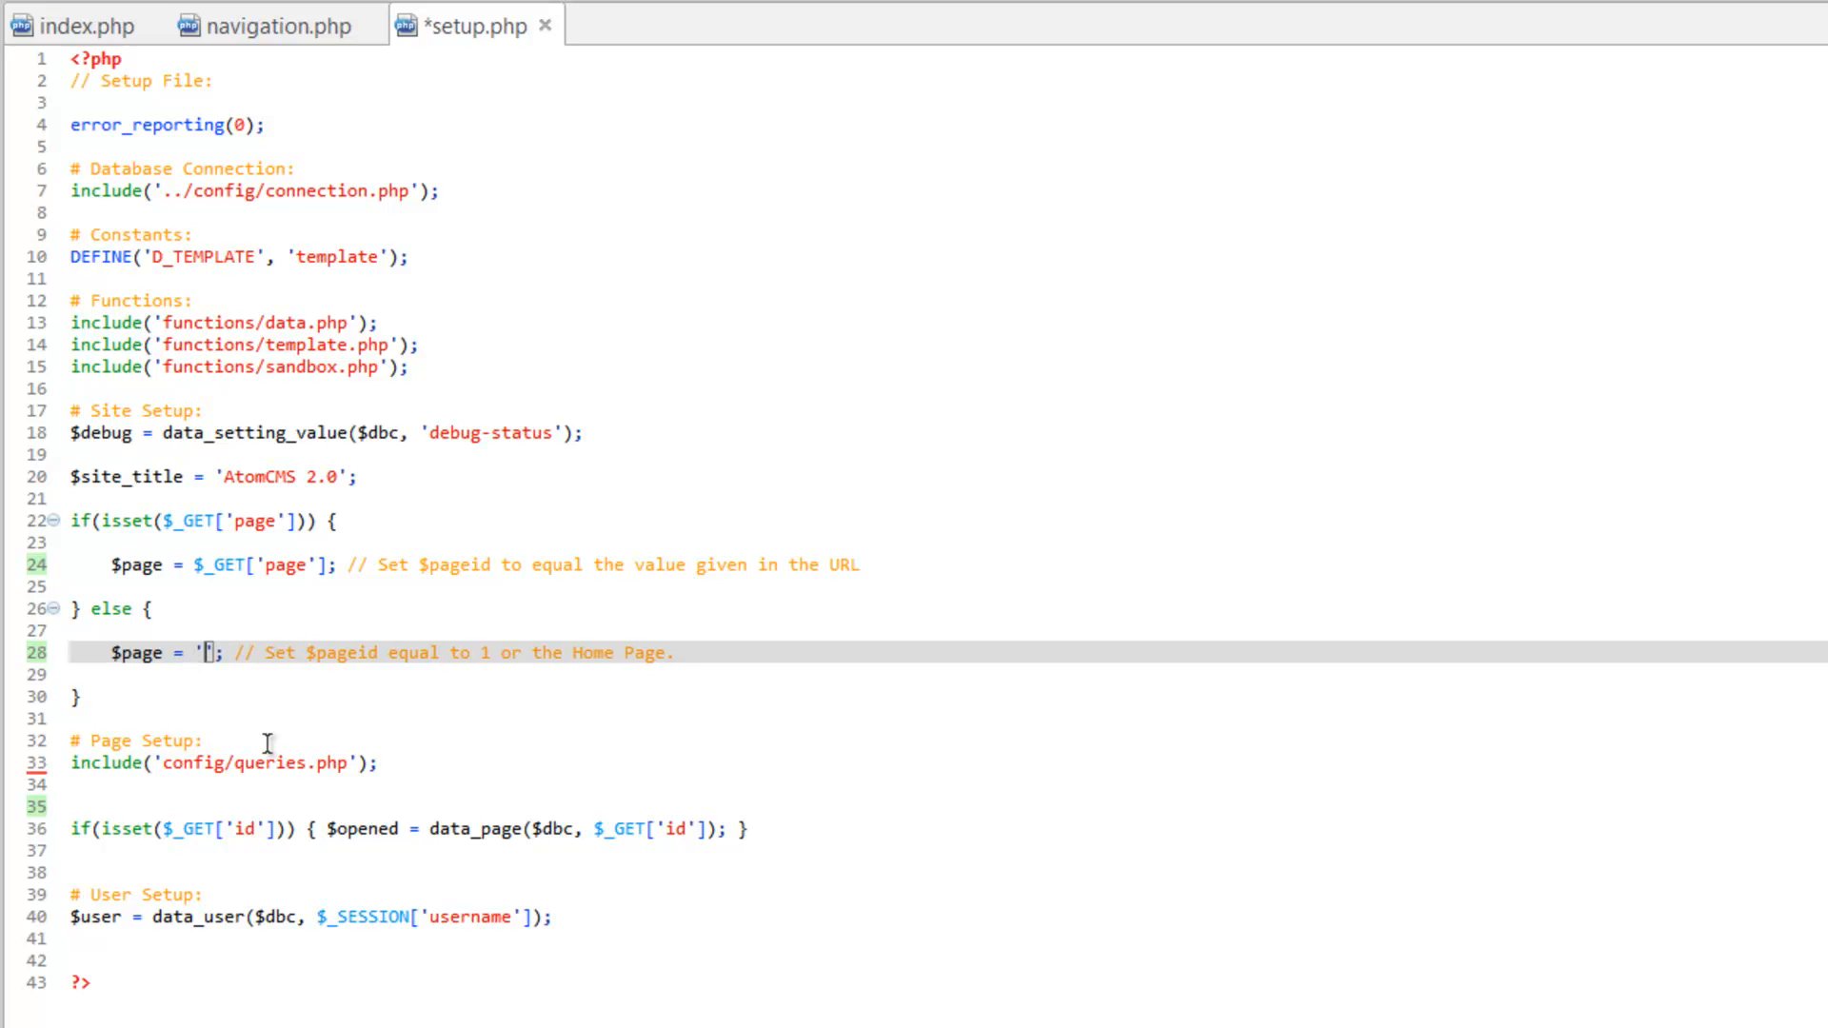
text(dashboard)
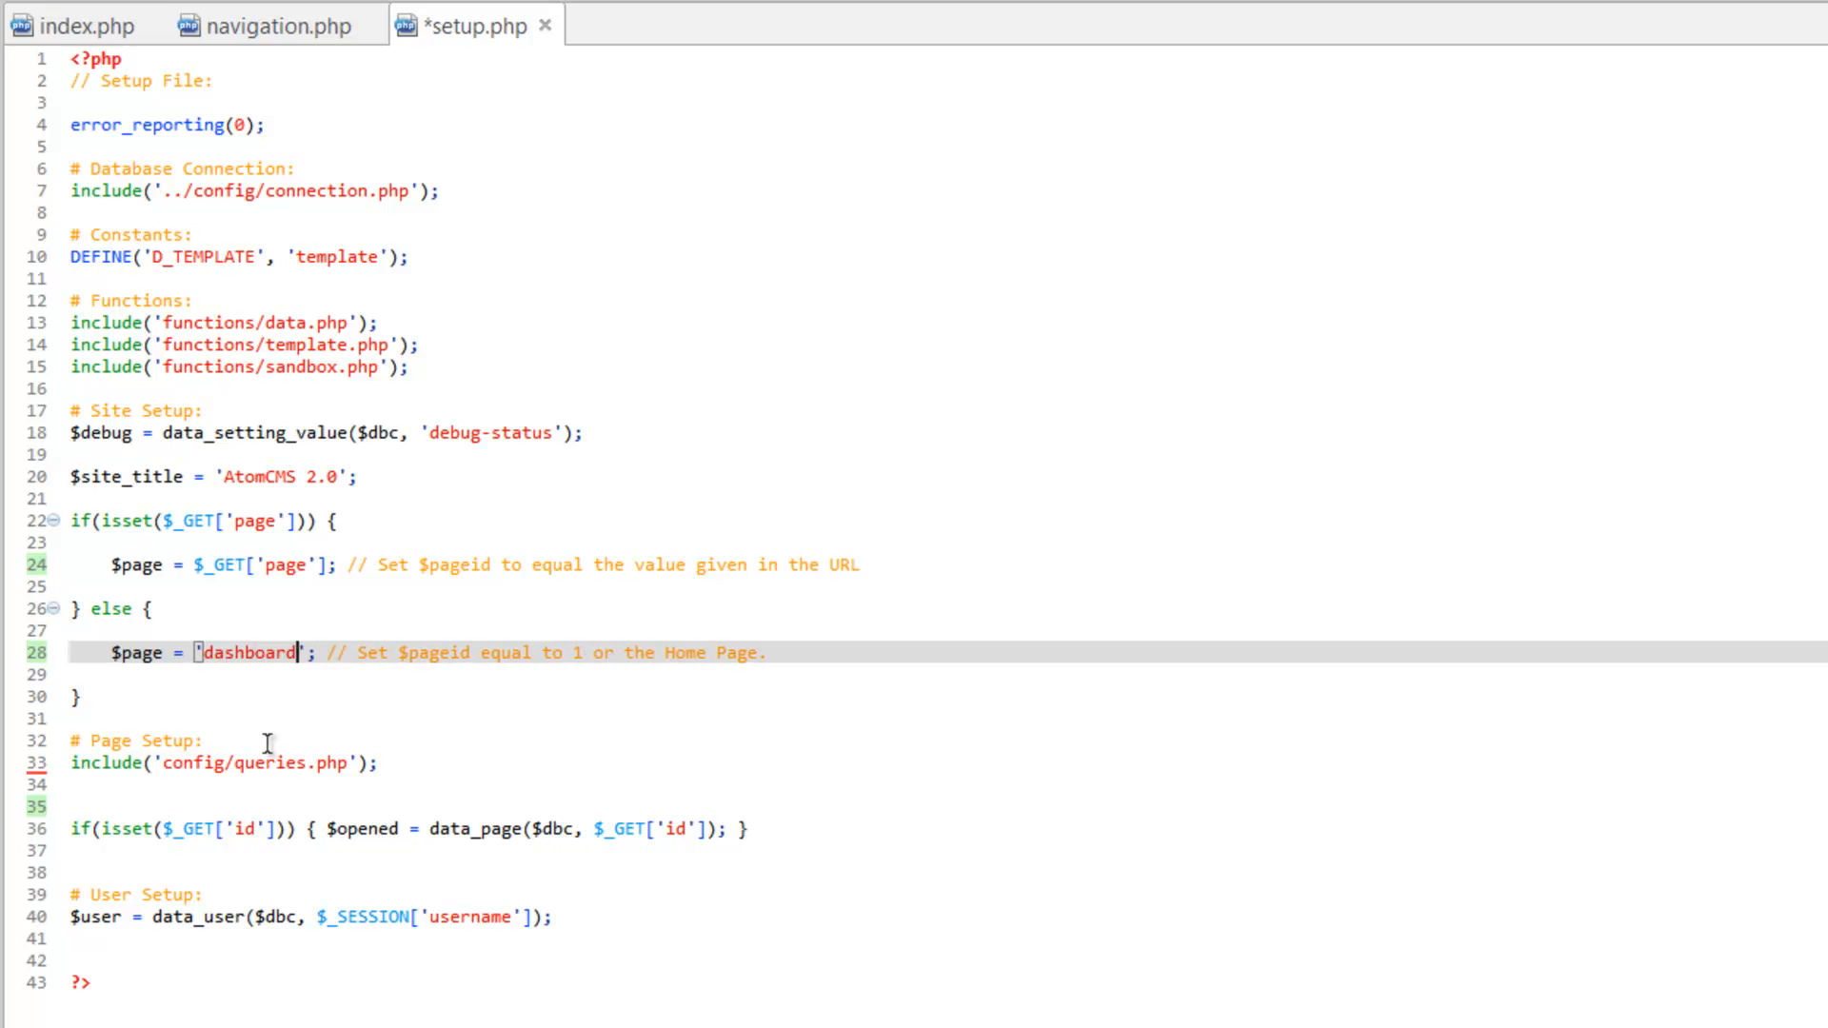
key(ctrl+s)
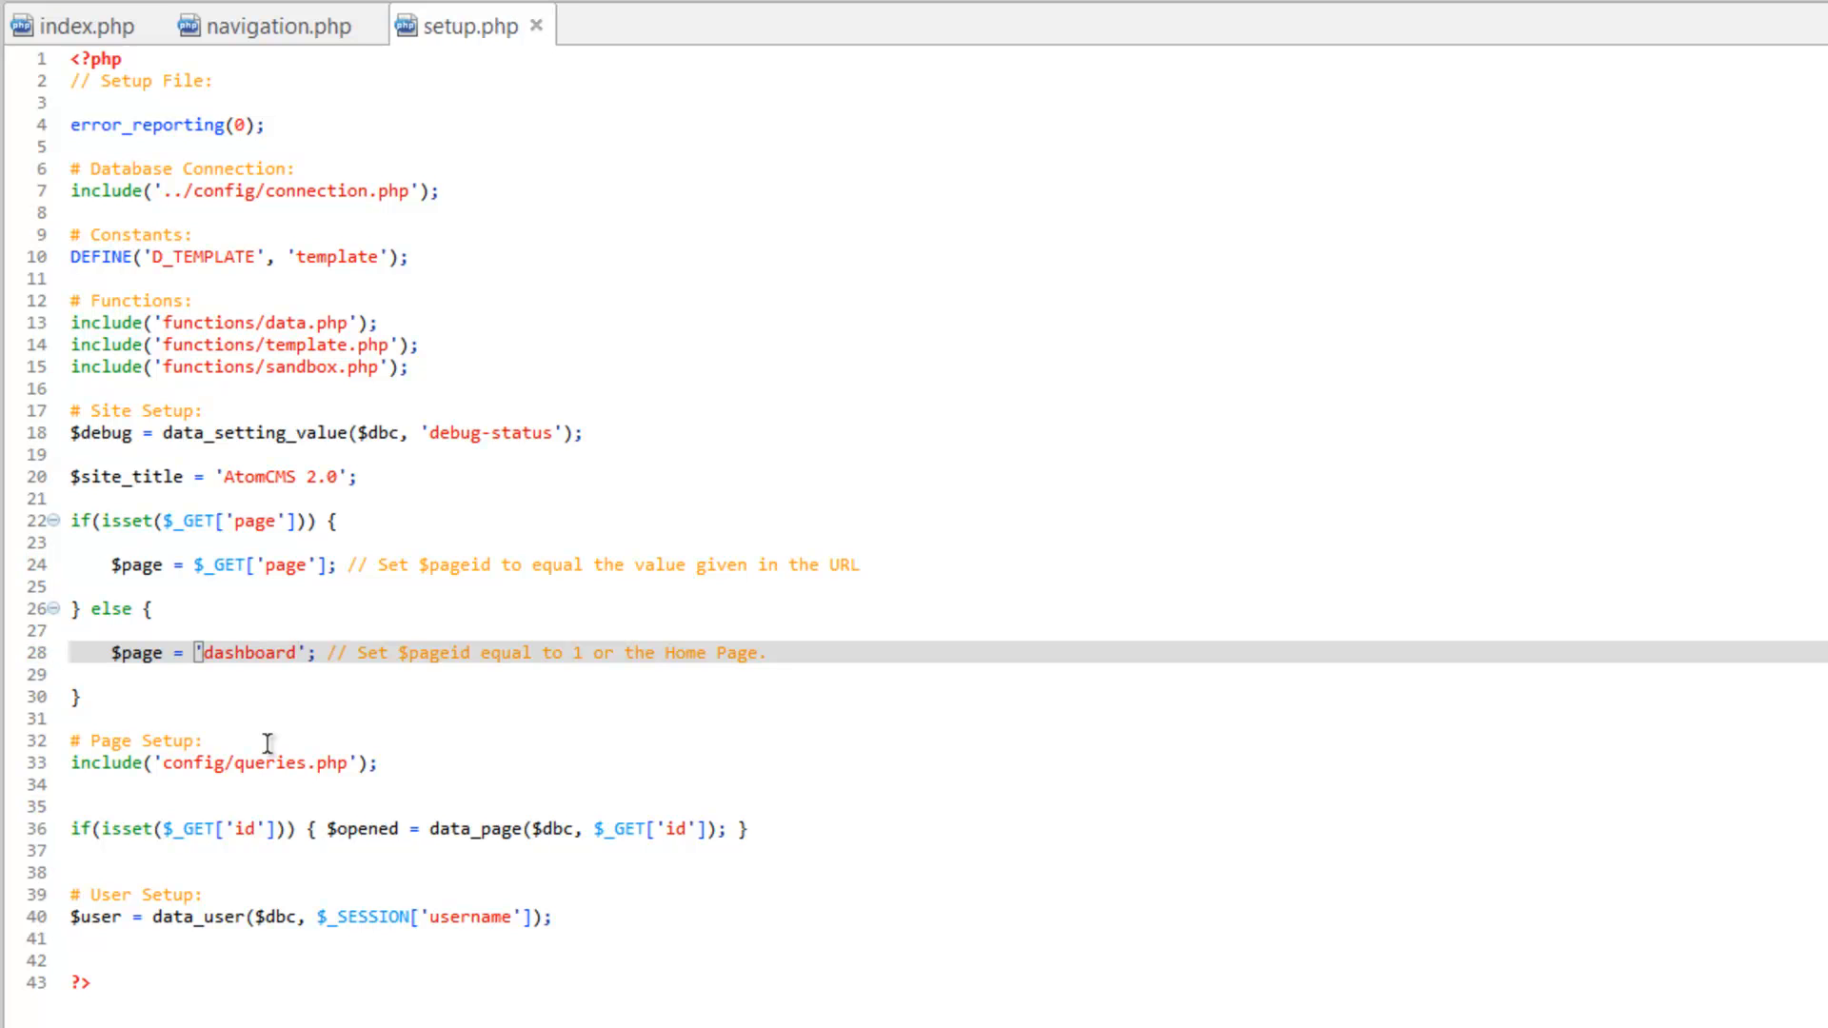
mouse_move(58, 26)
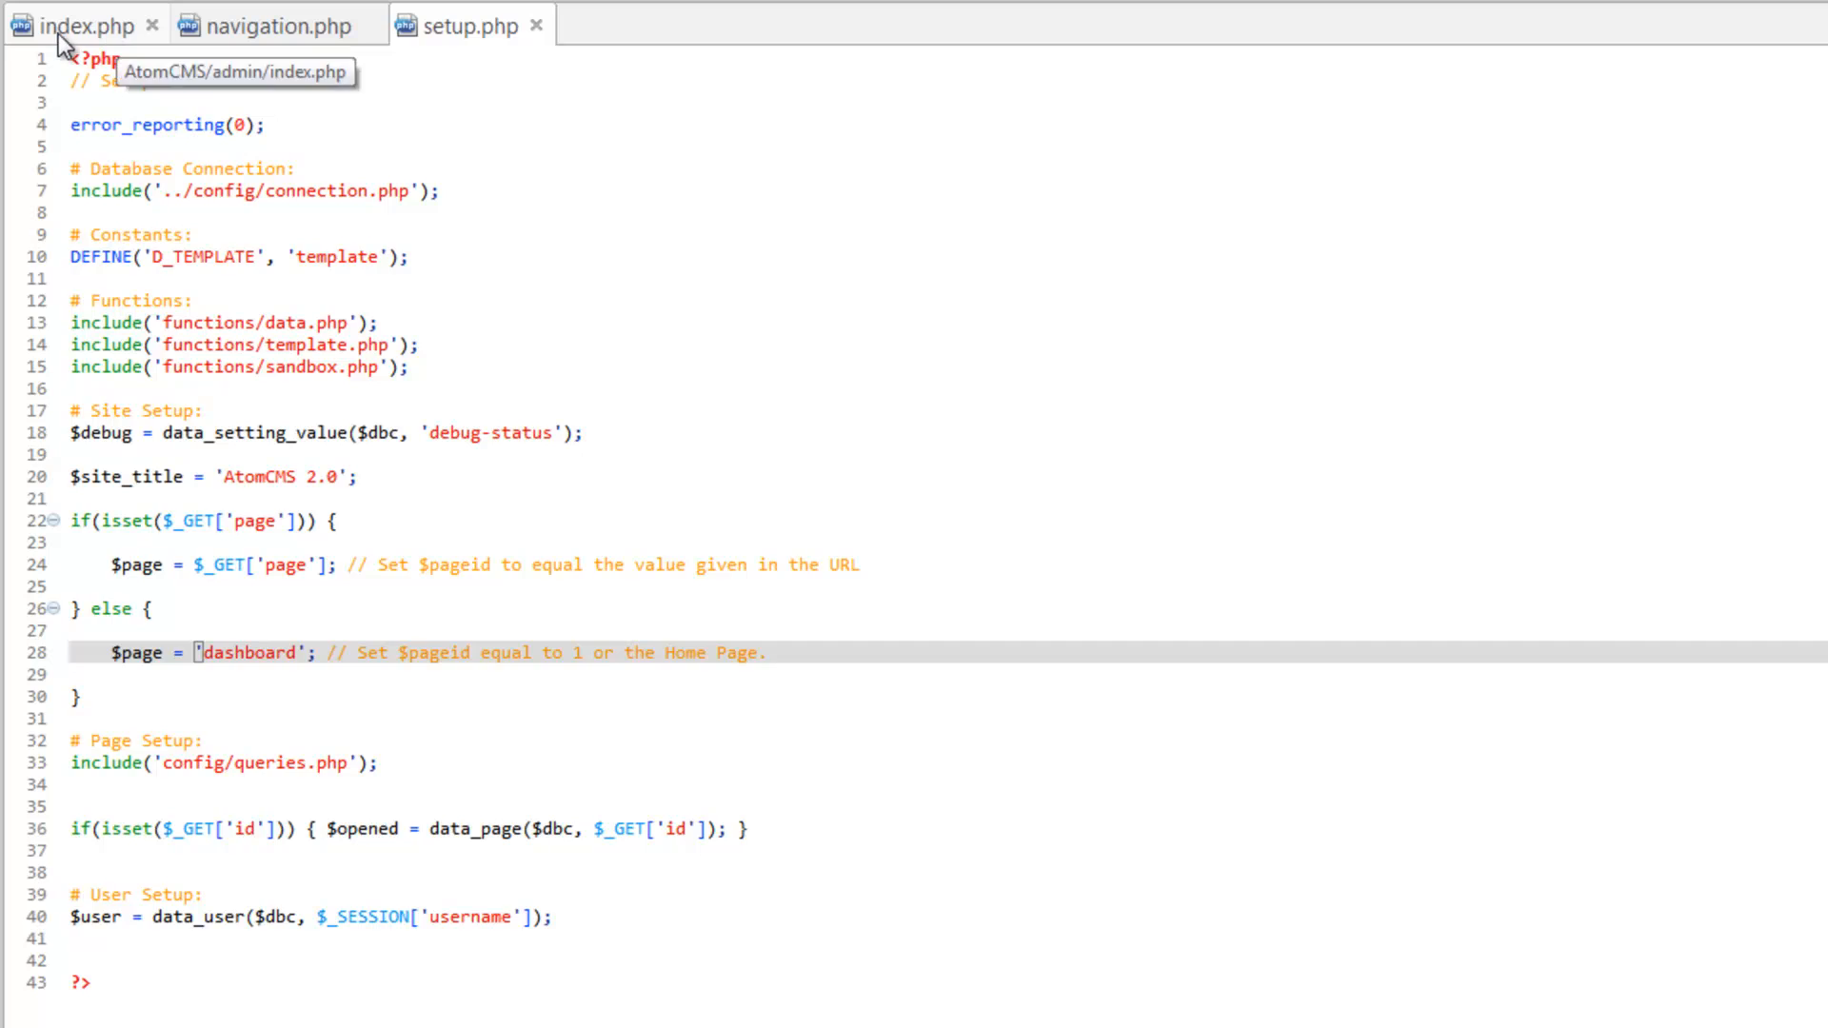
Step: Change index.php line 5 to include('views/'.$page.'.php') and load the admin page
click(81, 25)
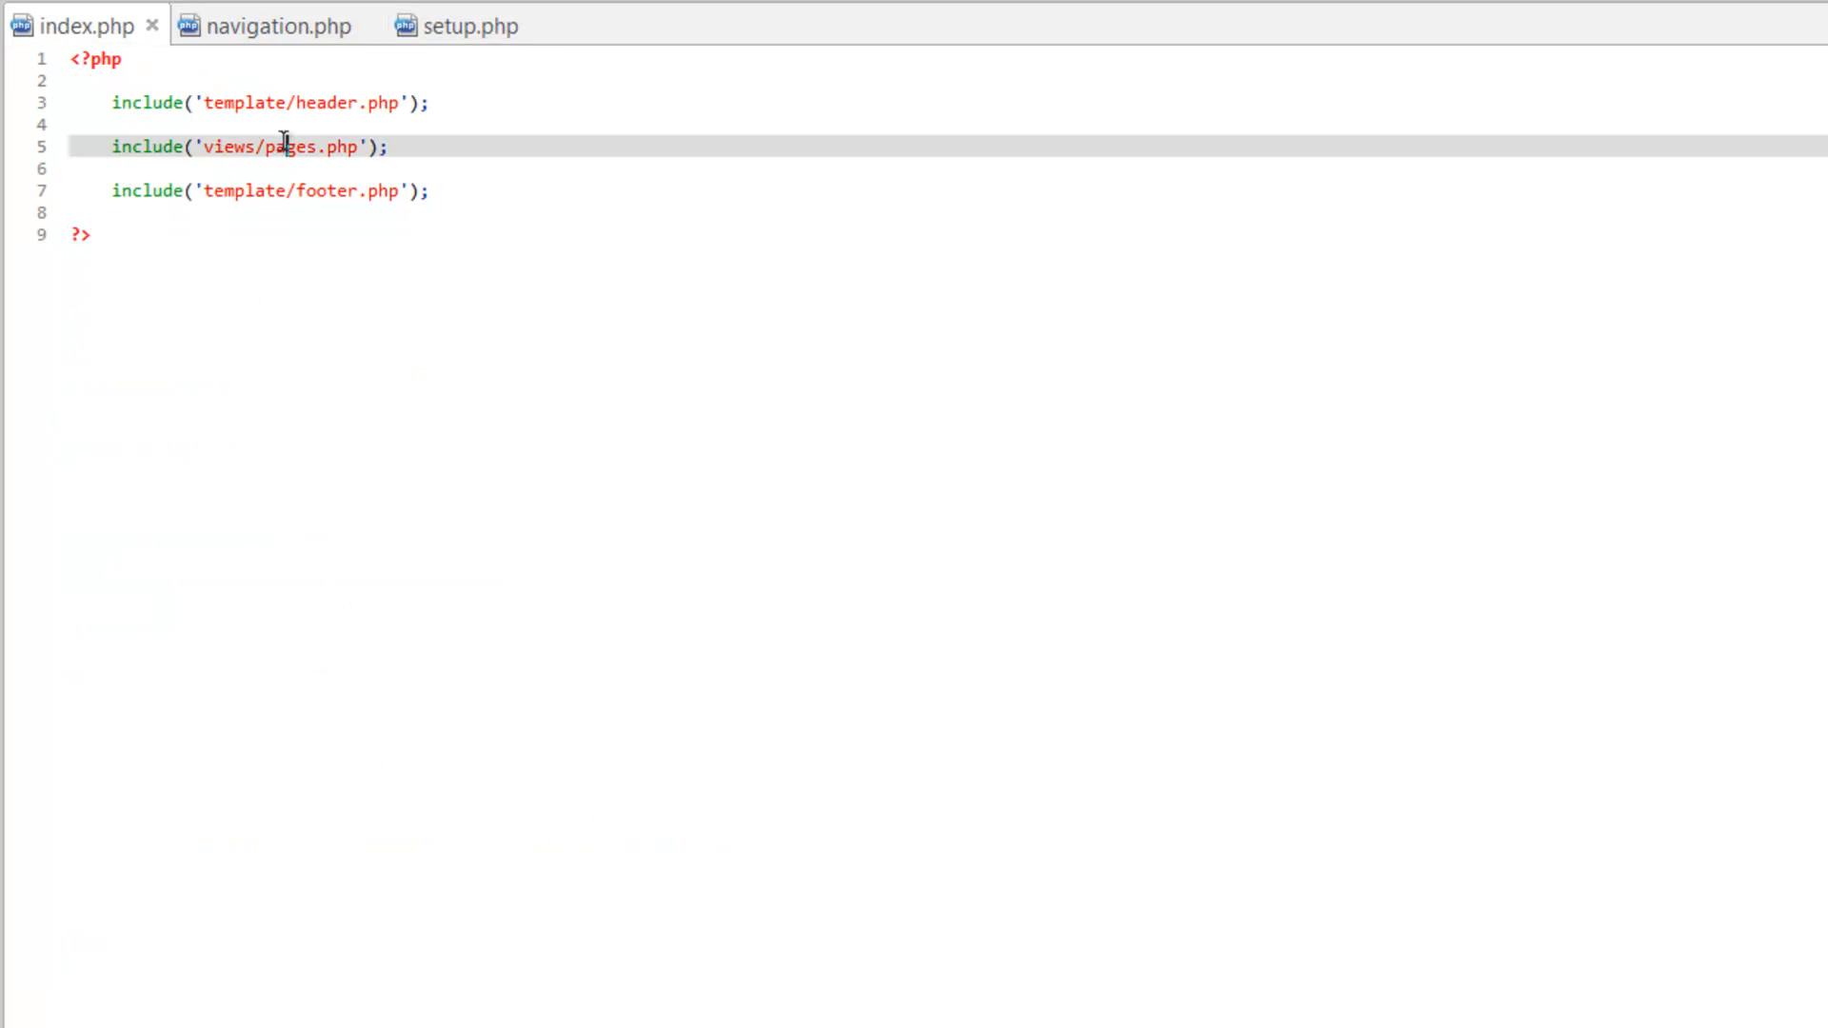
key(Backspace)
text(')
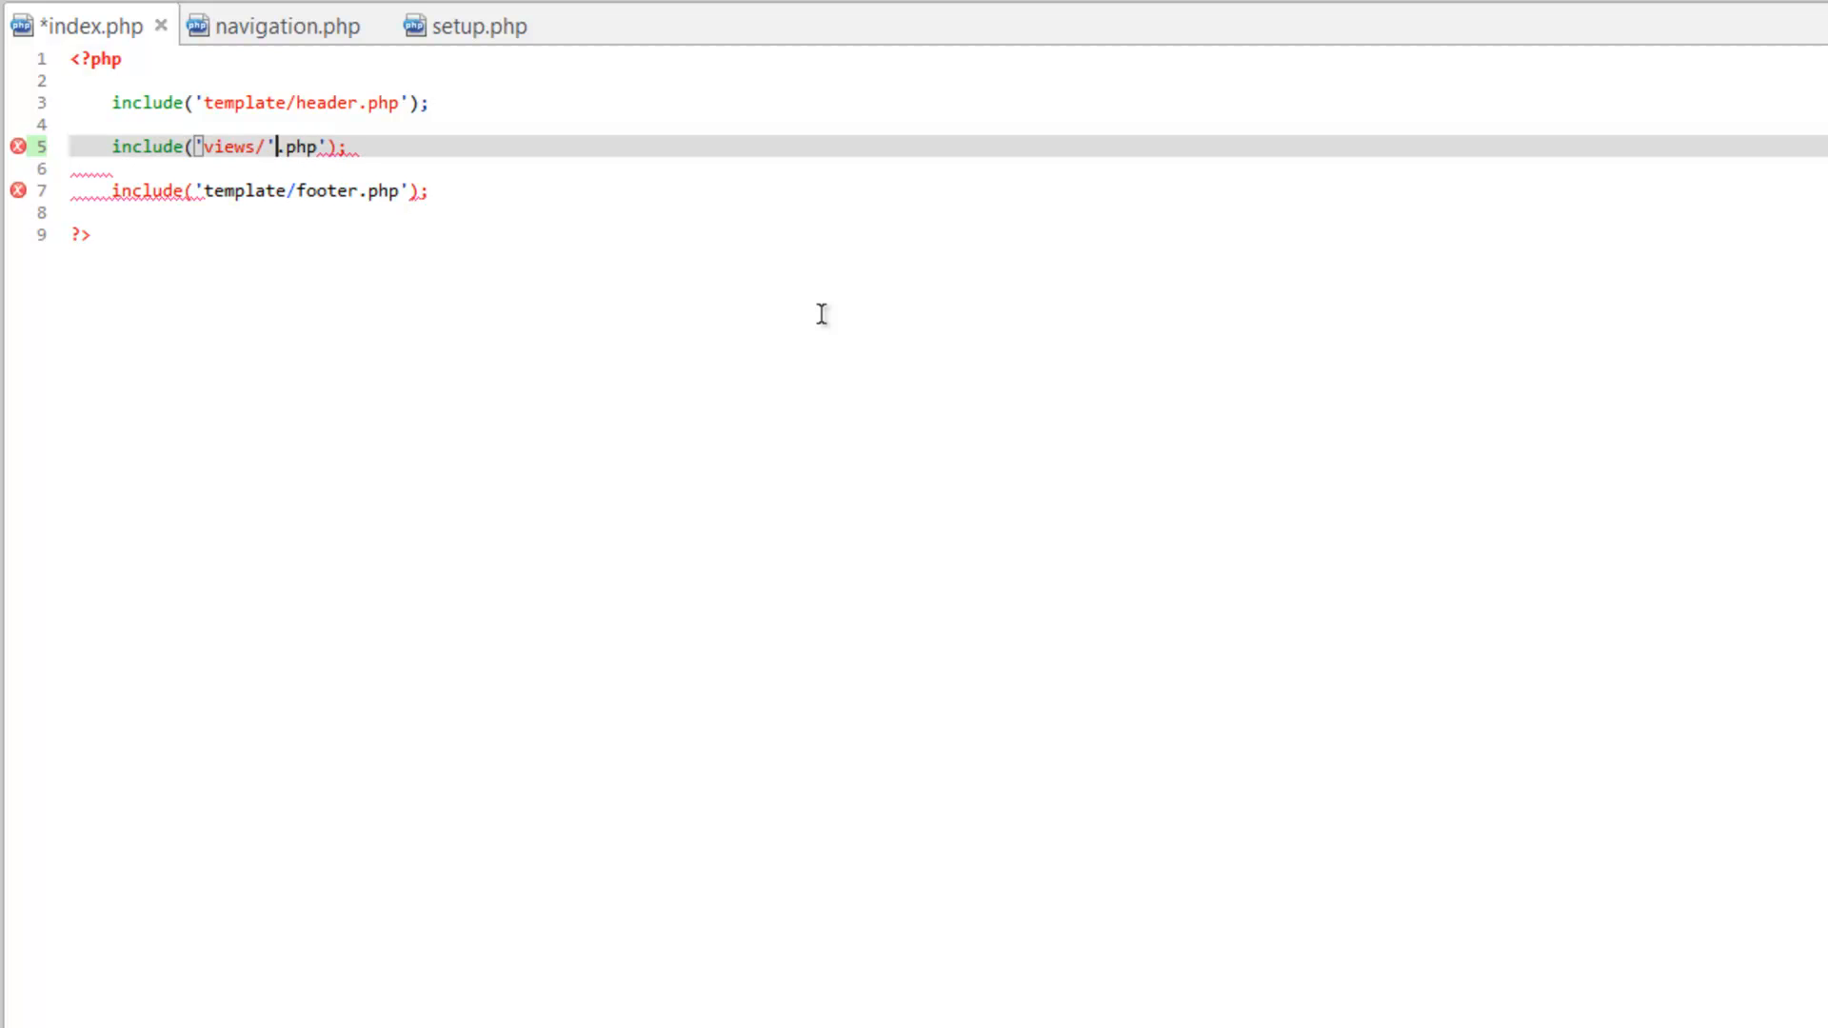
text(.)
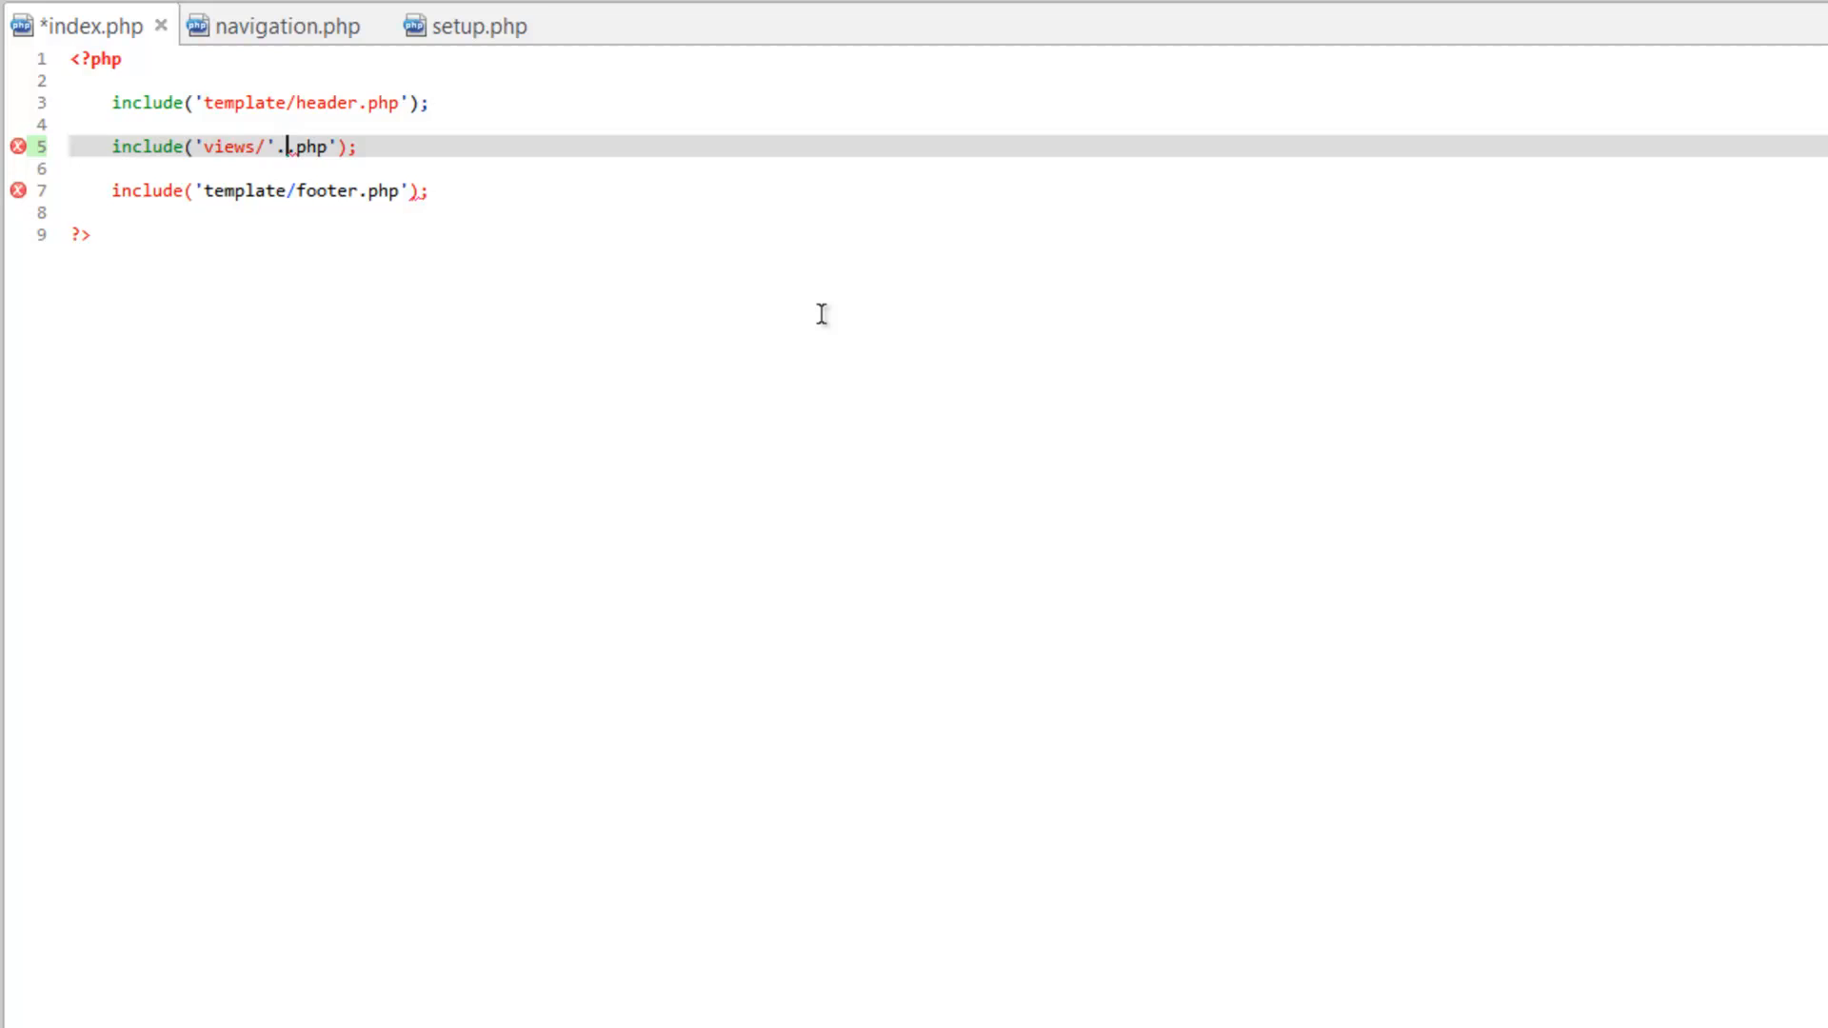
text($pages)
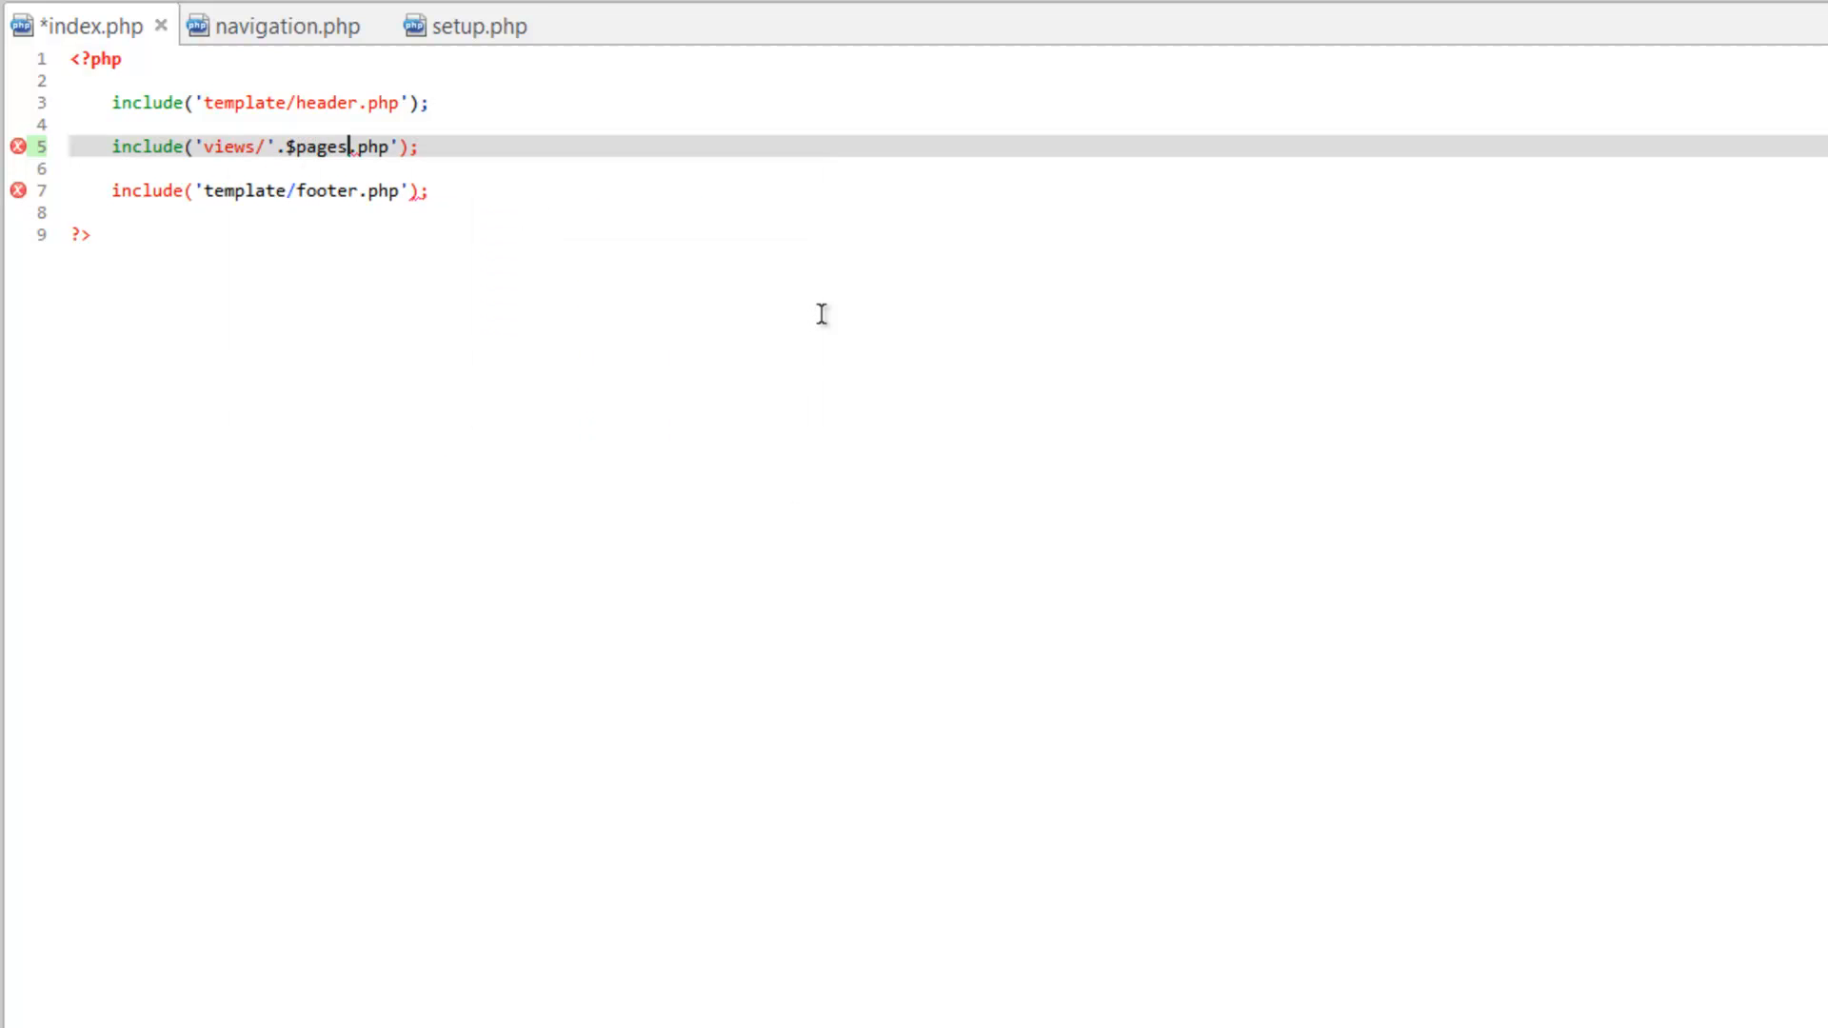
key(Backspace)
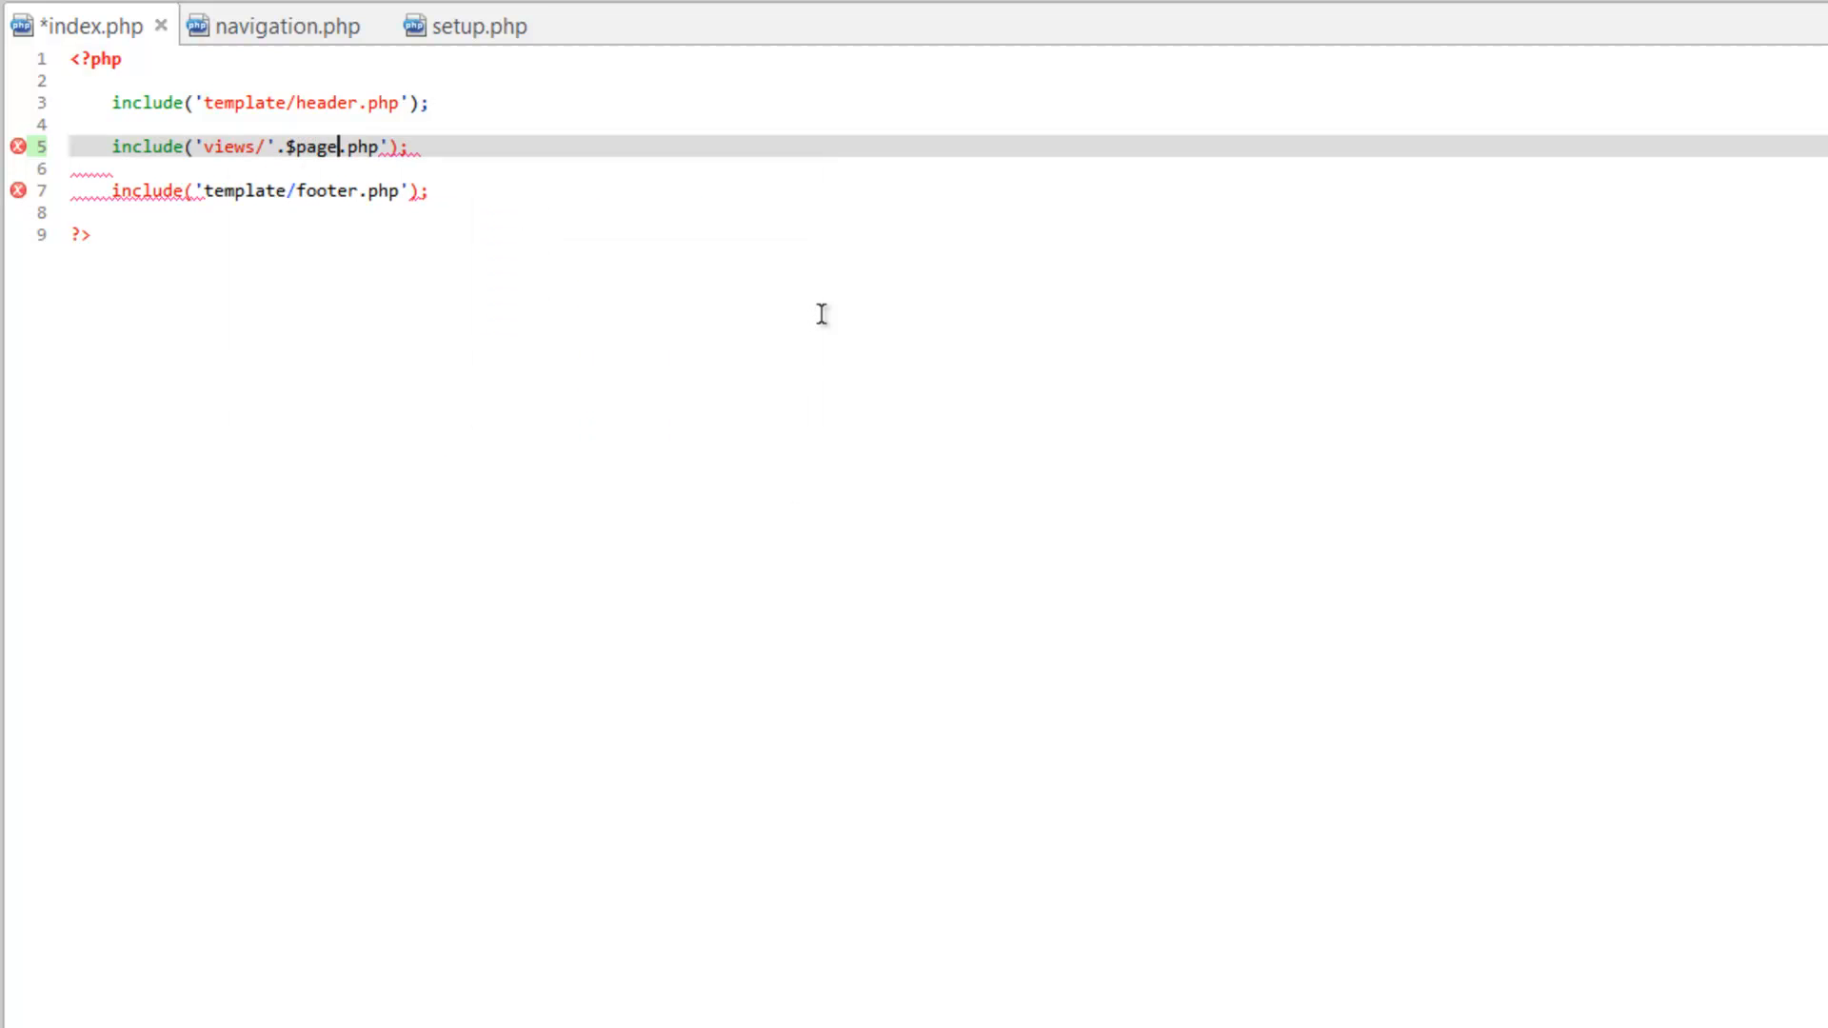
text(.)
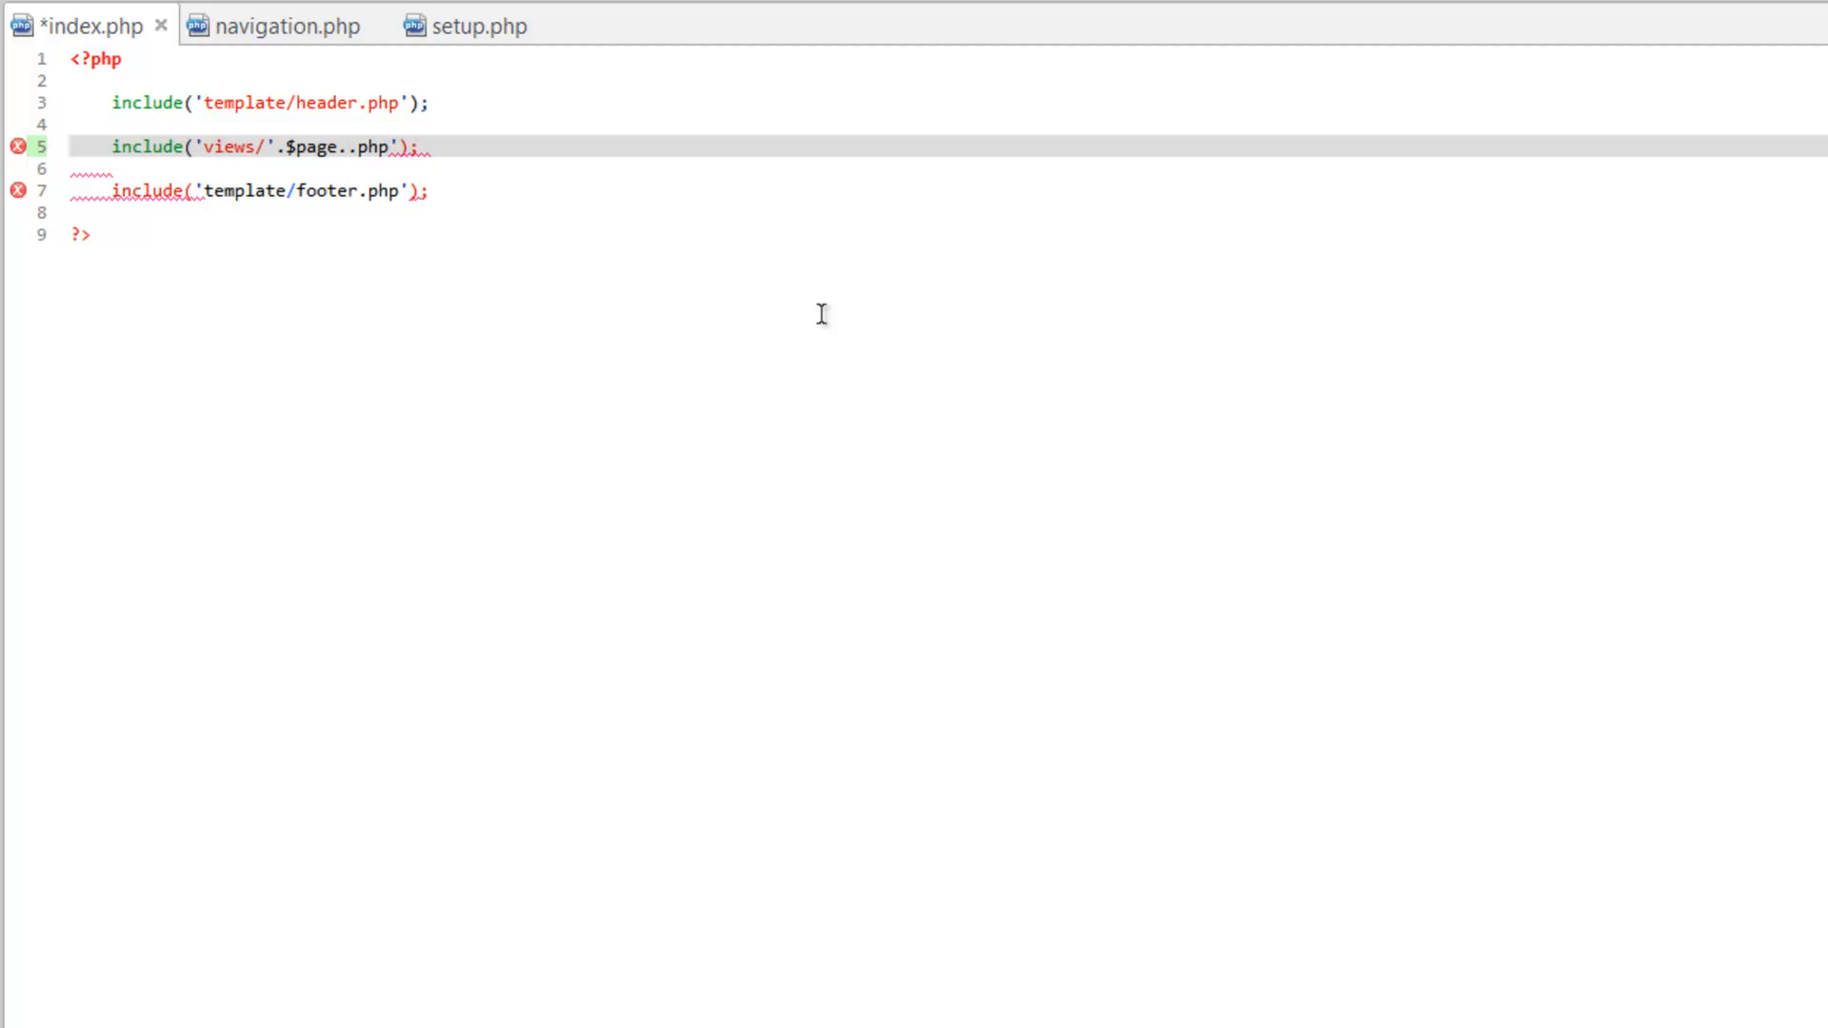
text(')
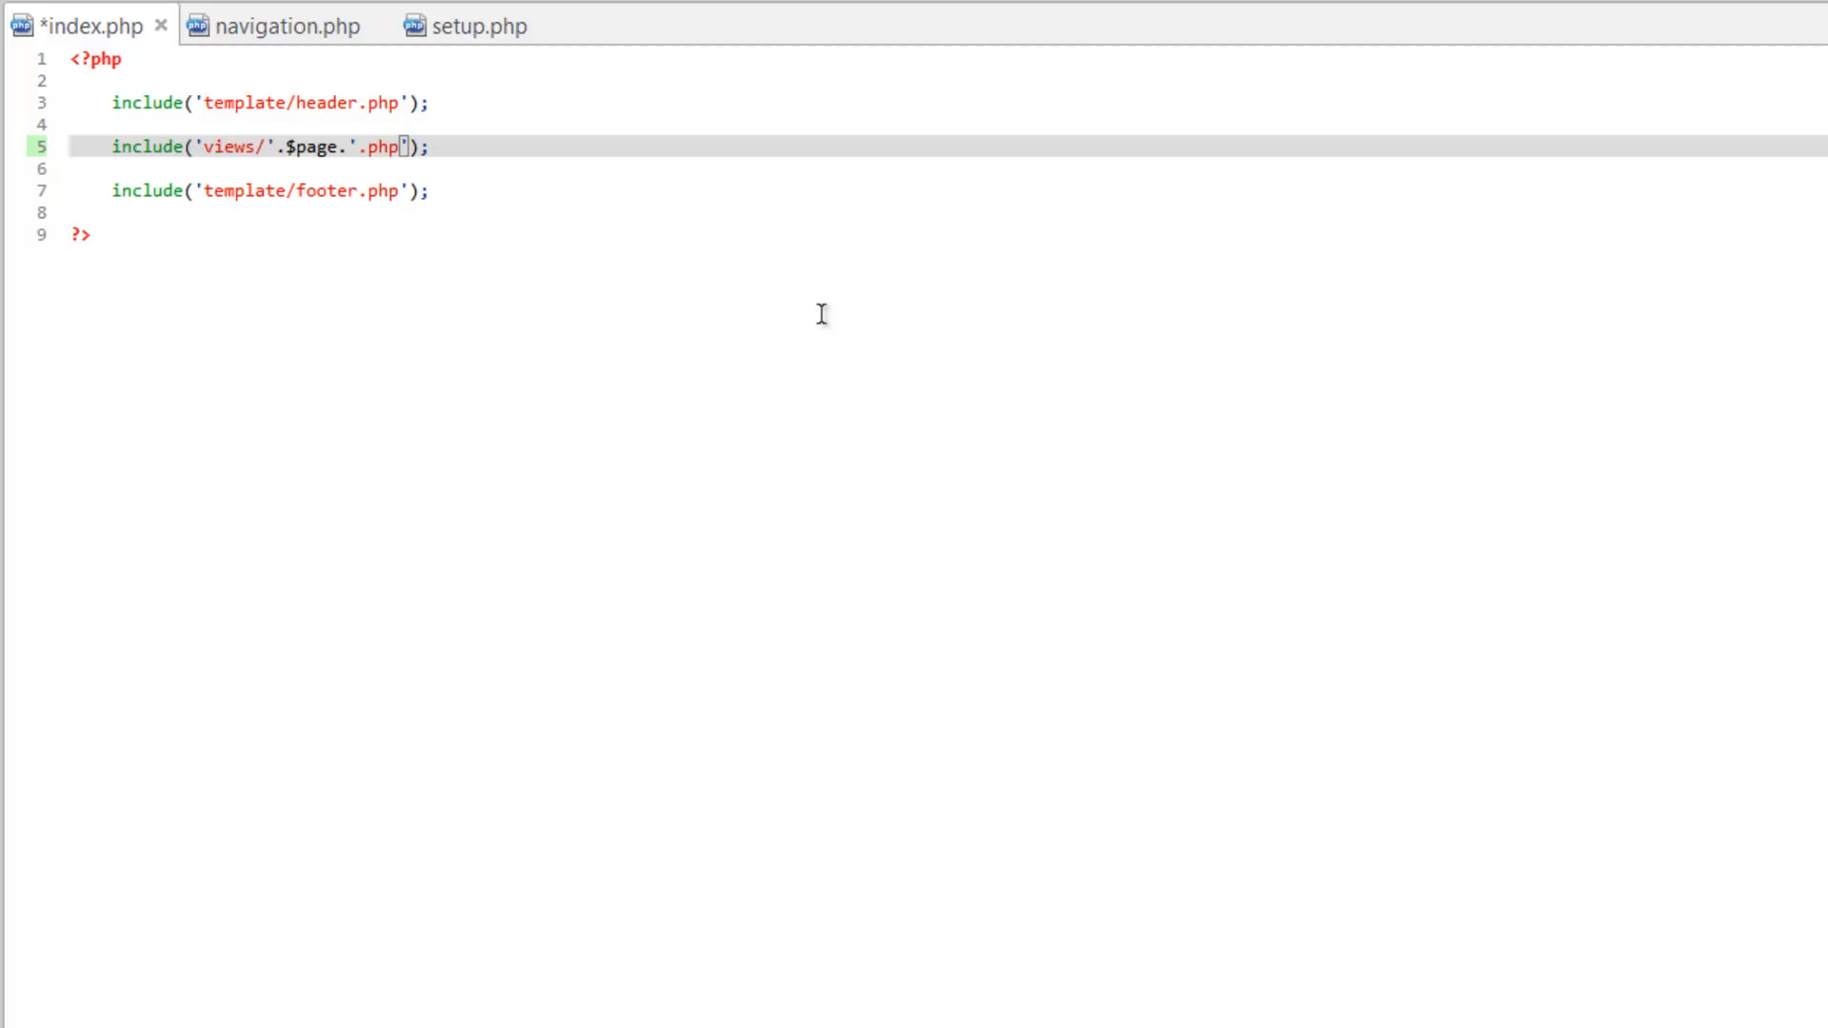
click(70, 212)
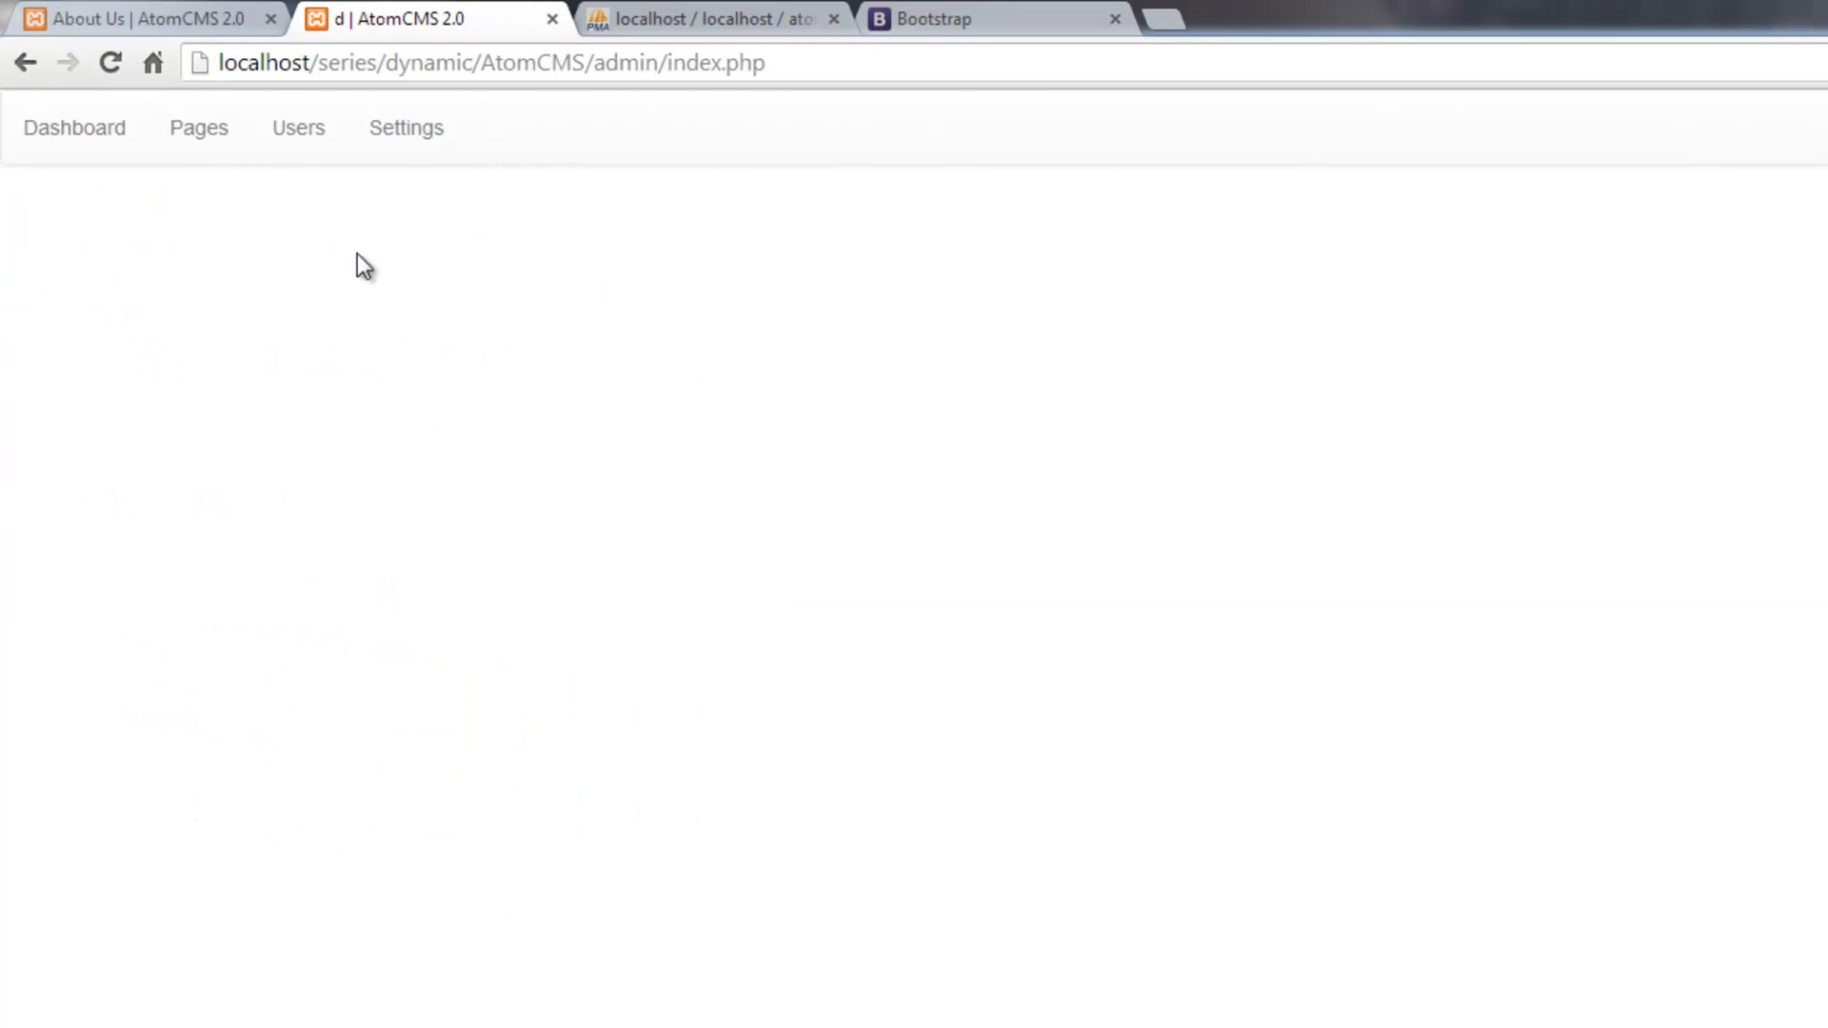
Step: Follow the admin Pages link to the broken admin/page=pages address and select page=pages
click(198, 127)
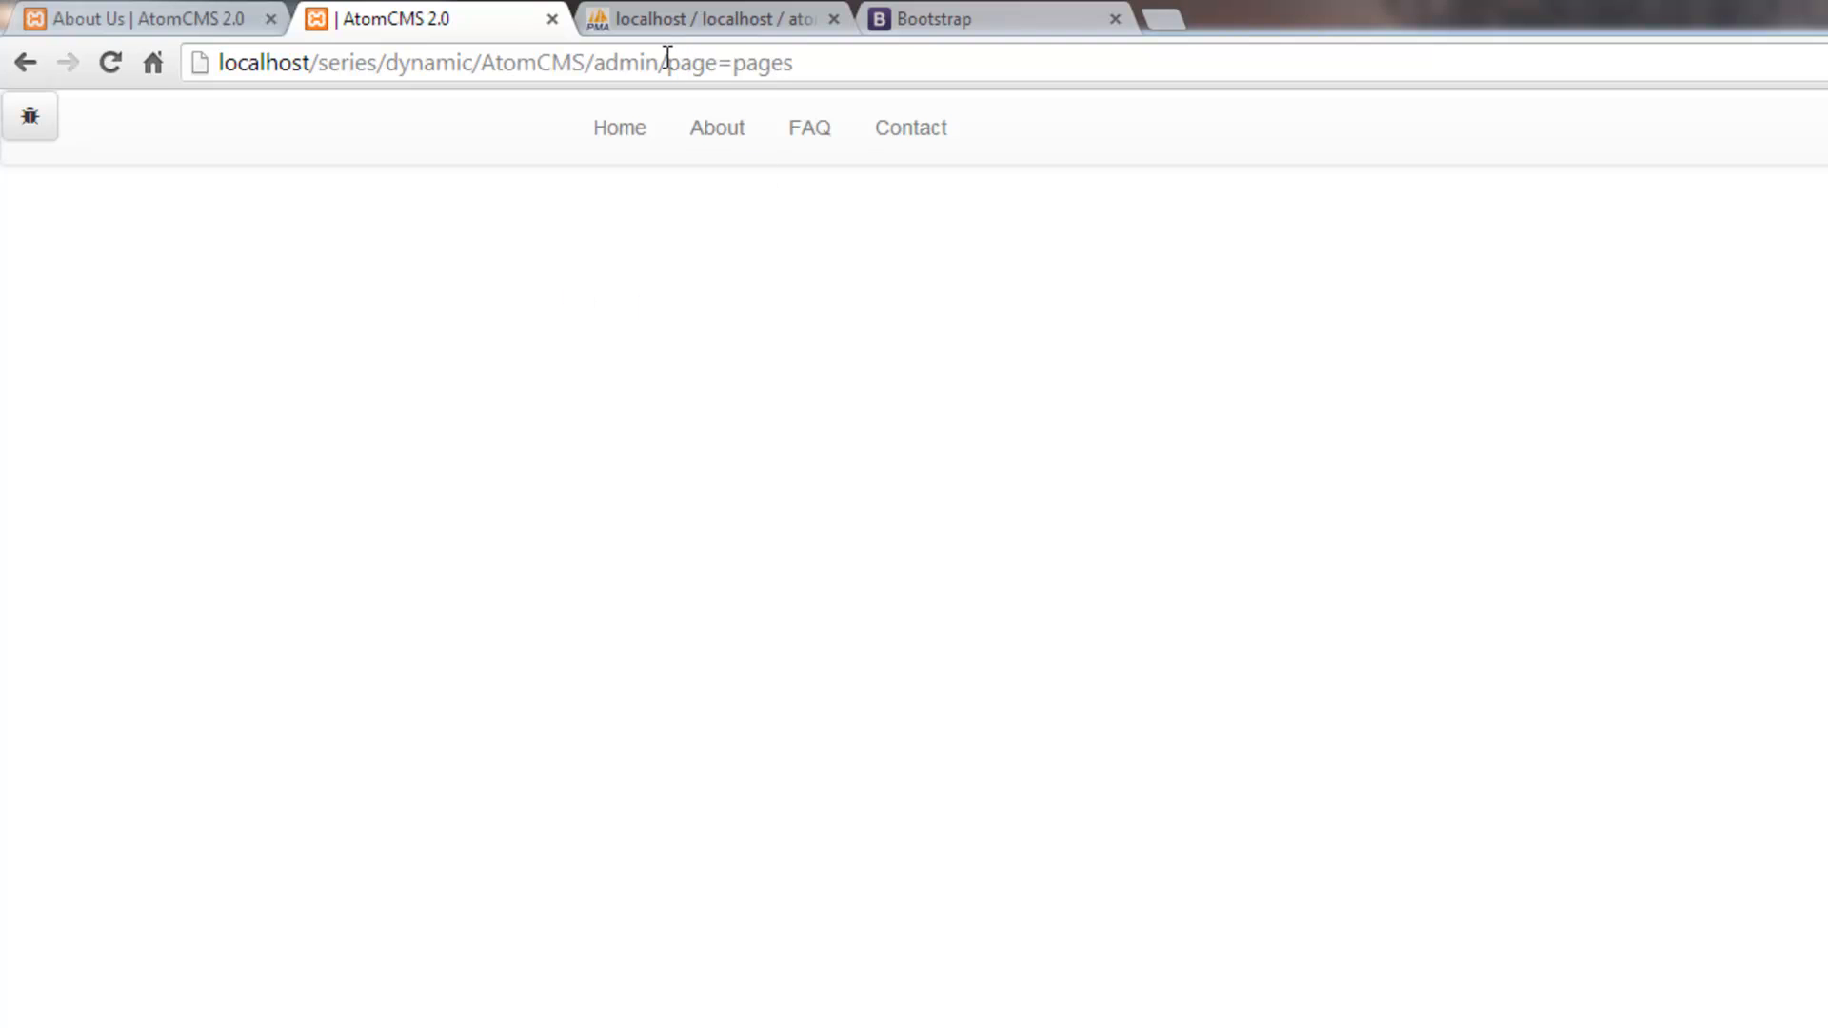
mouse_move(1023, 198)
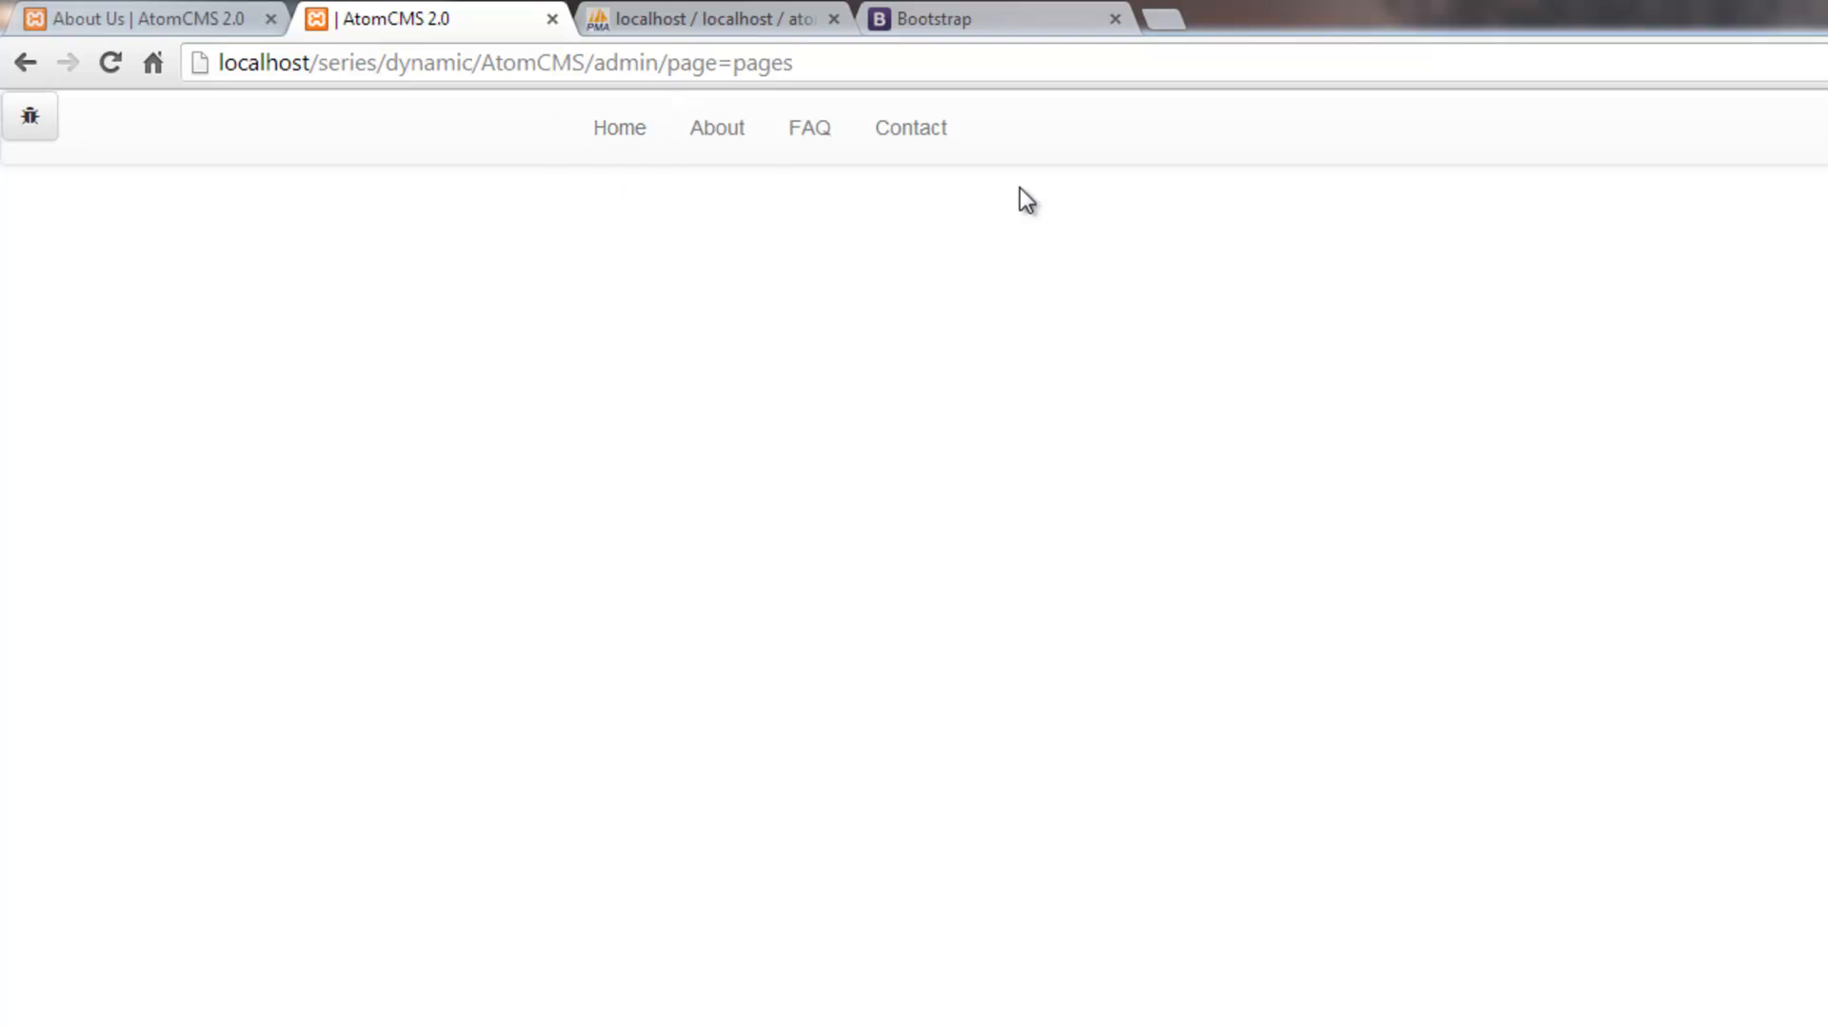
mouse_move(338, 124)
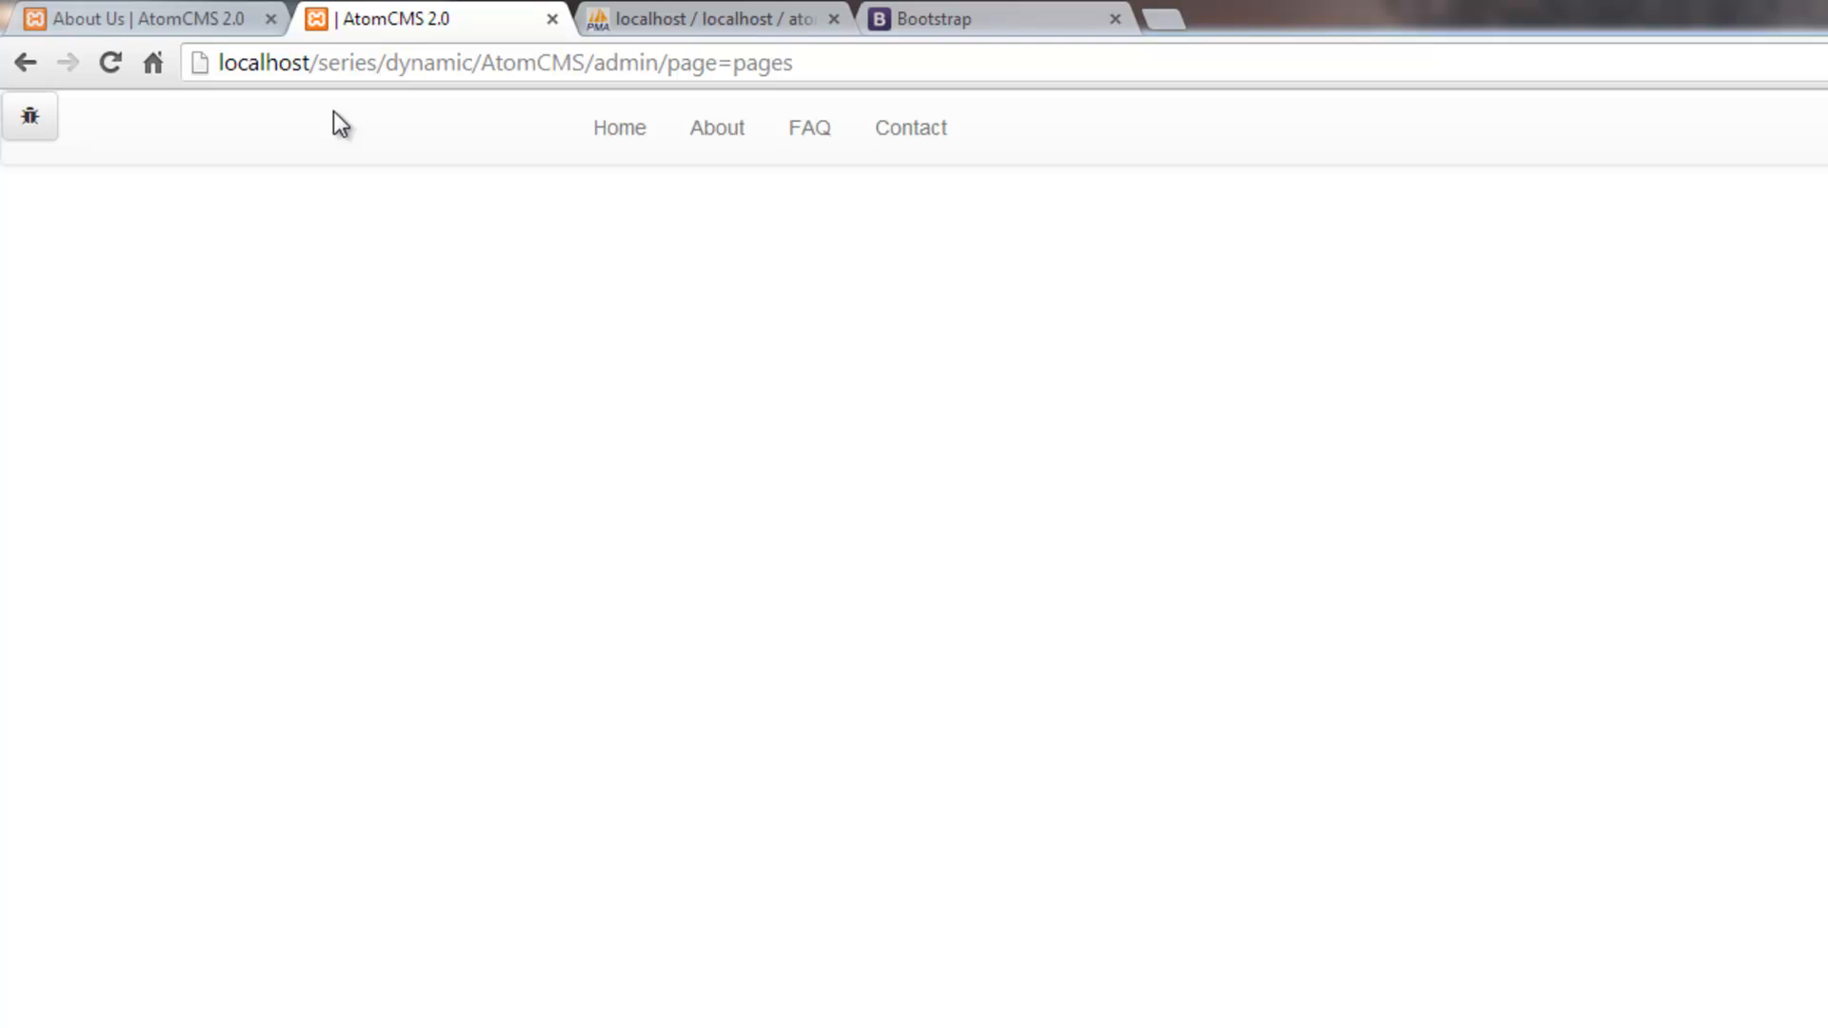
mouse_move(616, 127)
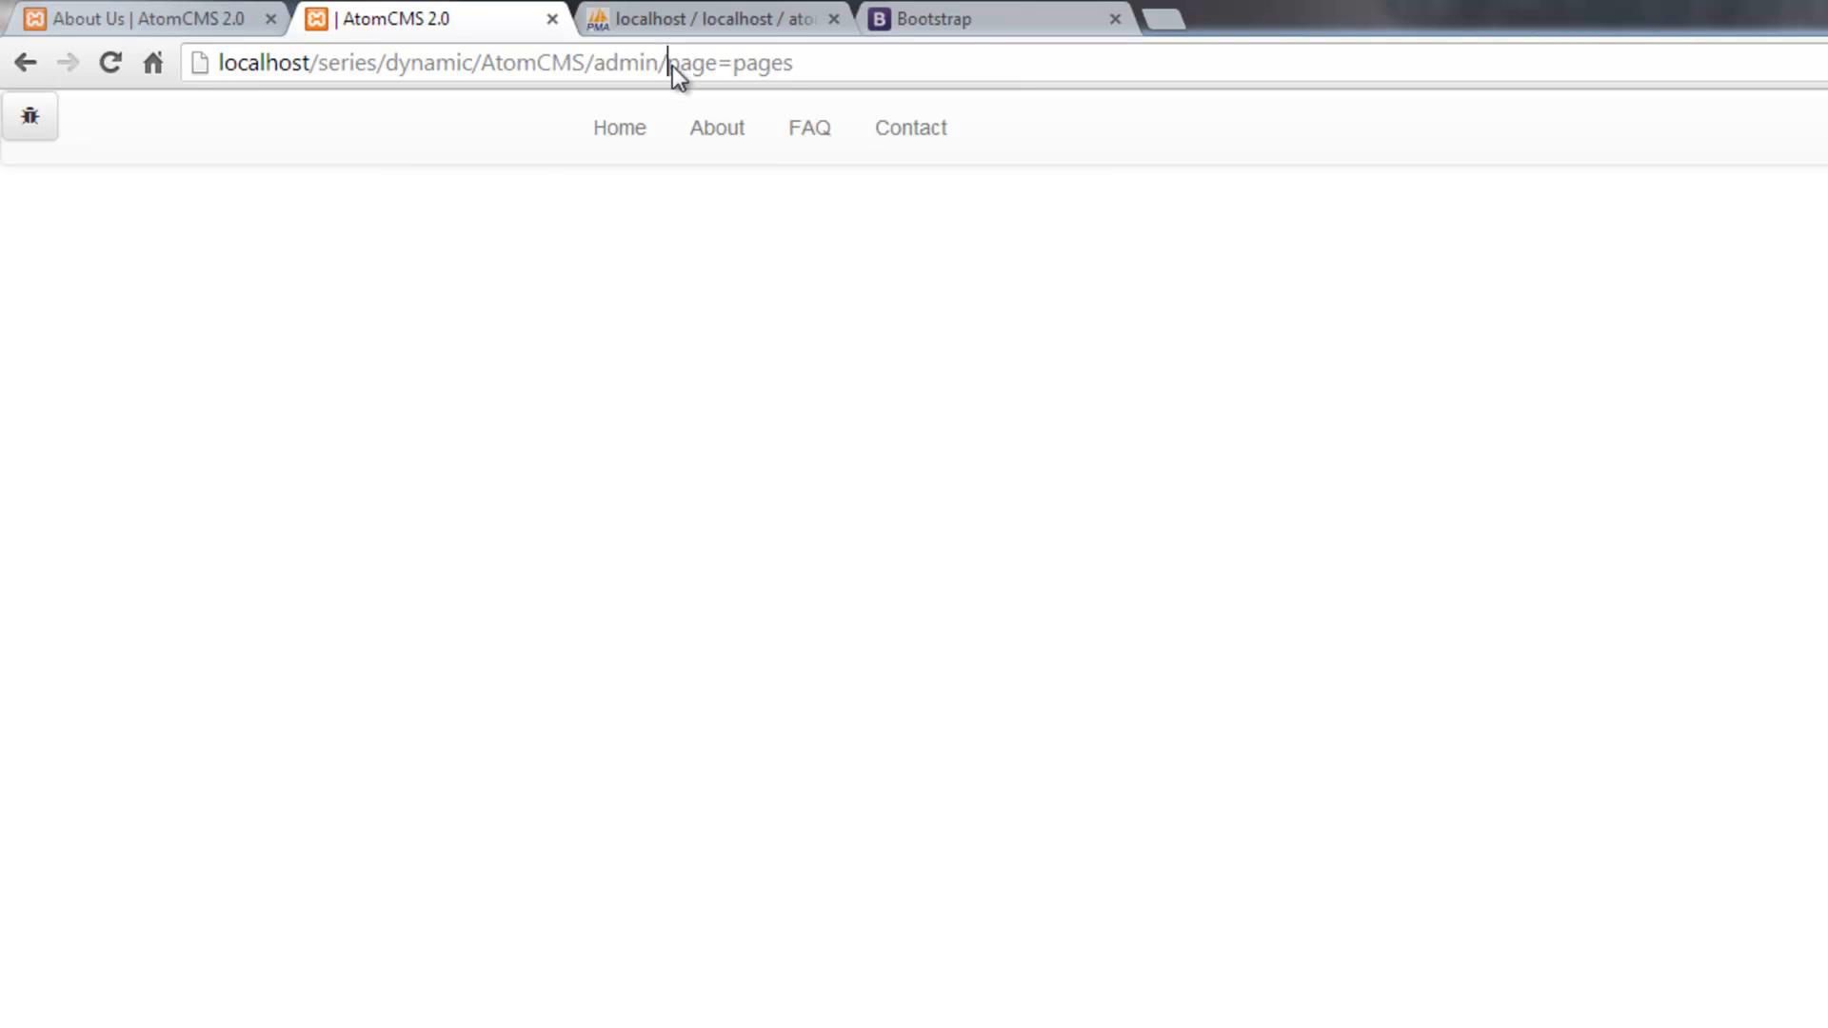
double_click(728, 63)
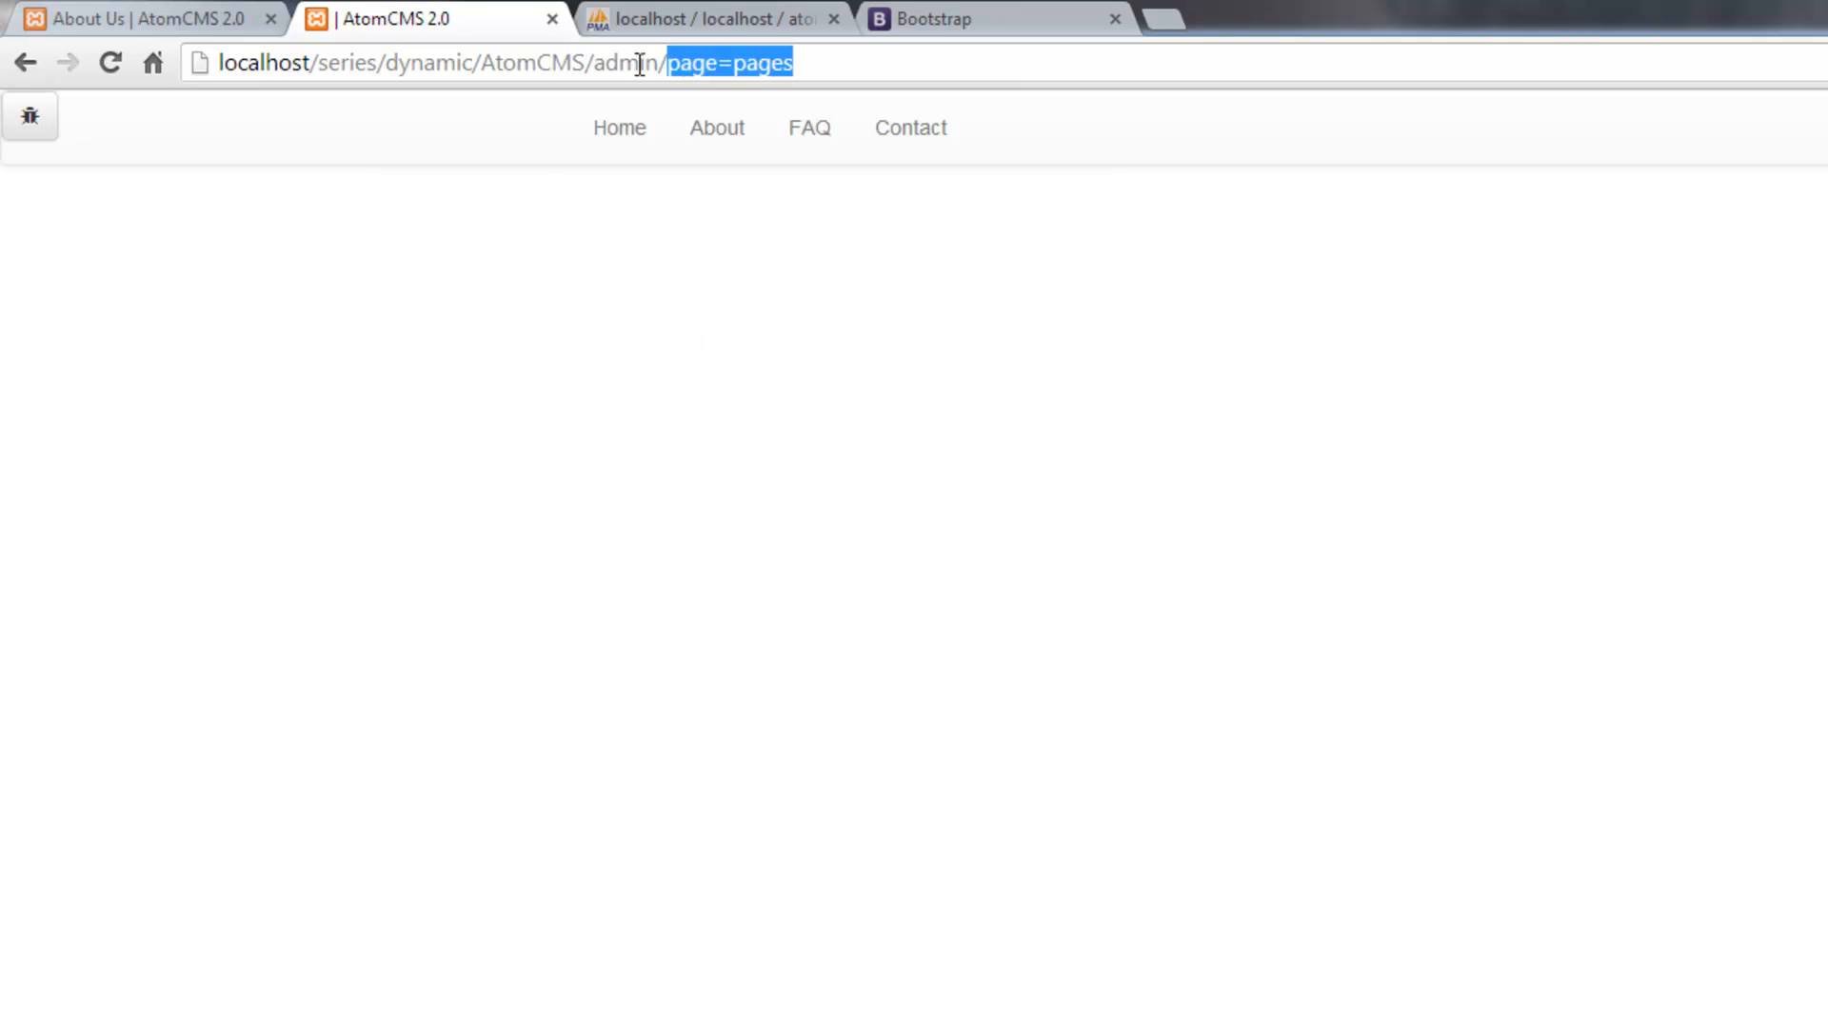
mouse_move(606, 411)
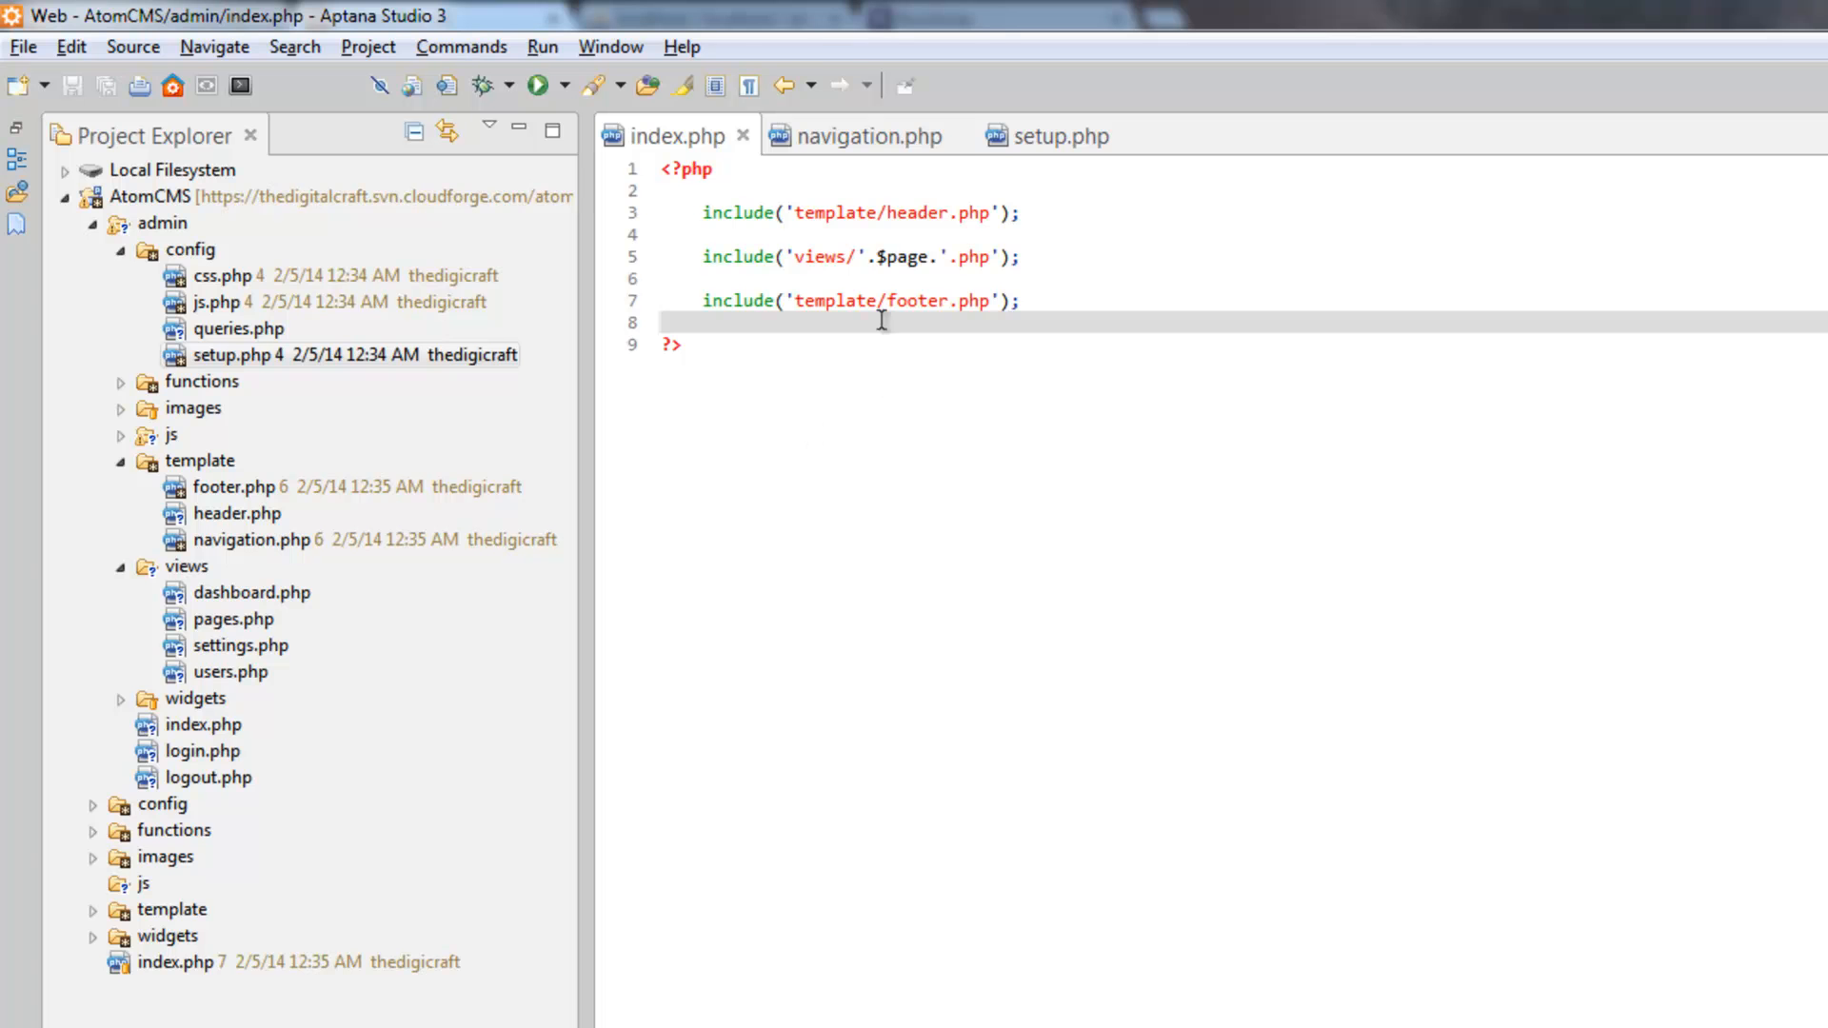
Step: Prefix each navigation.php href with ? before page= and save the file
click(860, 135)
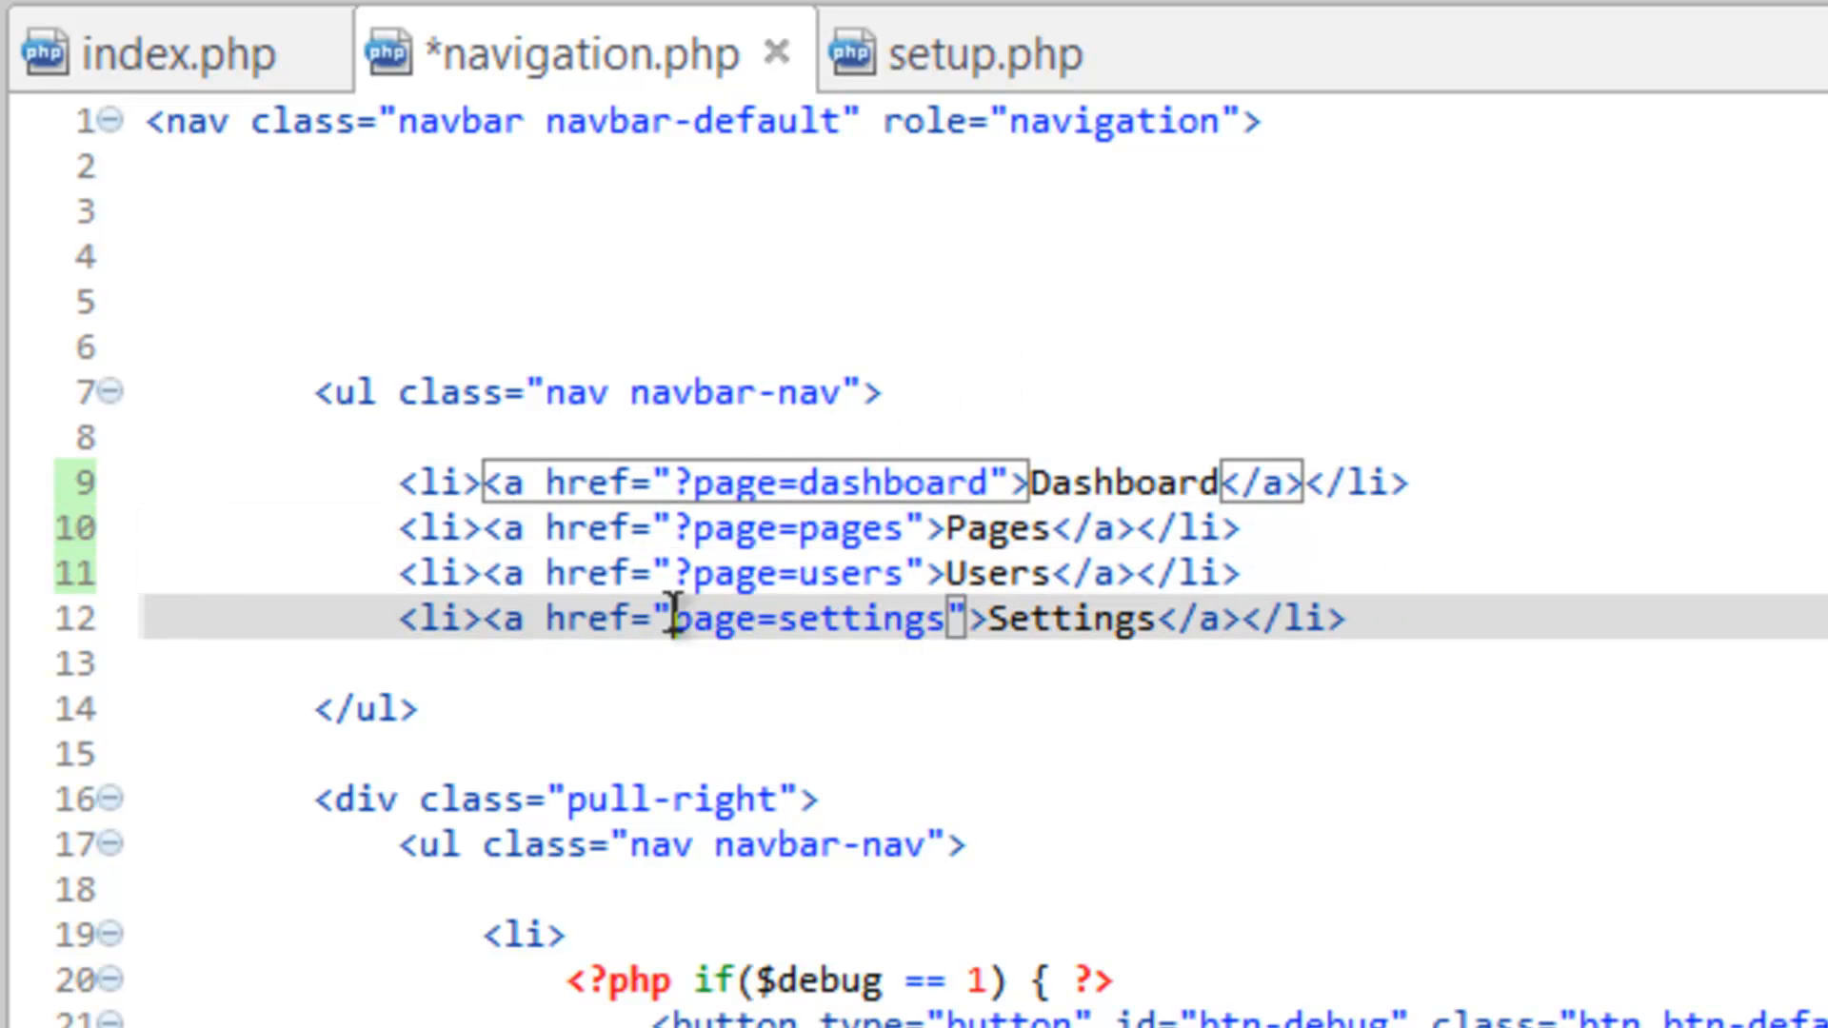
key(ctrl+s)
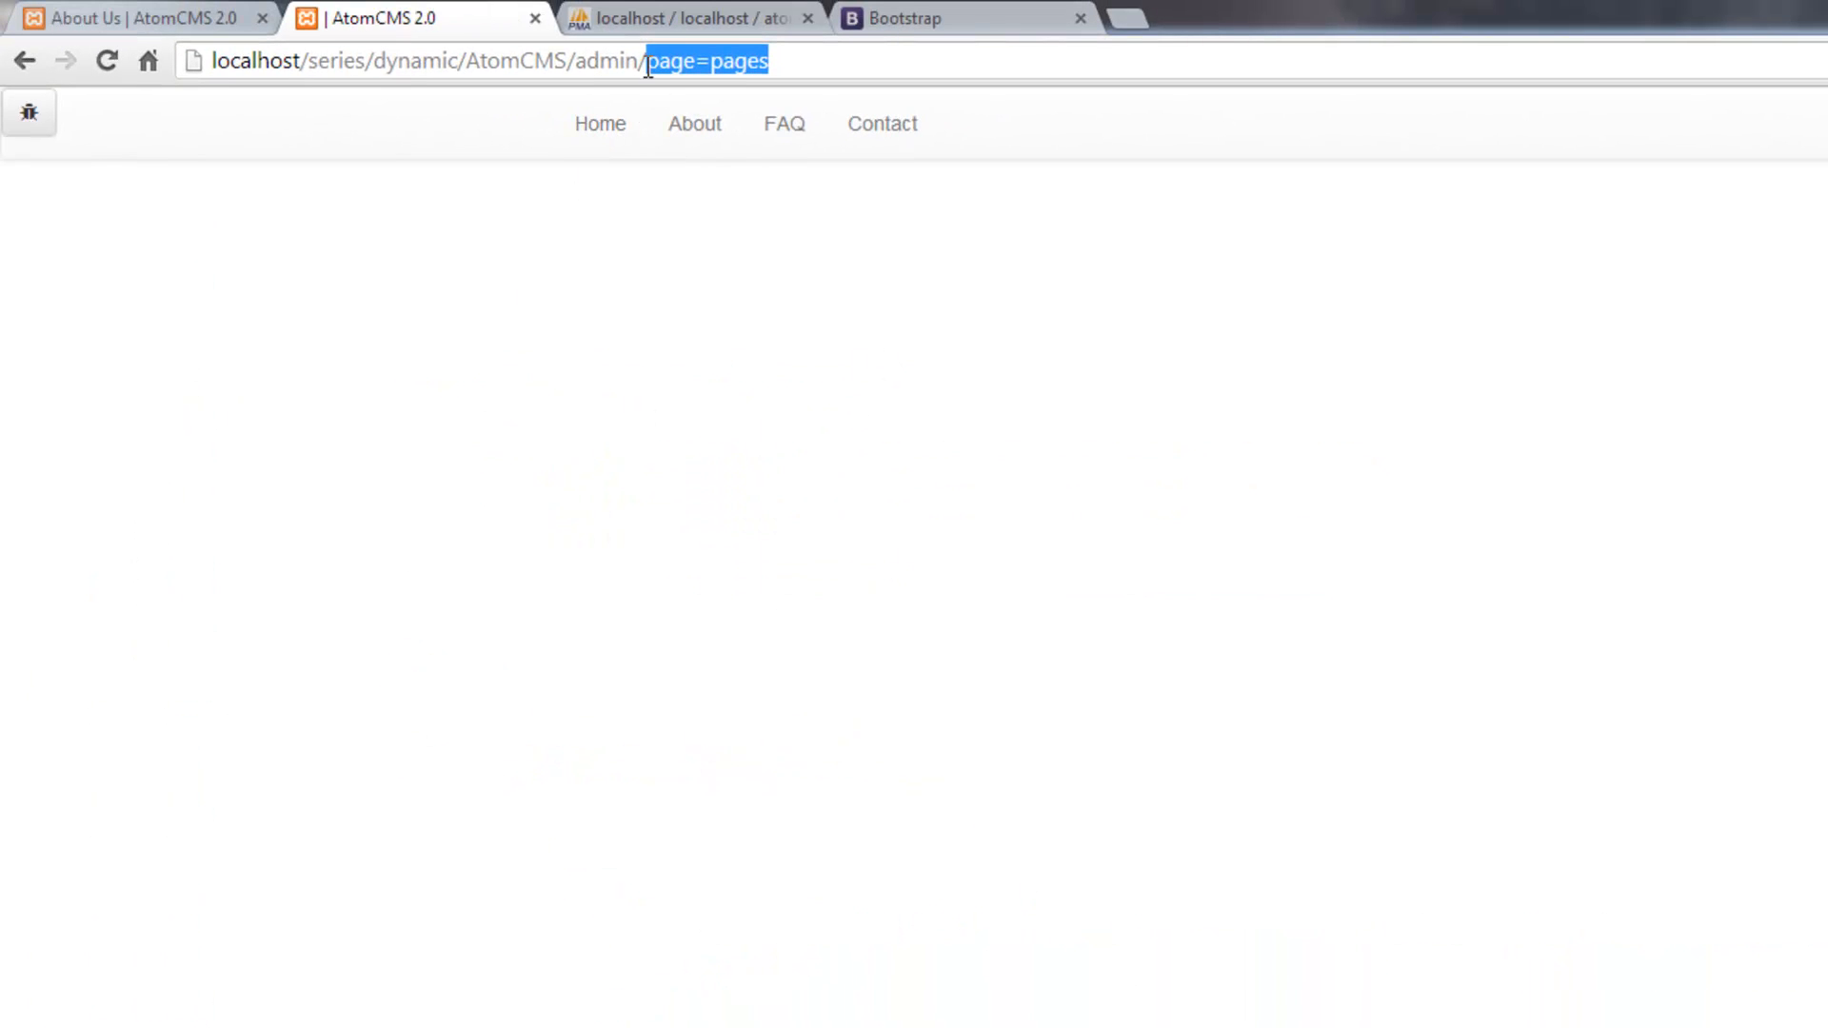
Step: Load admin/?page=pages, then open the Dashboard view from the admin navbar
key(Return)
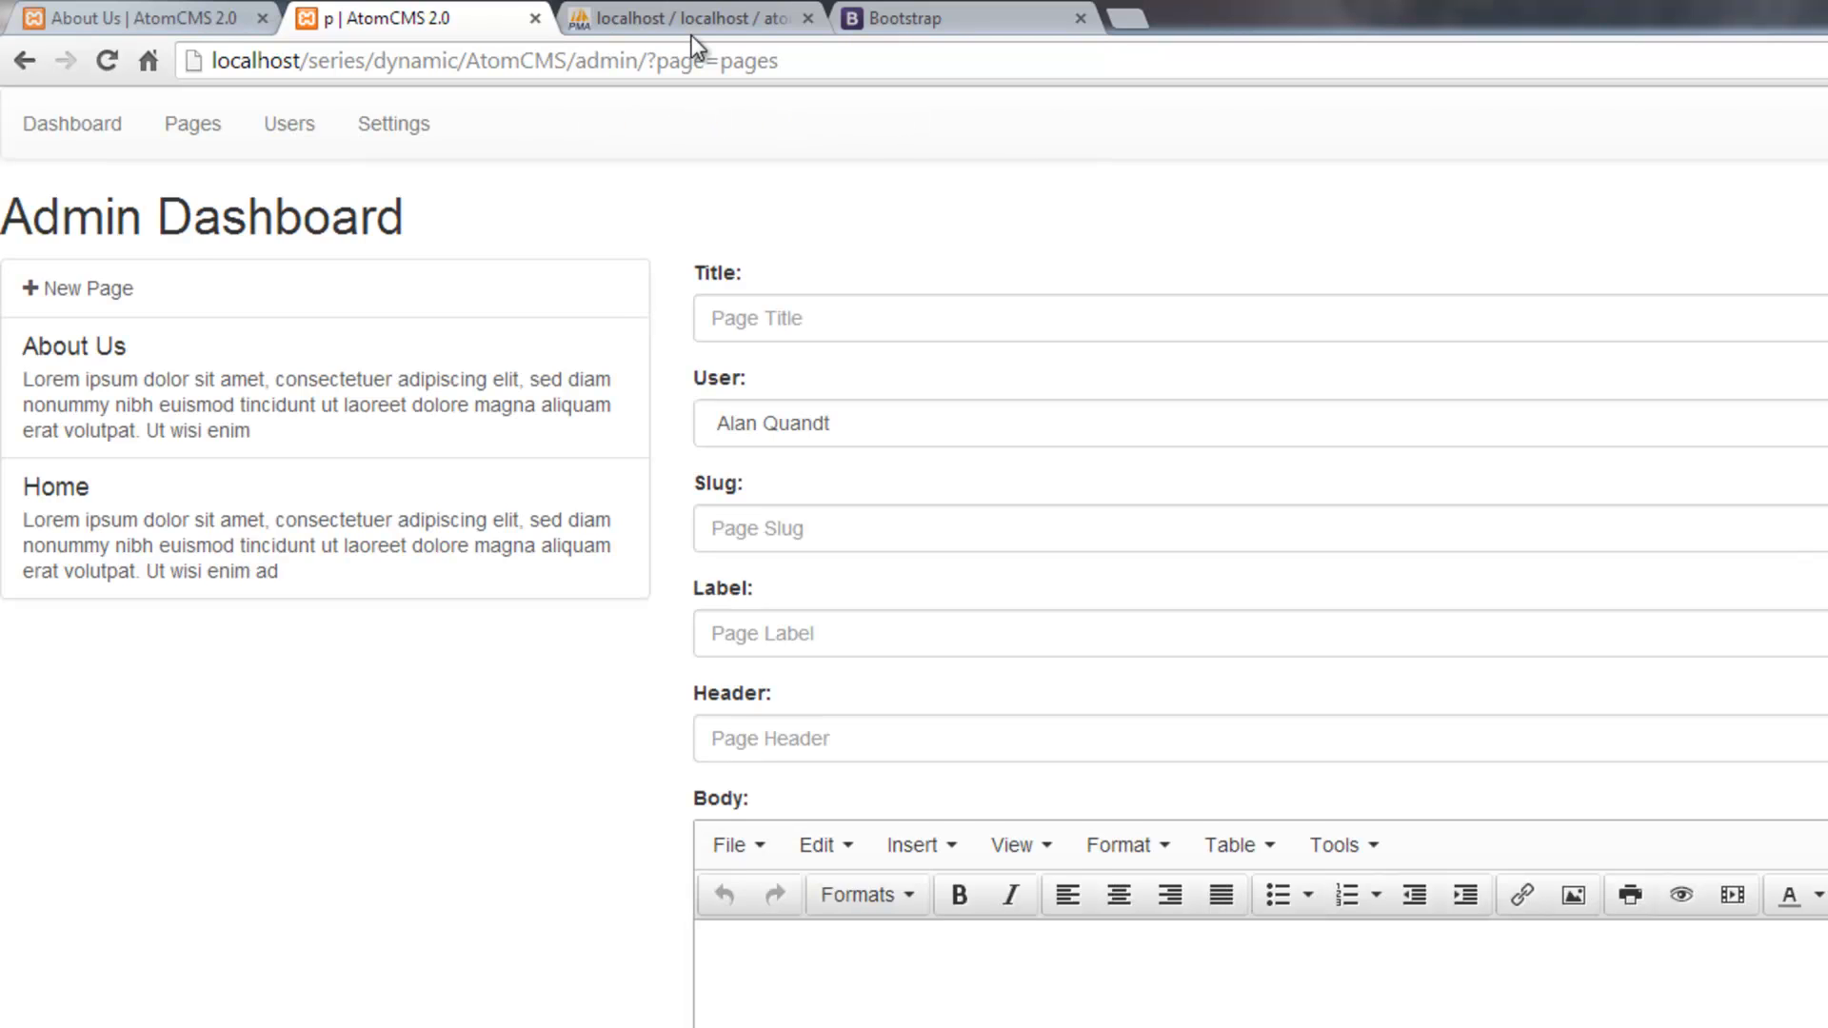
mouse_move(289, 123)
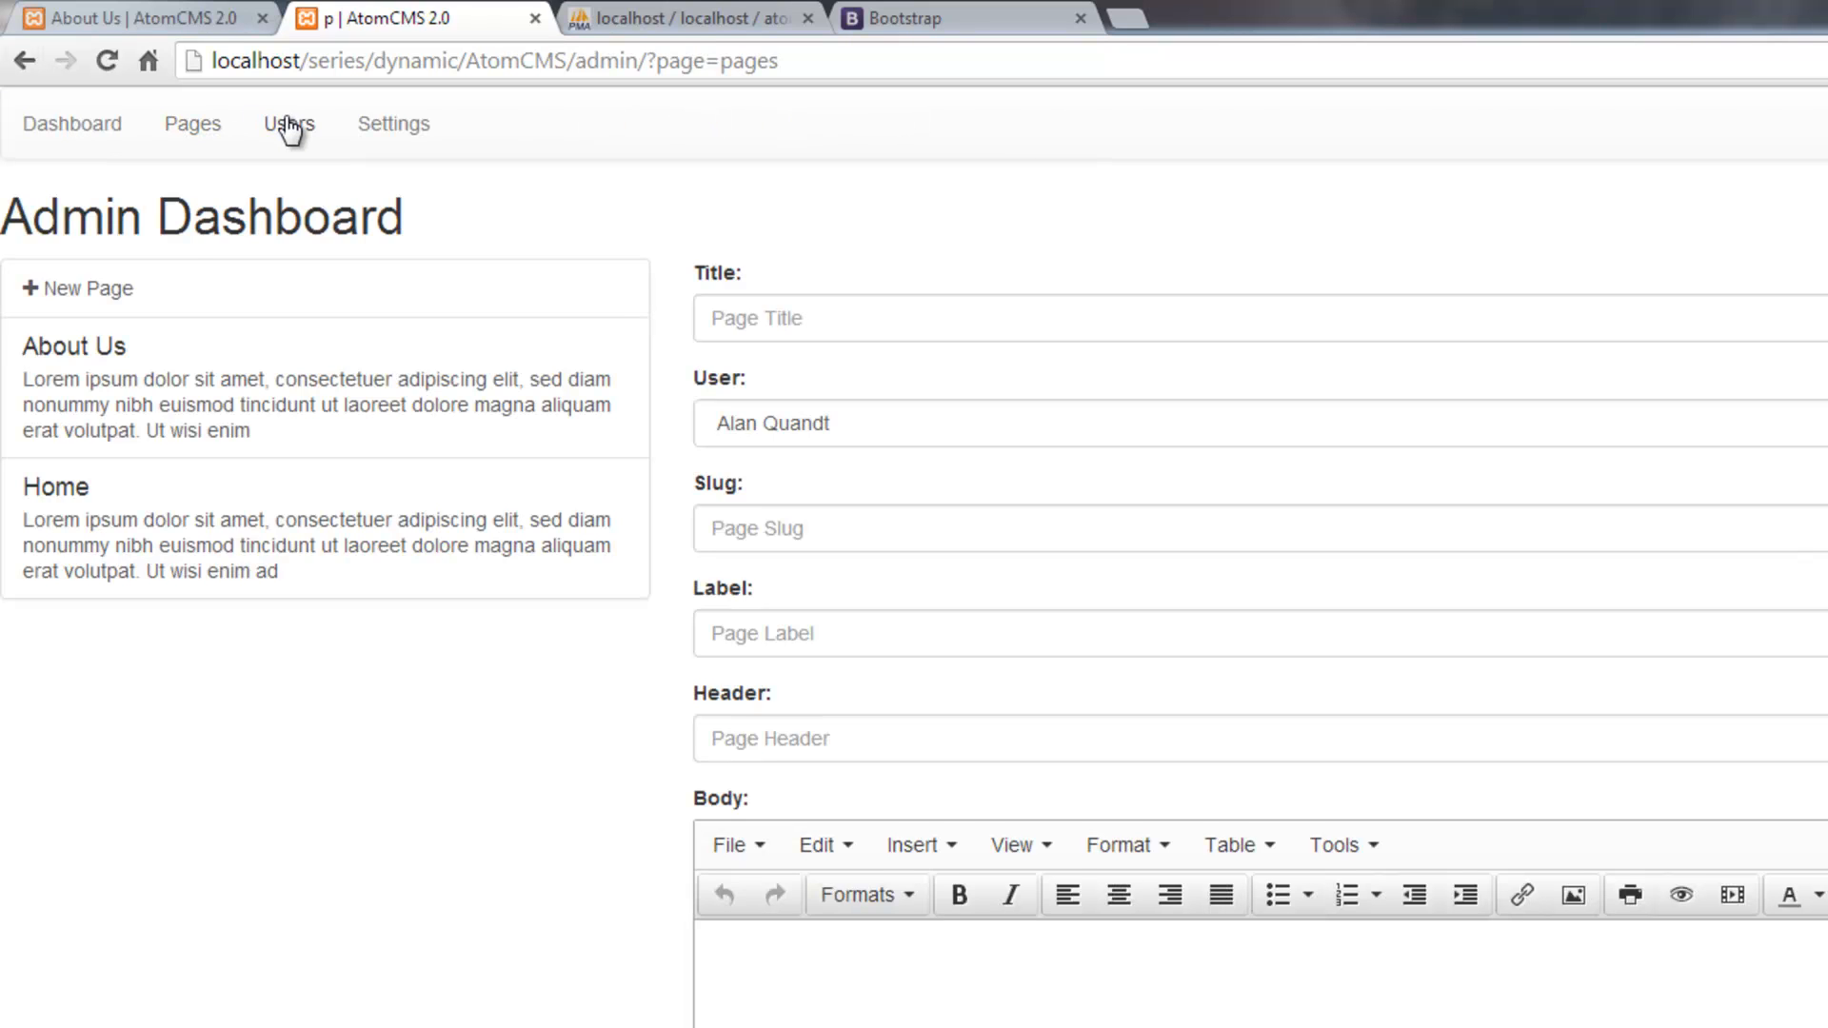
click(71, 124)
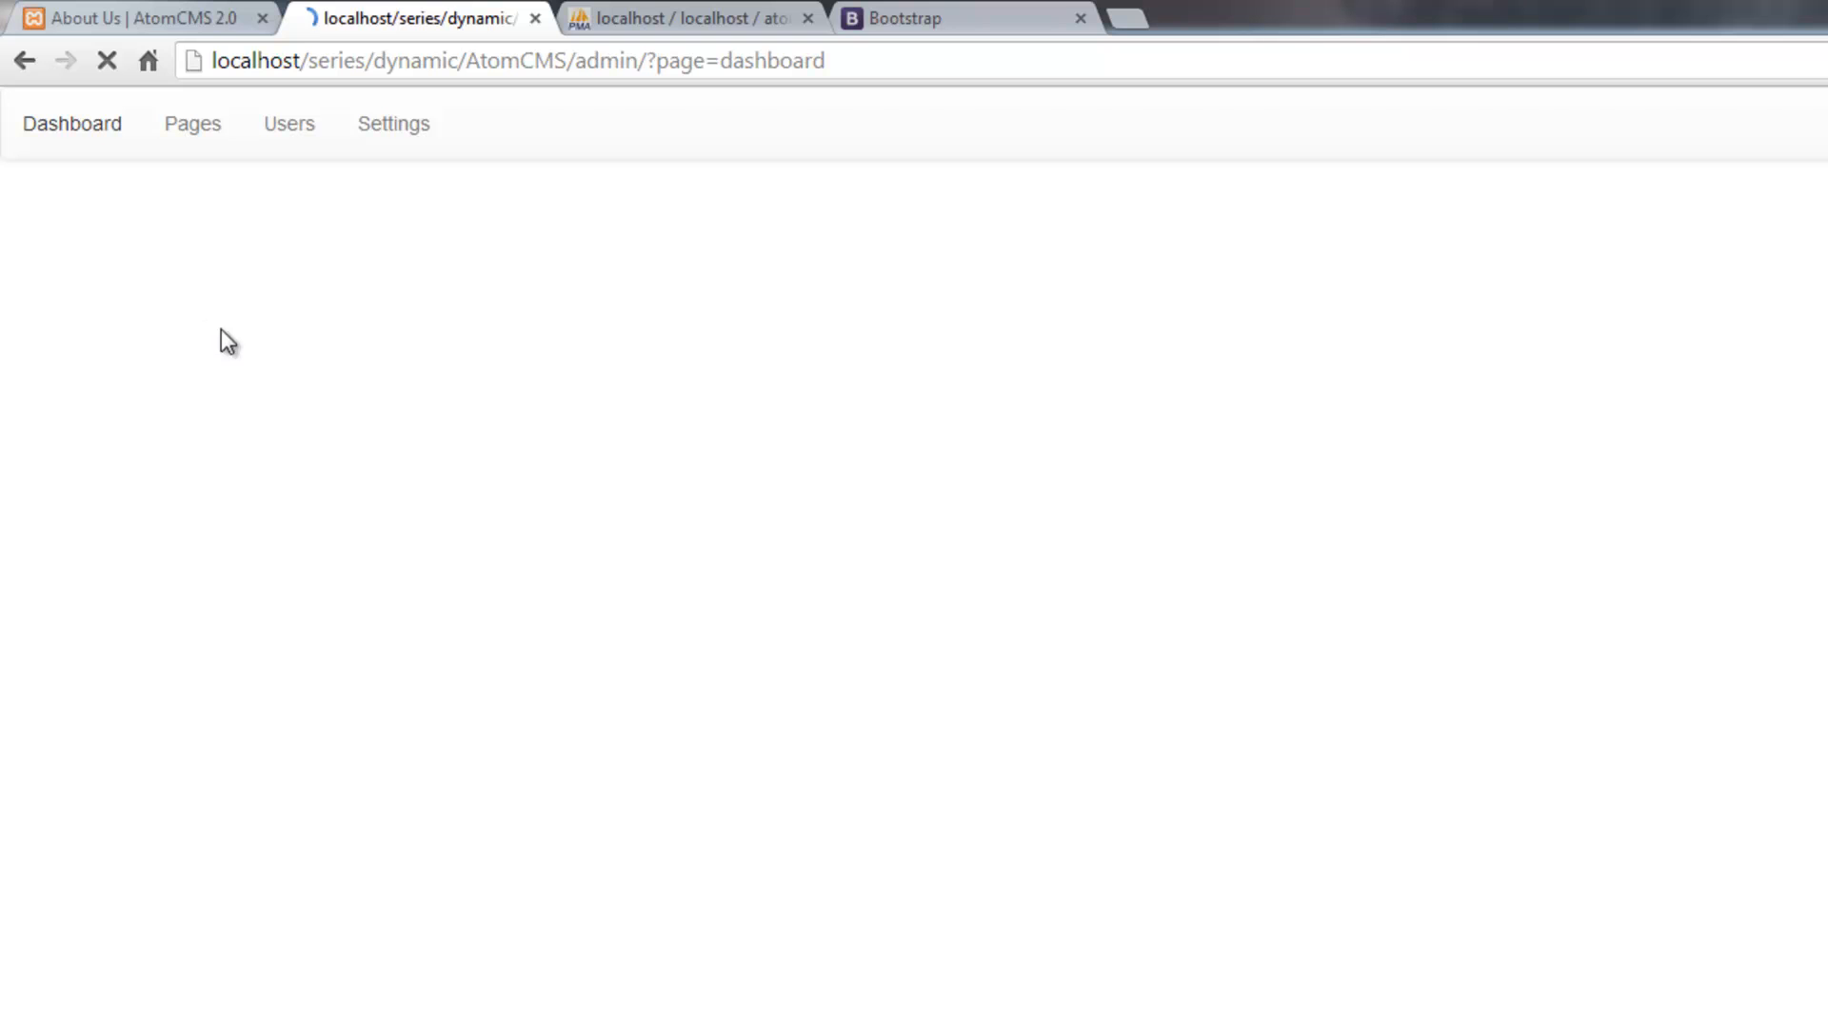
click(393, 124)
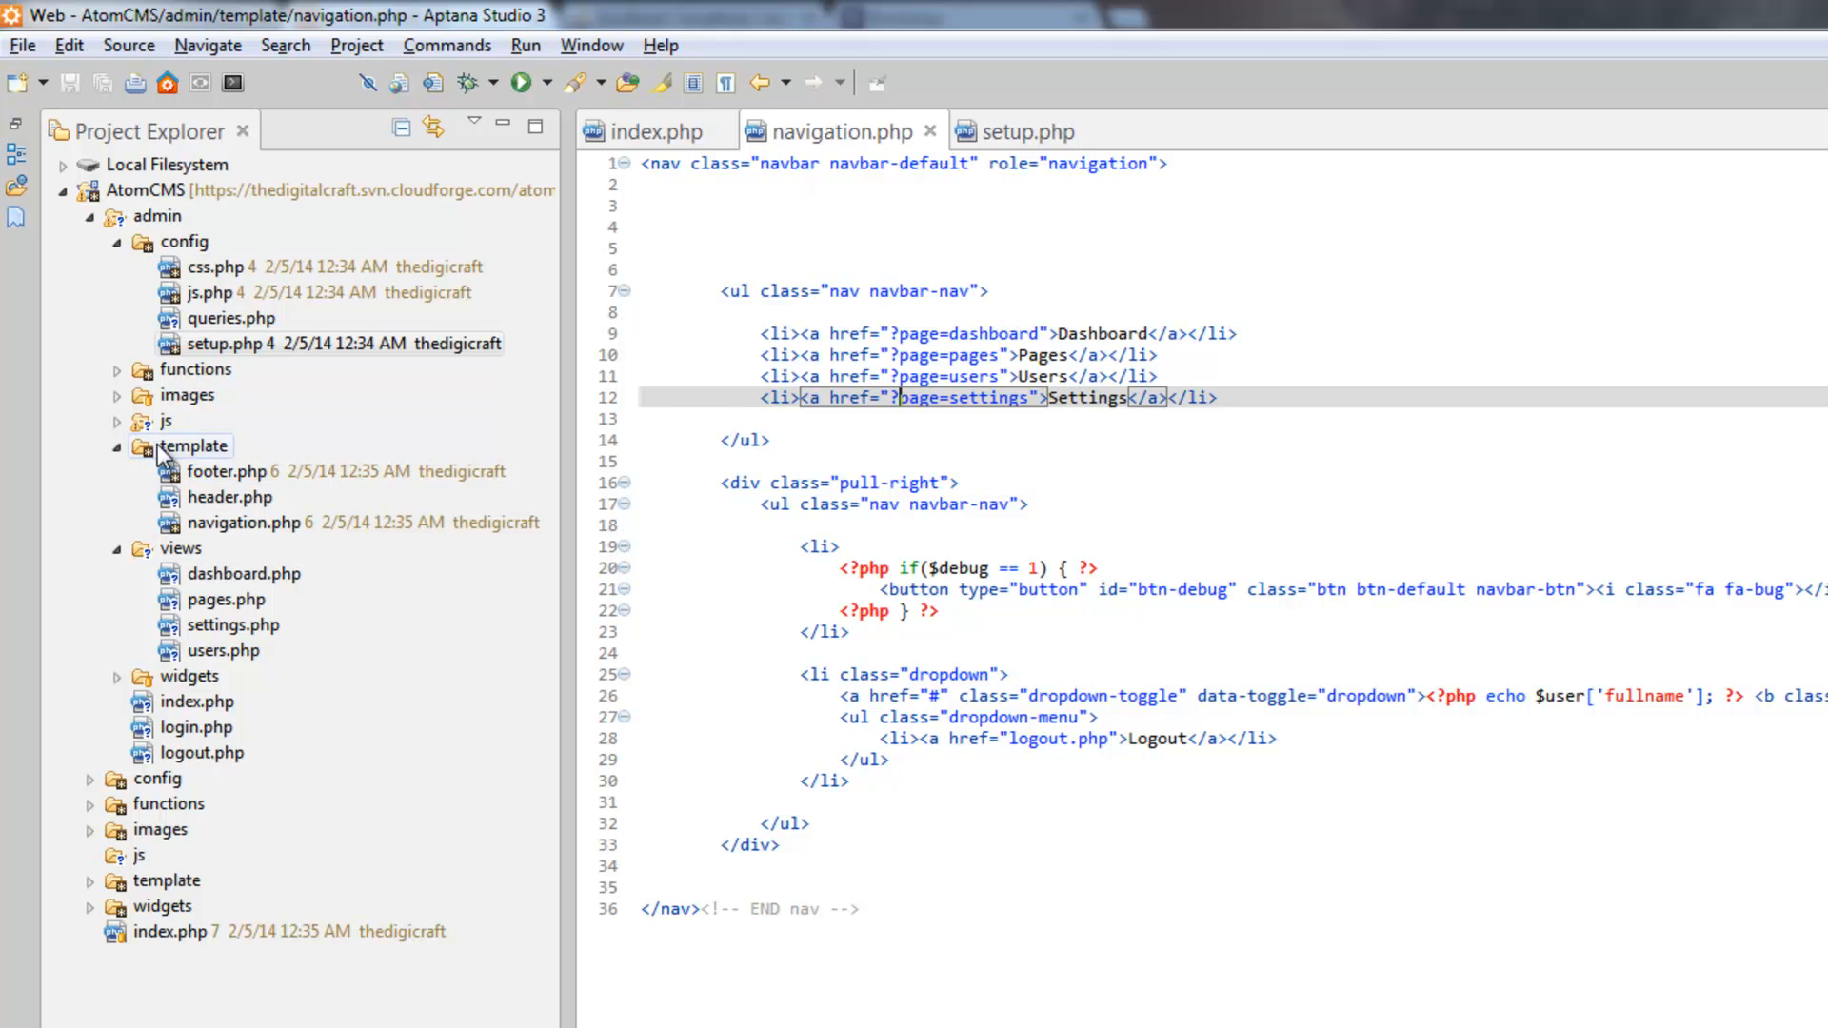
Step: Open dashboard.php, pages.php and settings.php from the views folder
double_click(243, 572)
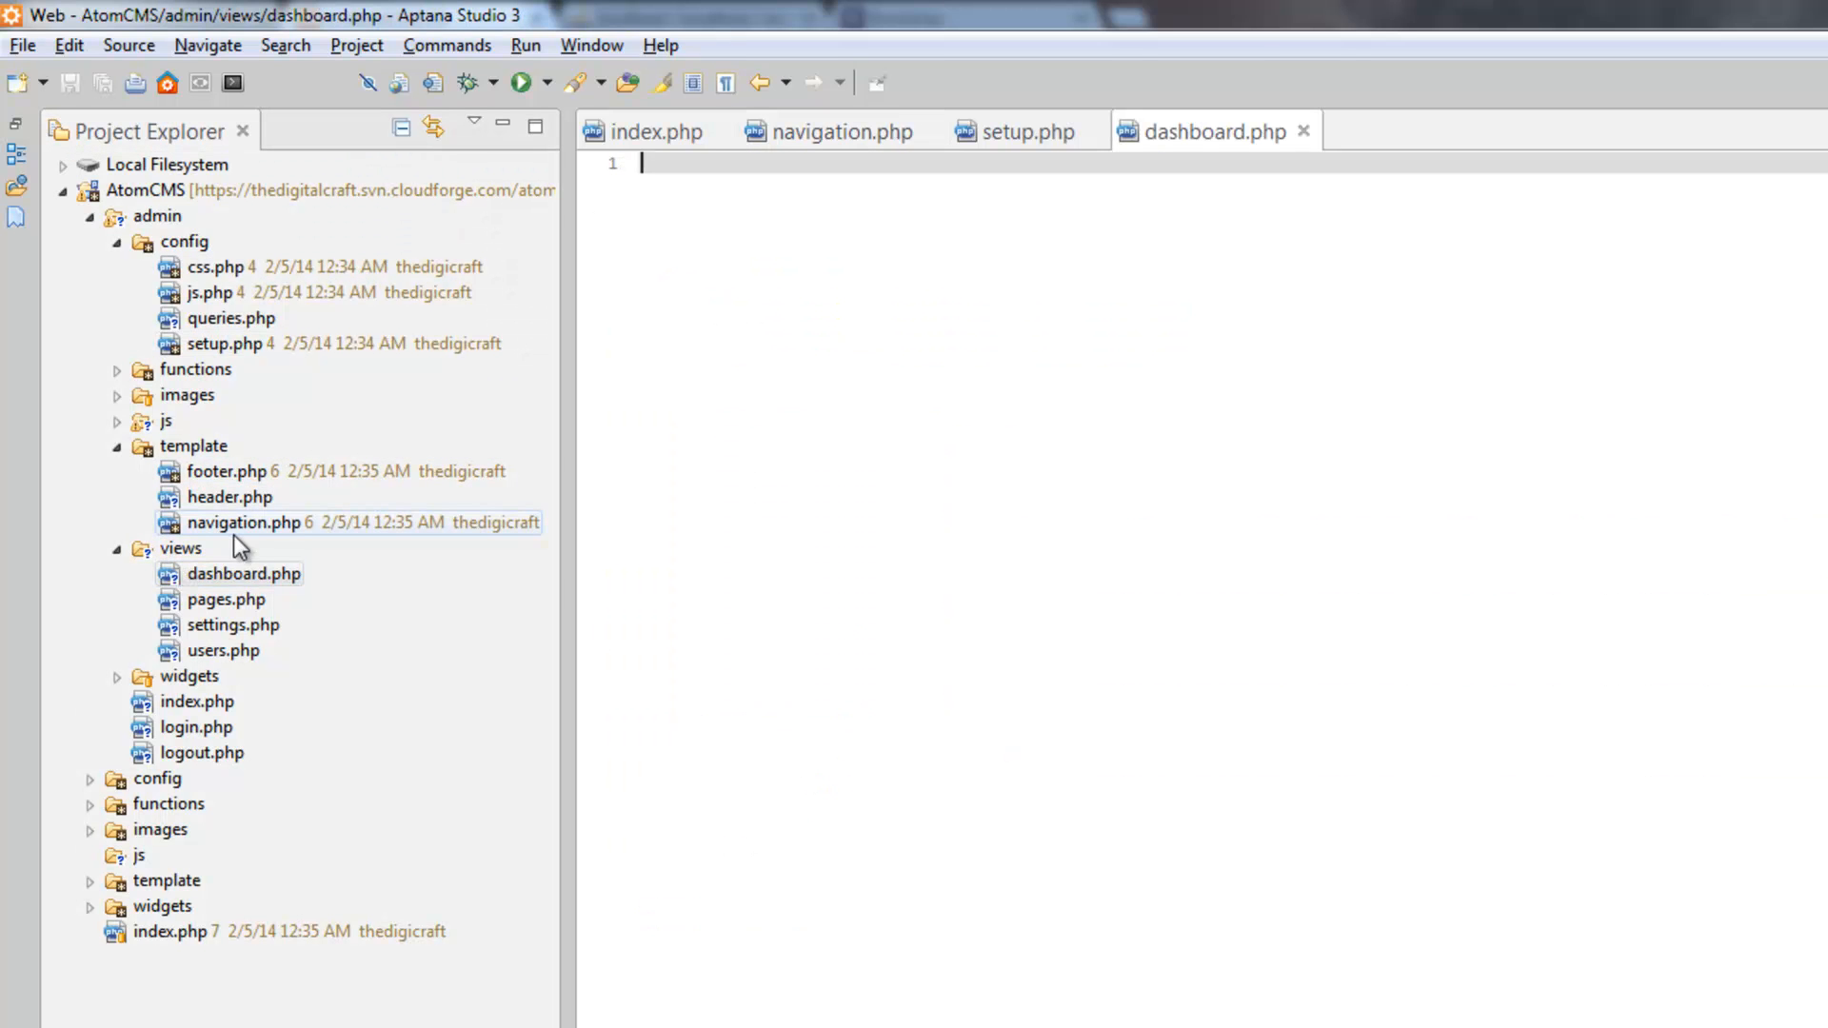
double_click(228, 599)
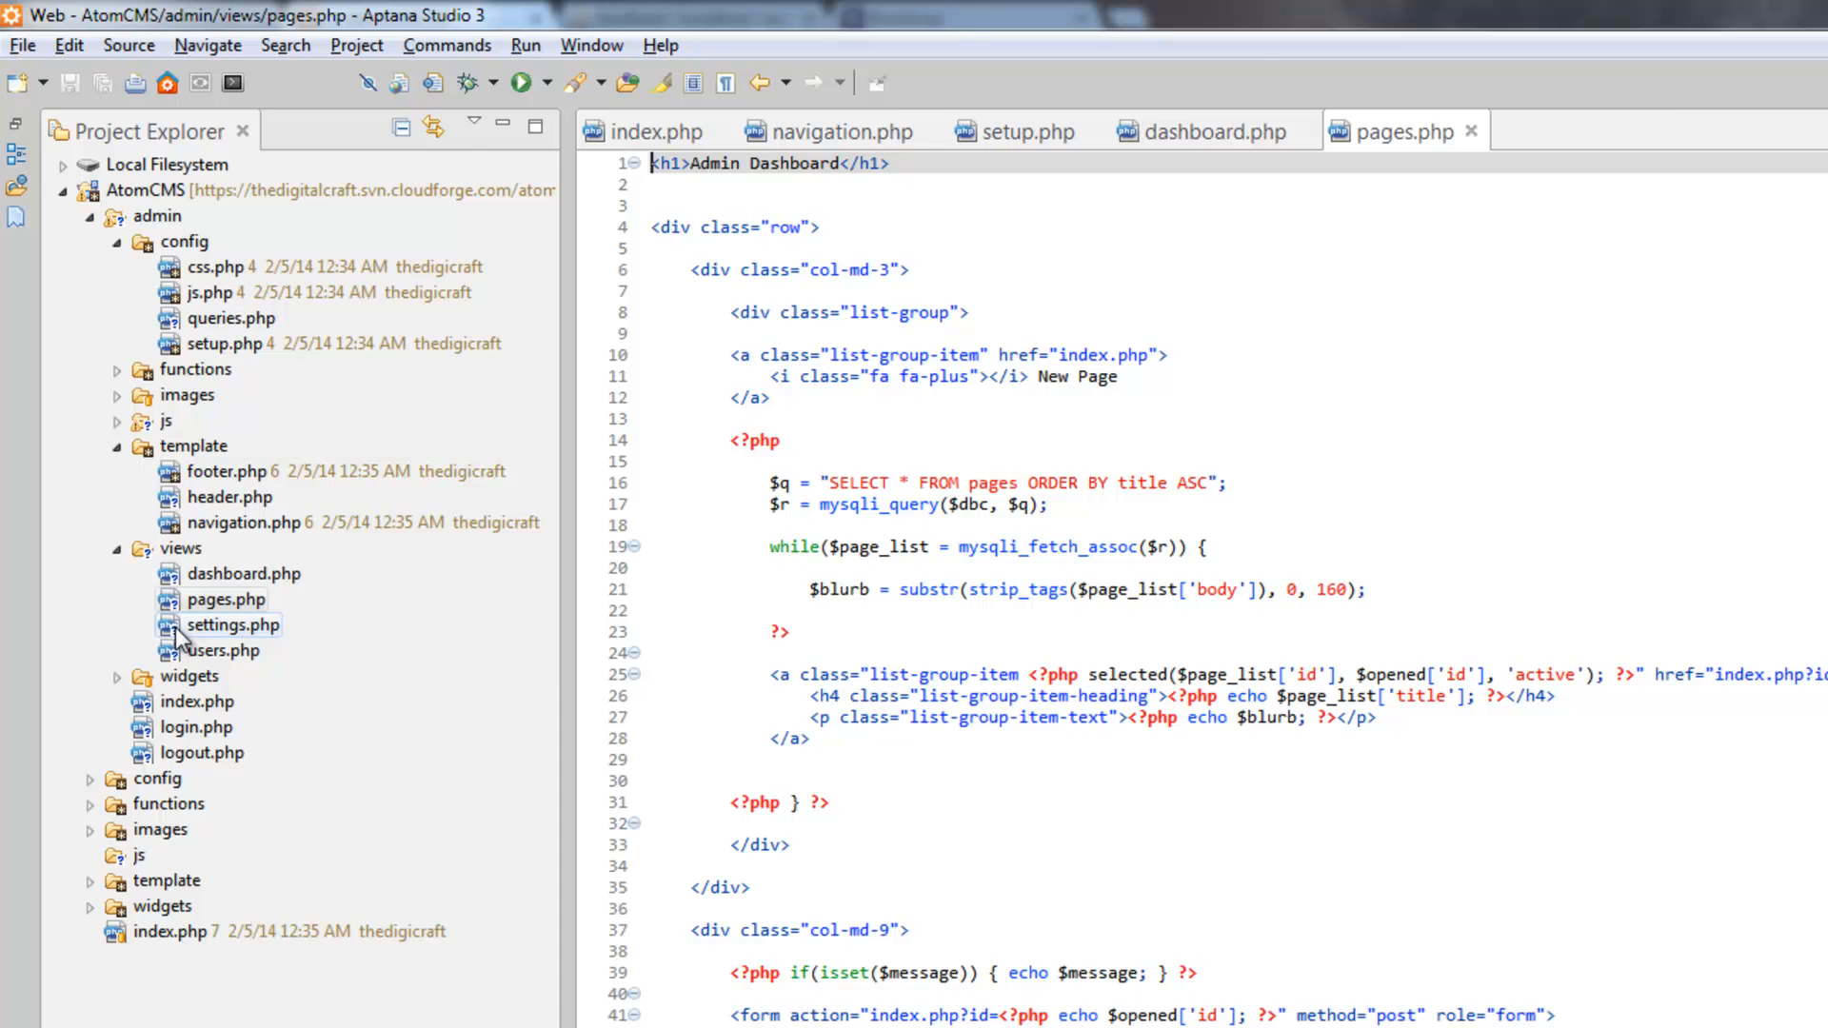
double_click(233, 623)
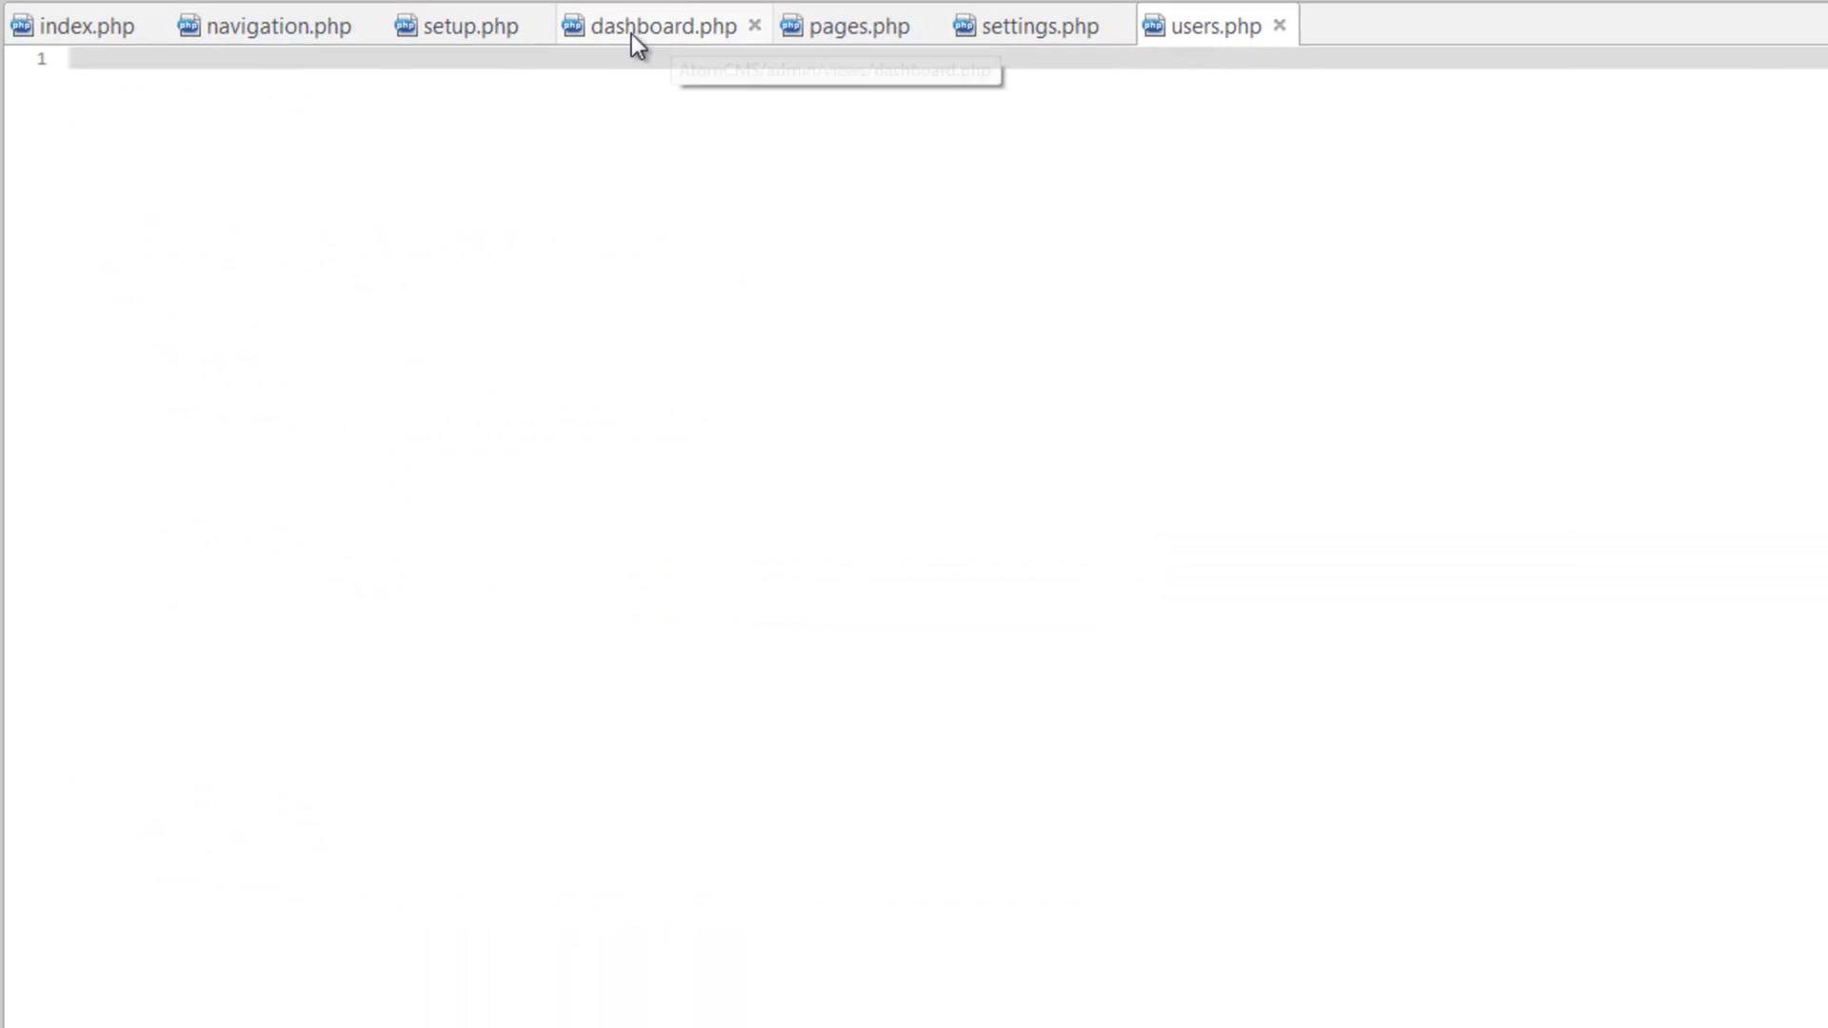
Step: Replace the Admin Dashboard heading in pages.php with Page Manager
click(845, 25)
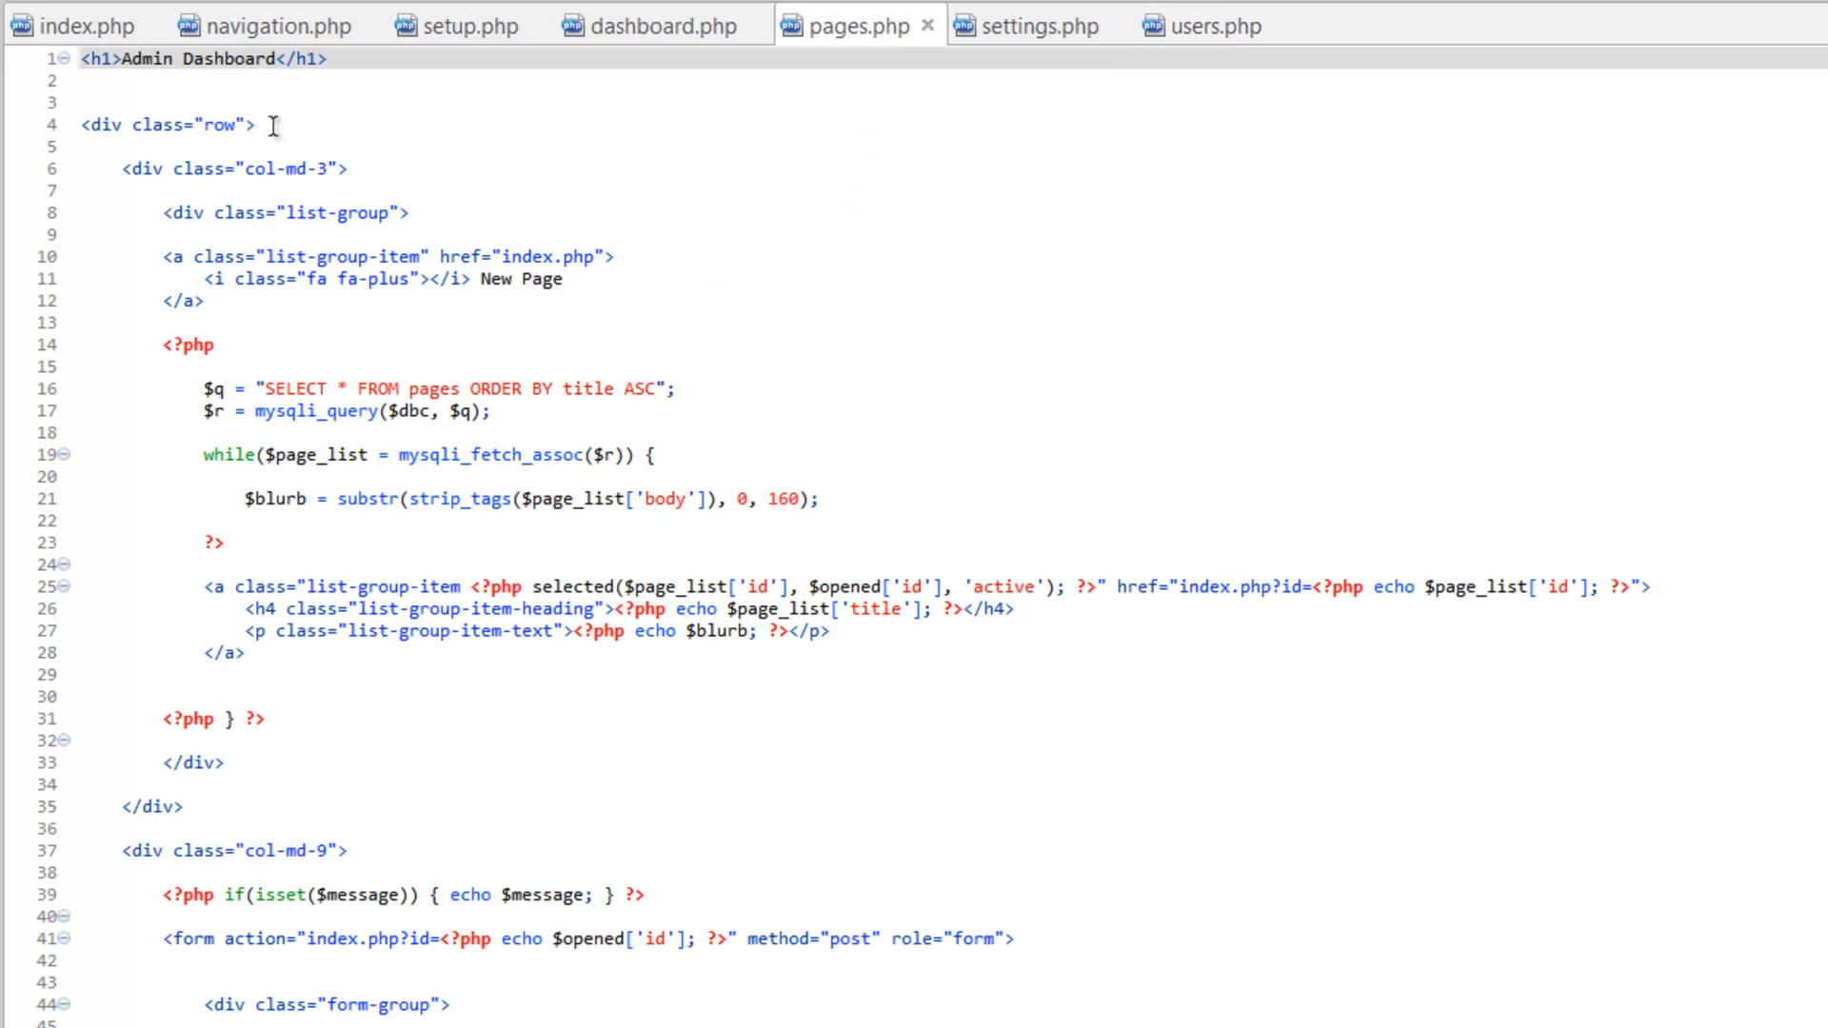
double_click(175, 58)
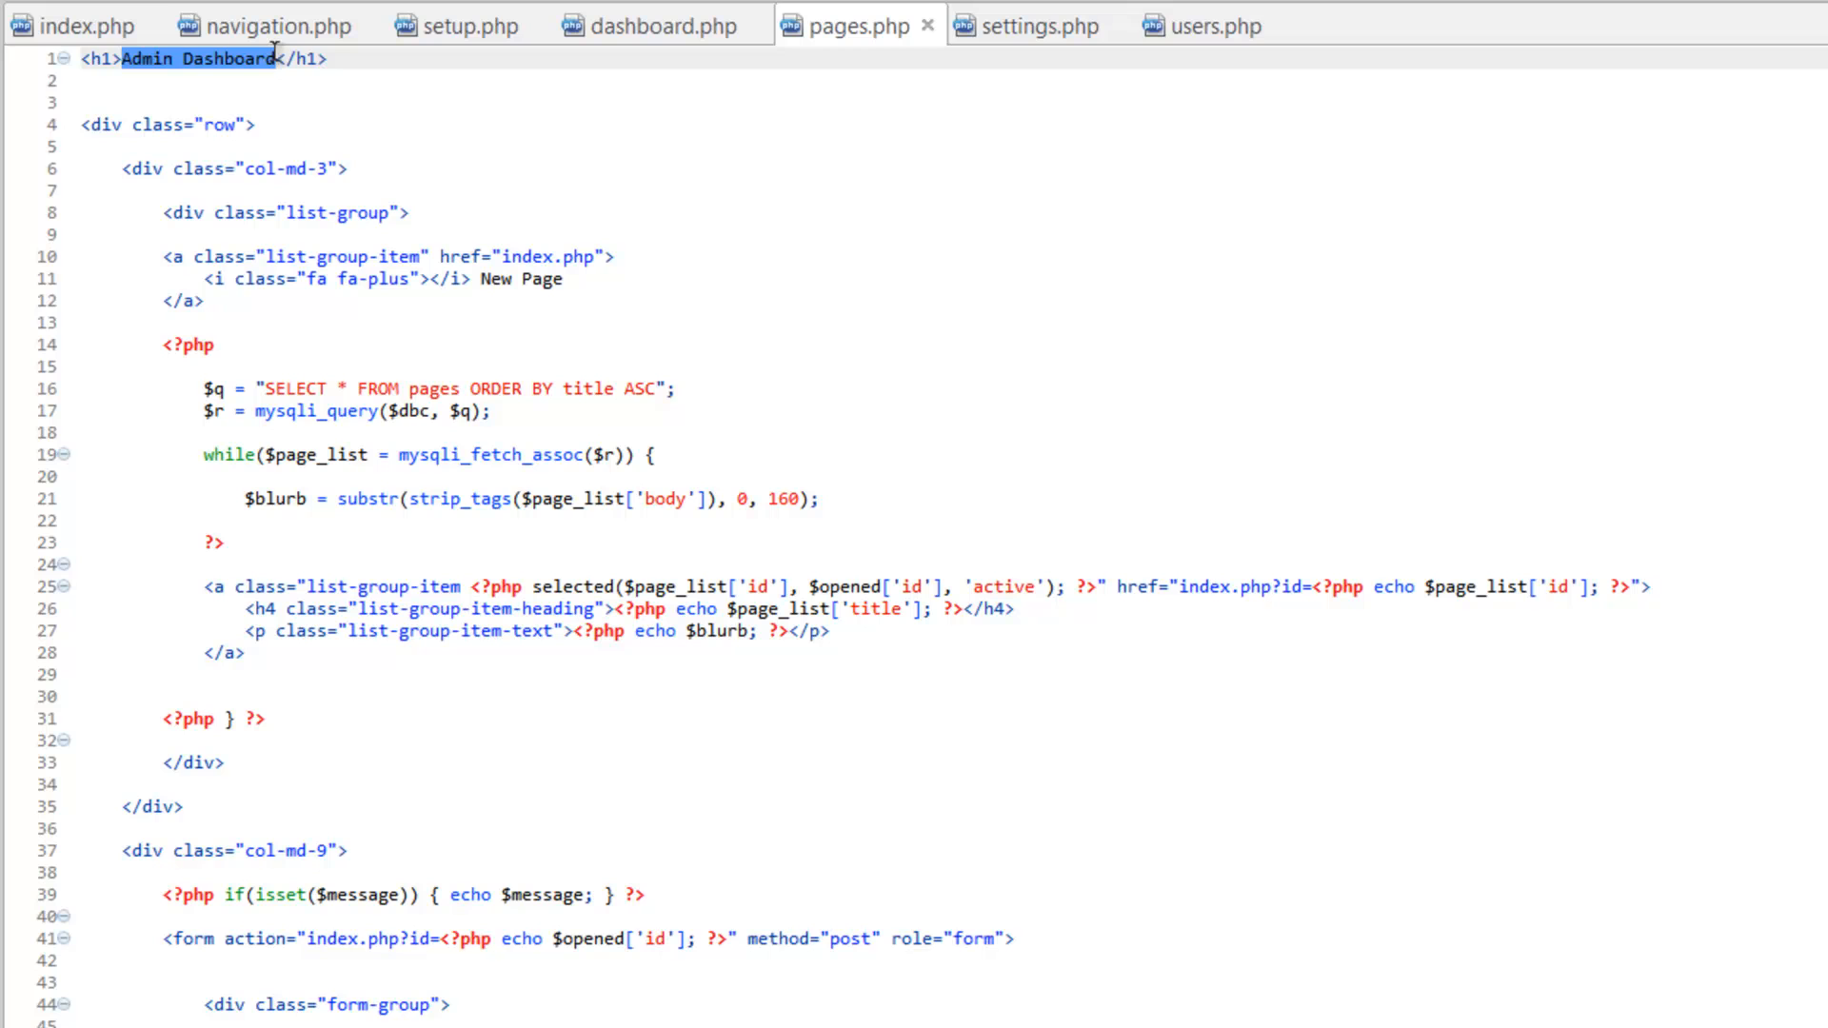
text(Page mag)
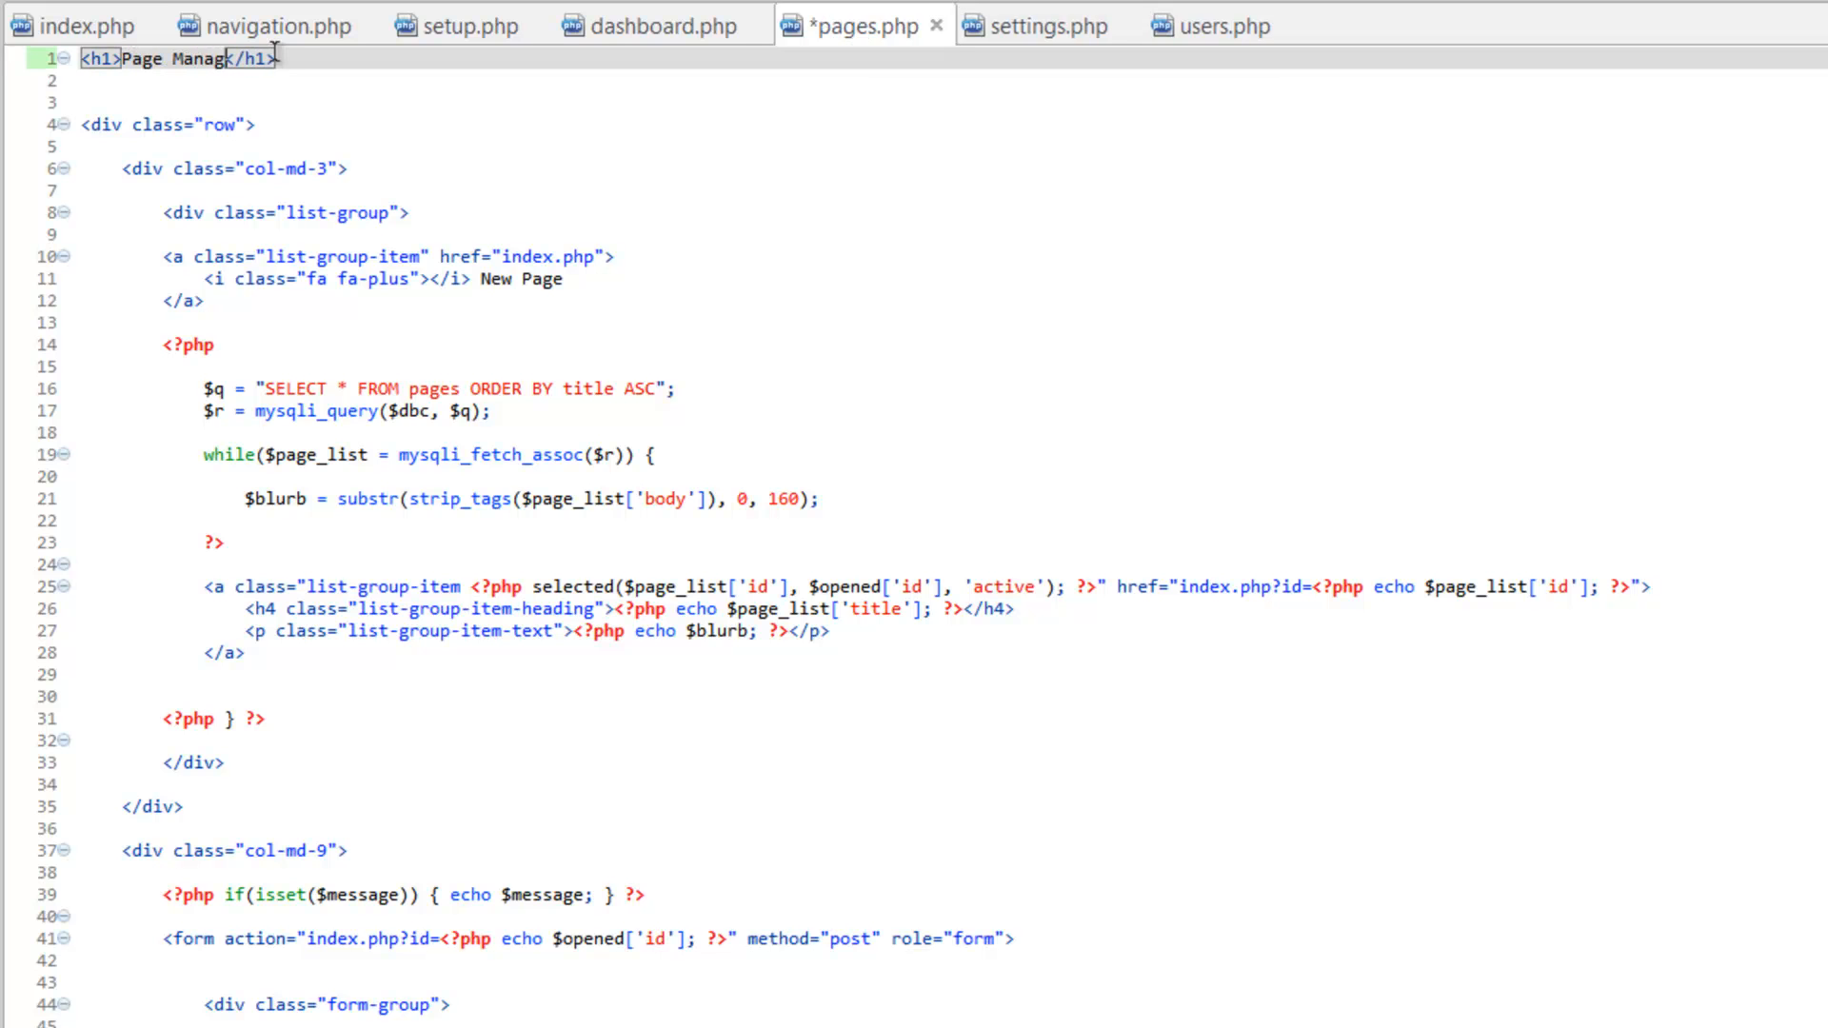
text(er)
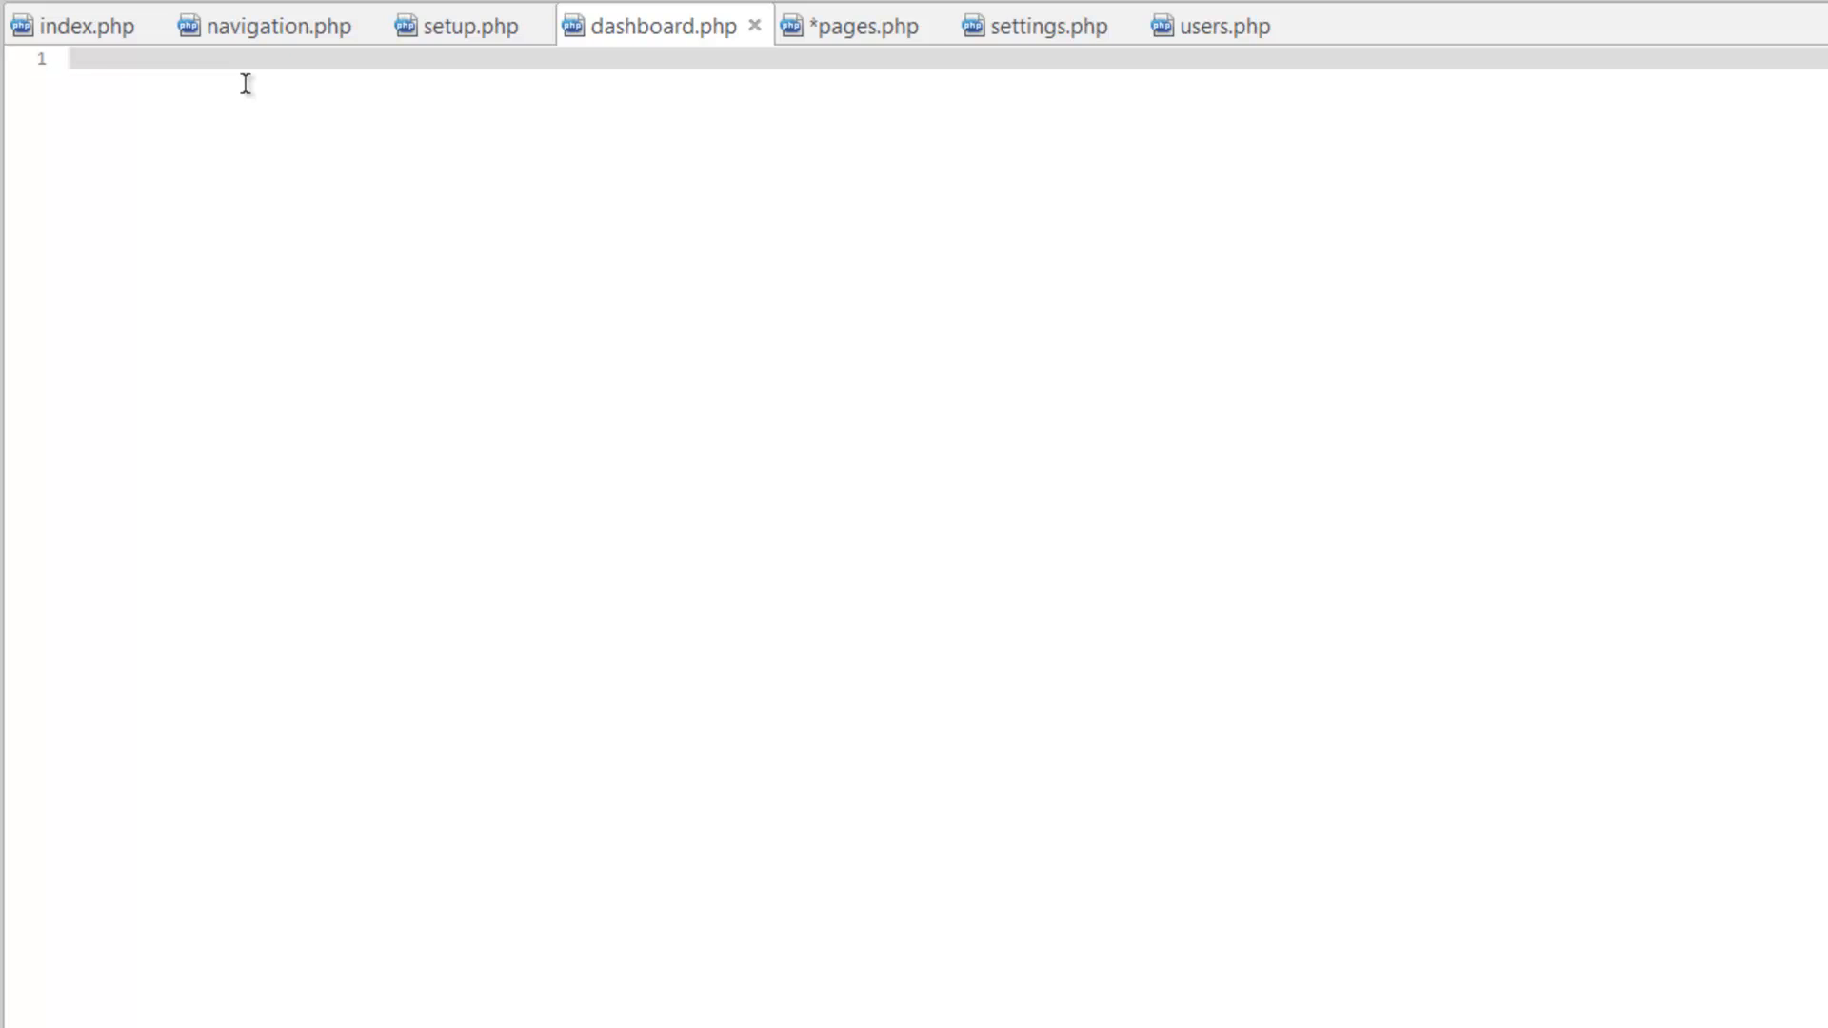
Step: Paste the h1 into dashboard.php and change its text to Dashboard
text(<h1>Page Manager</h1>)
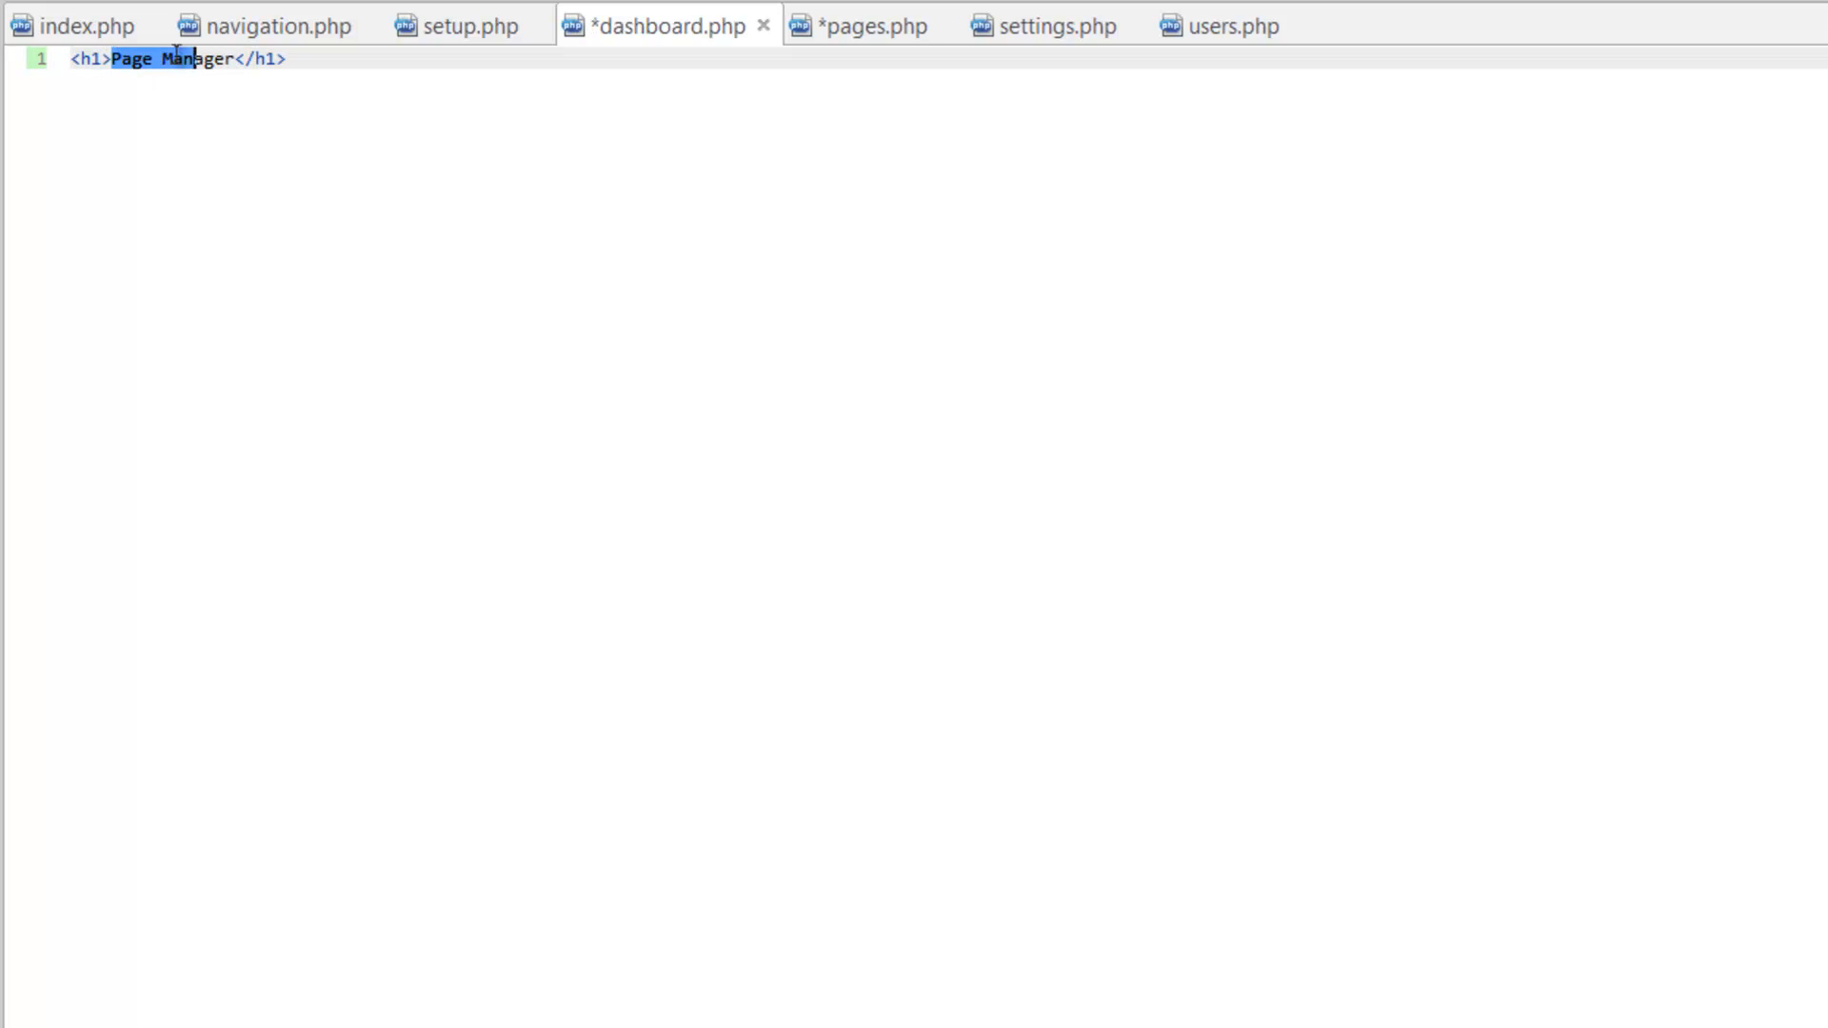
text(Dashboard)
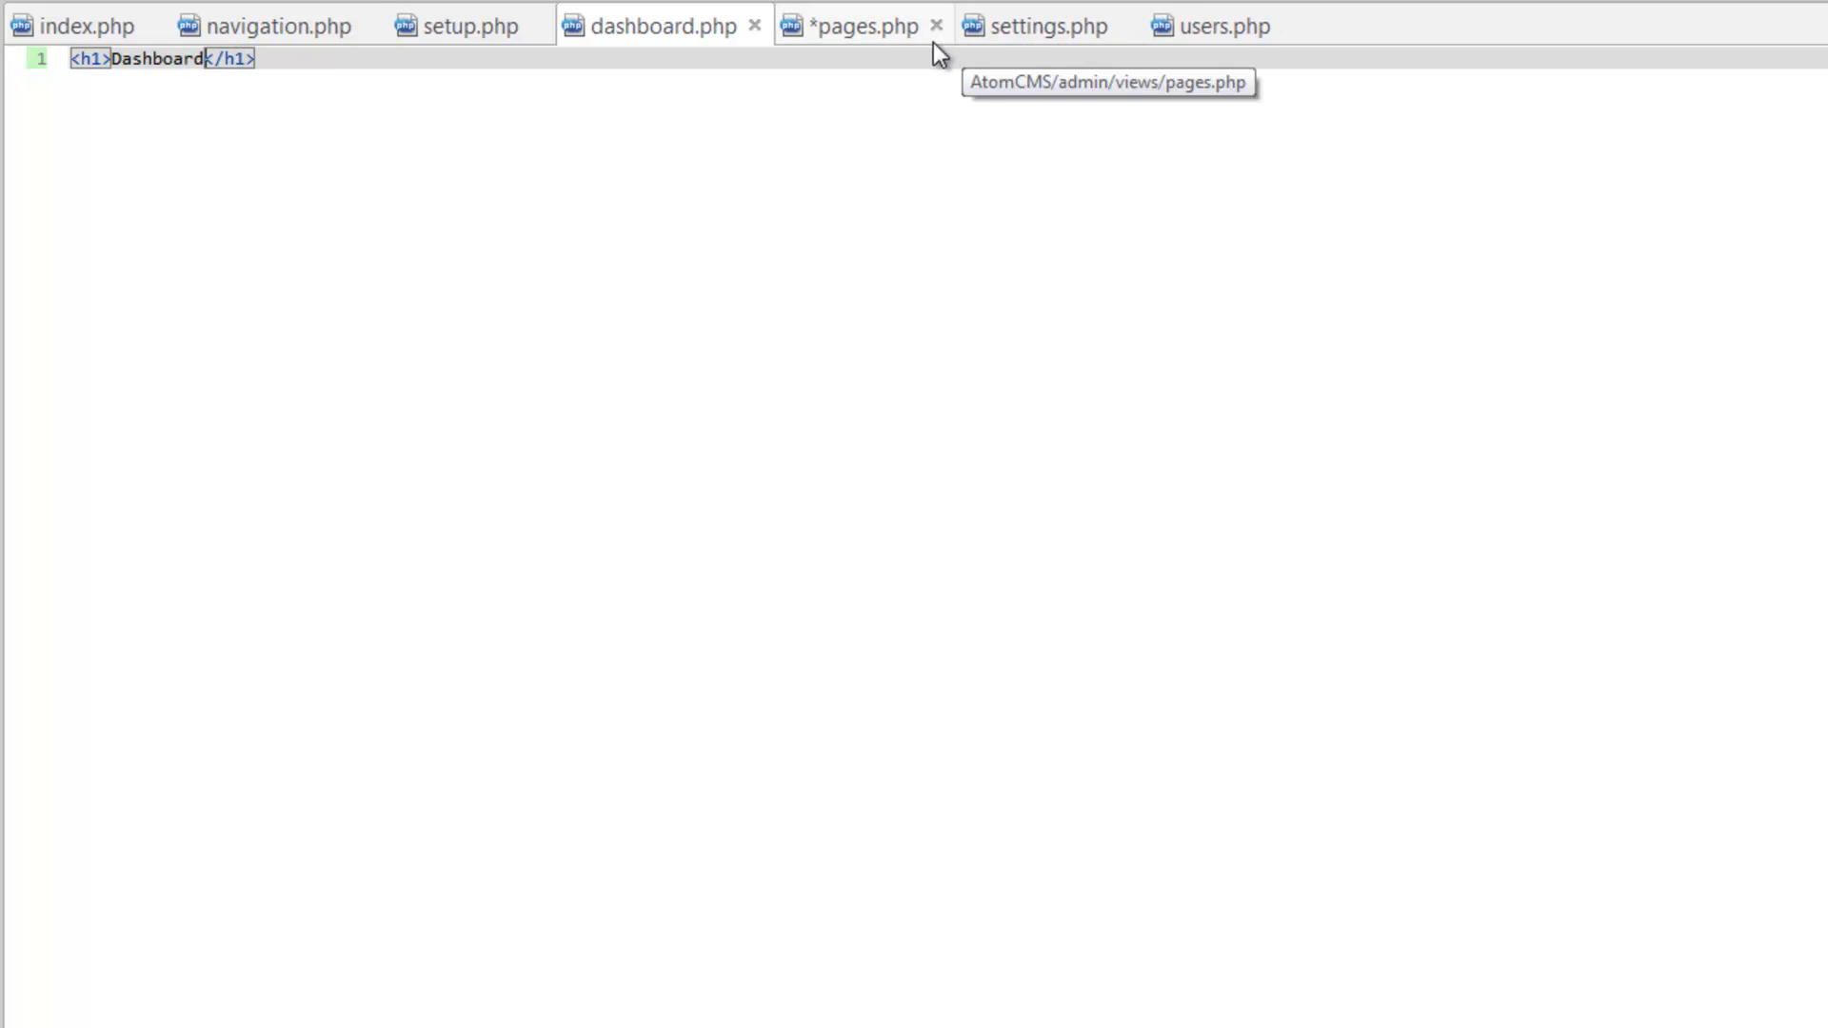
click(856, 25)
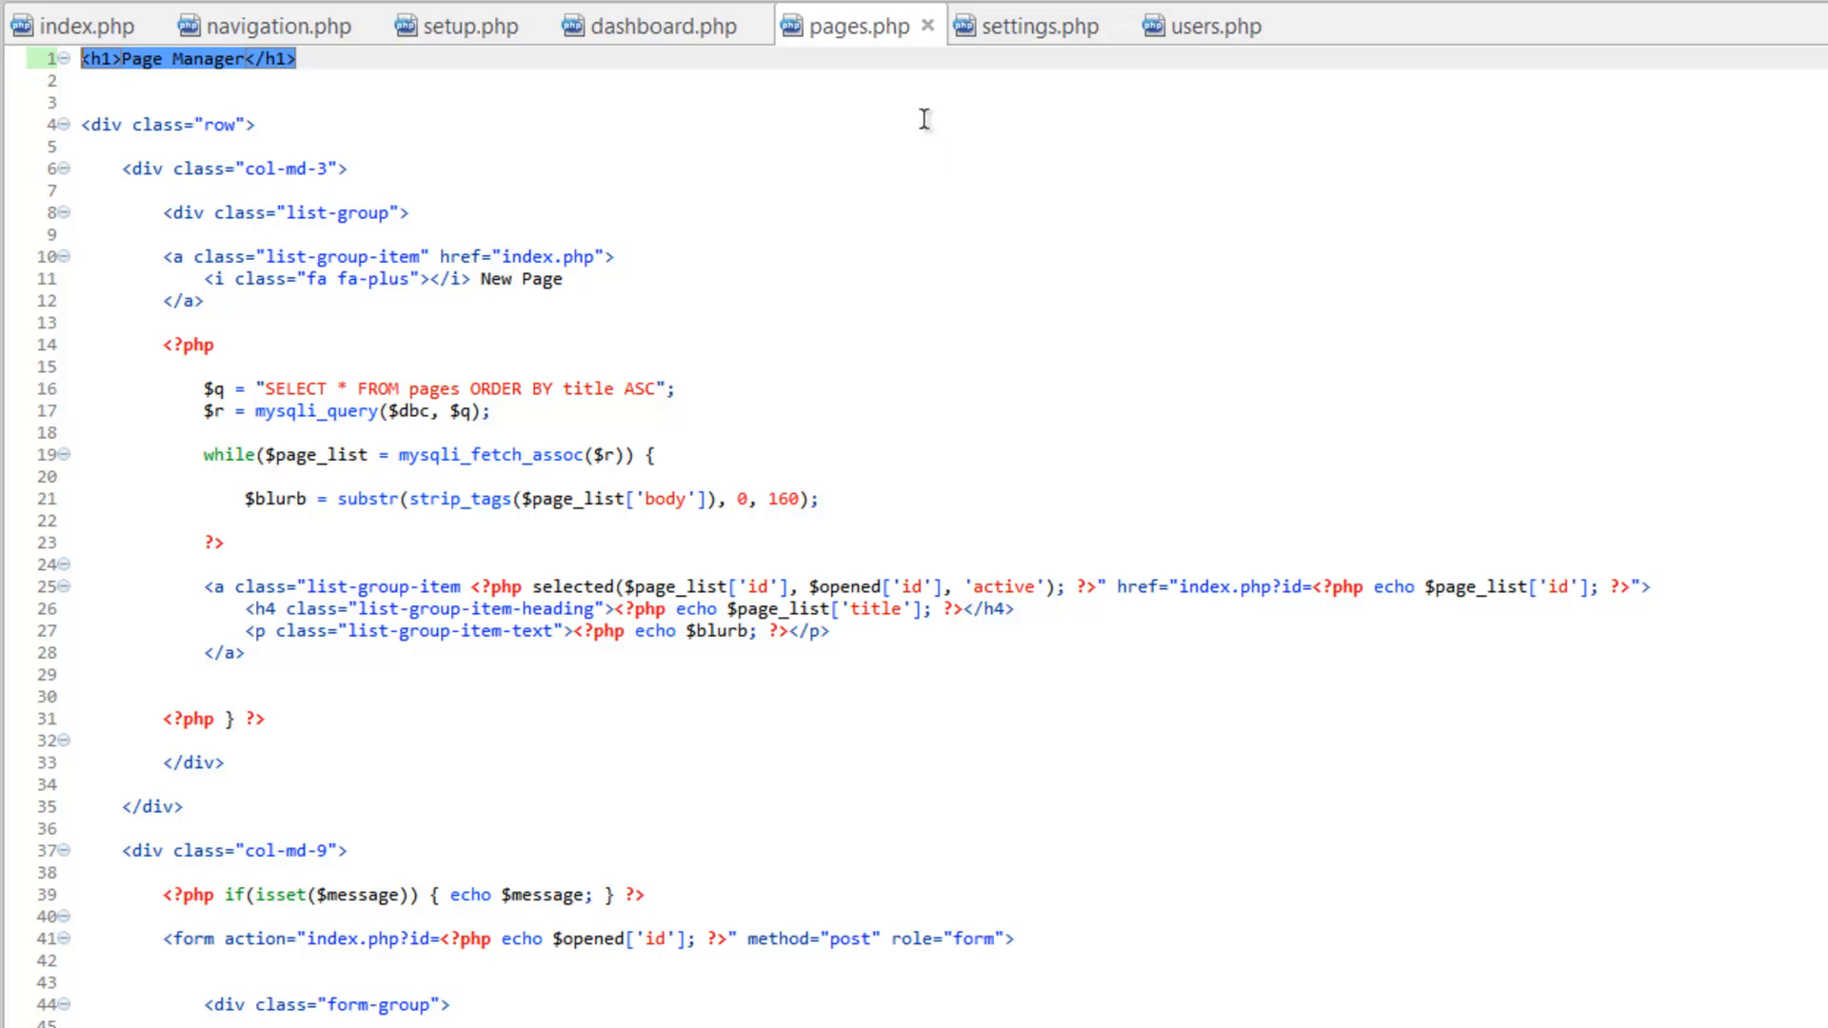
click(1029, 24)
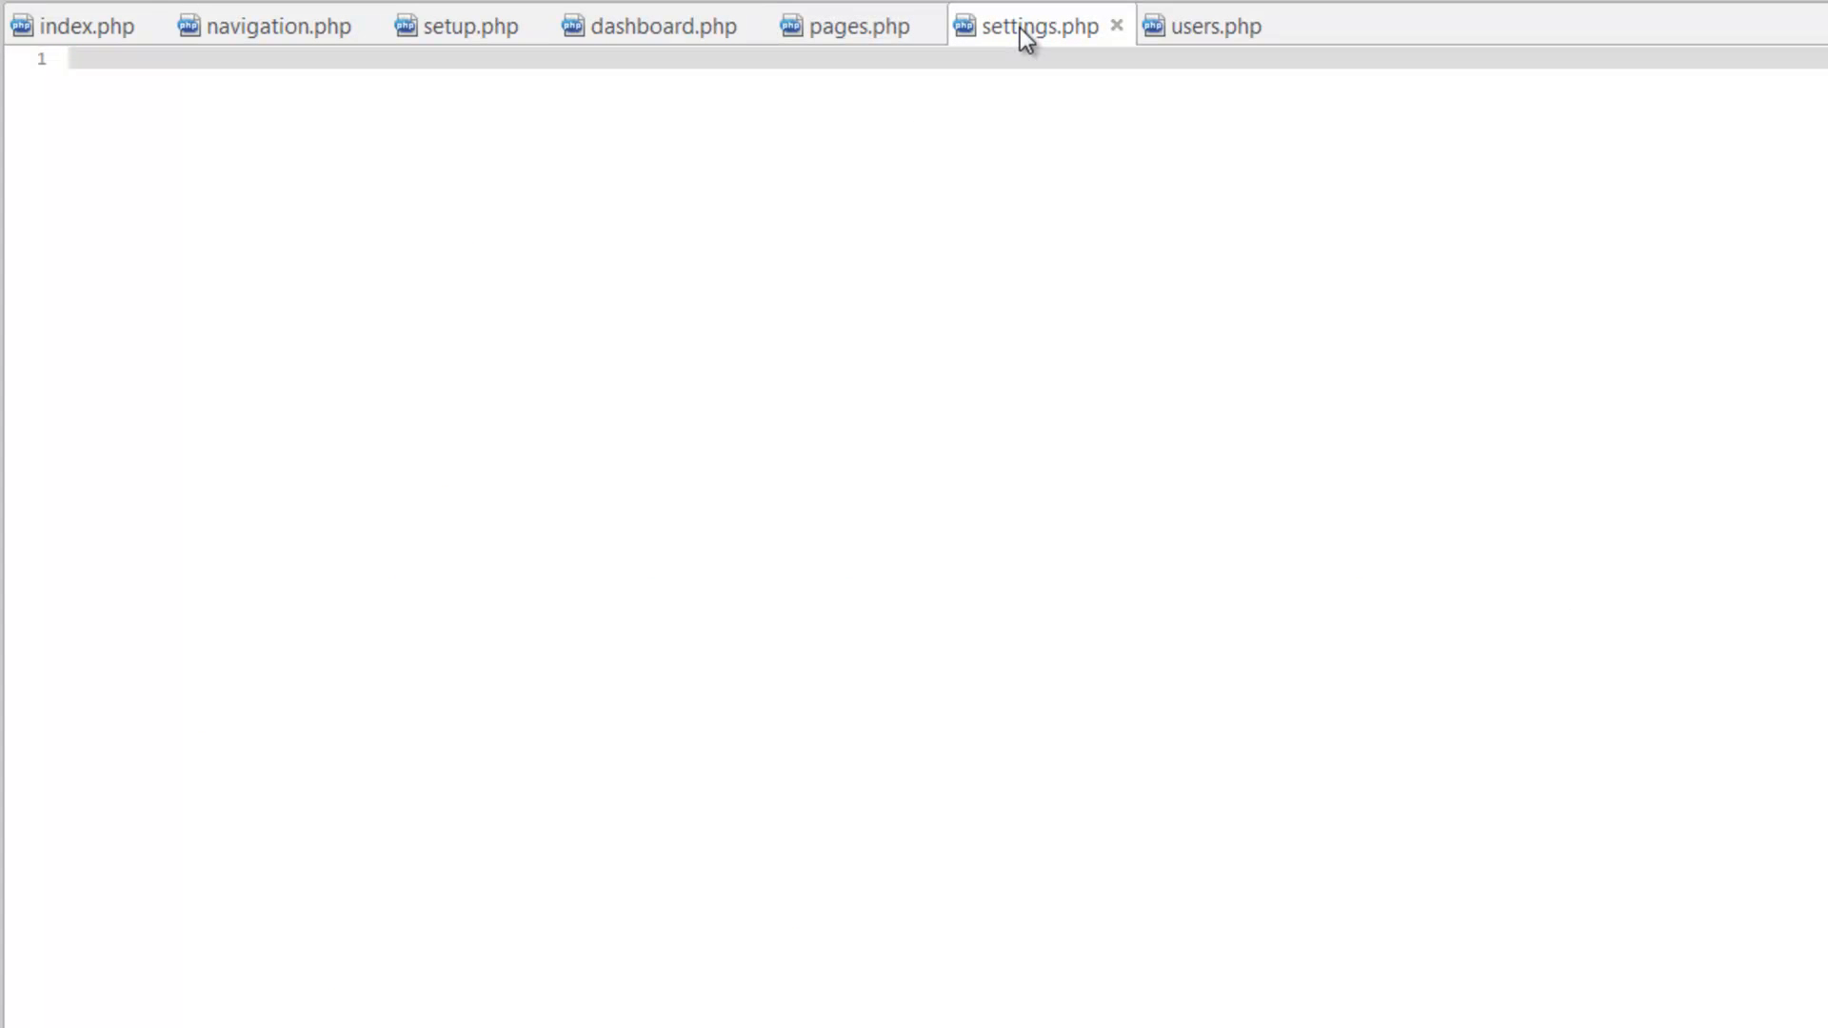
Step: Add Site Settings and User Manager headings, save, and check admin/?page=users in Chrome
text(<h1>Page Manager</h1>)
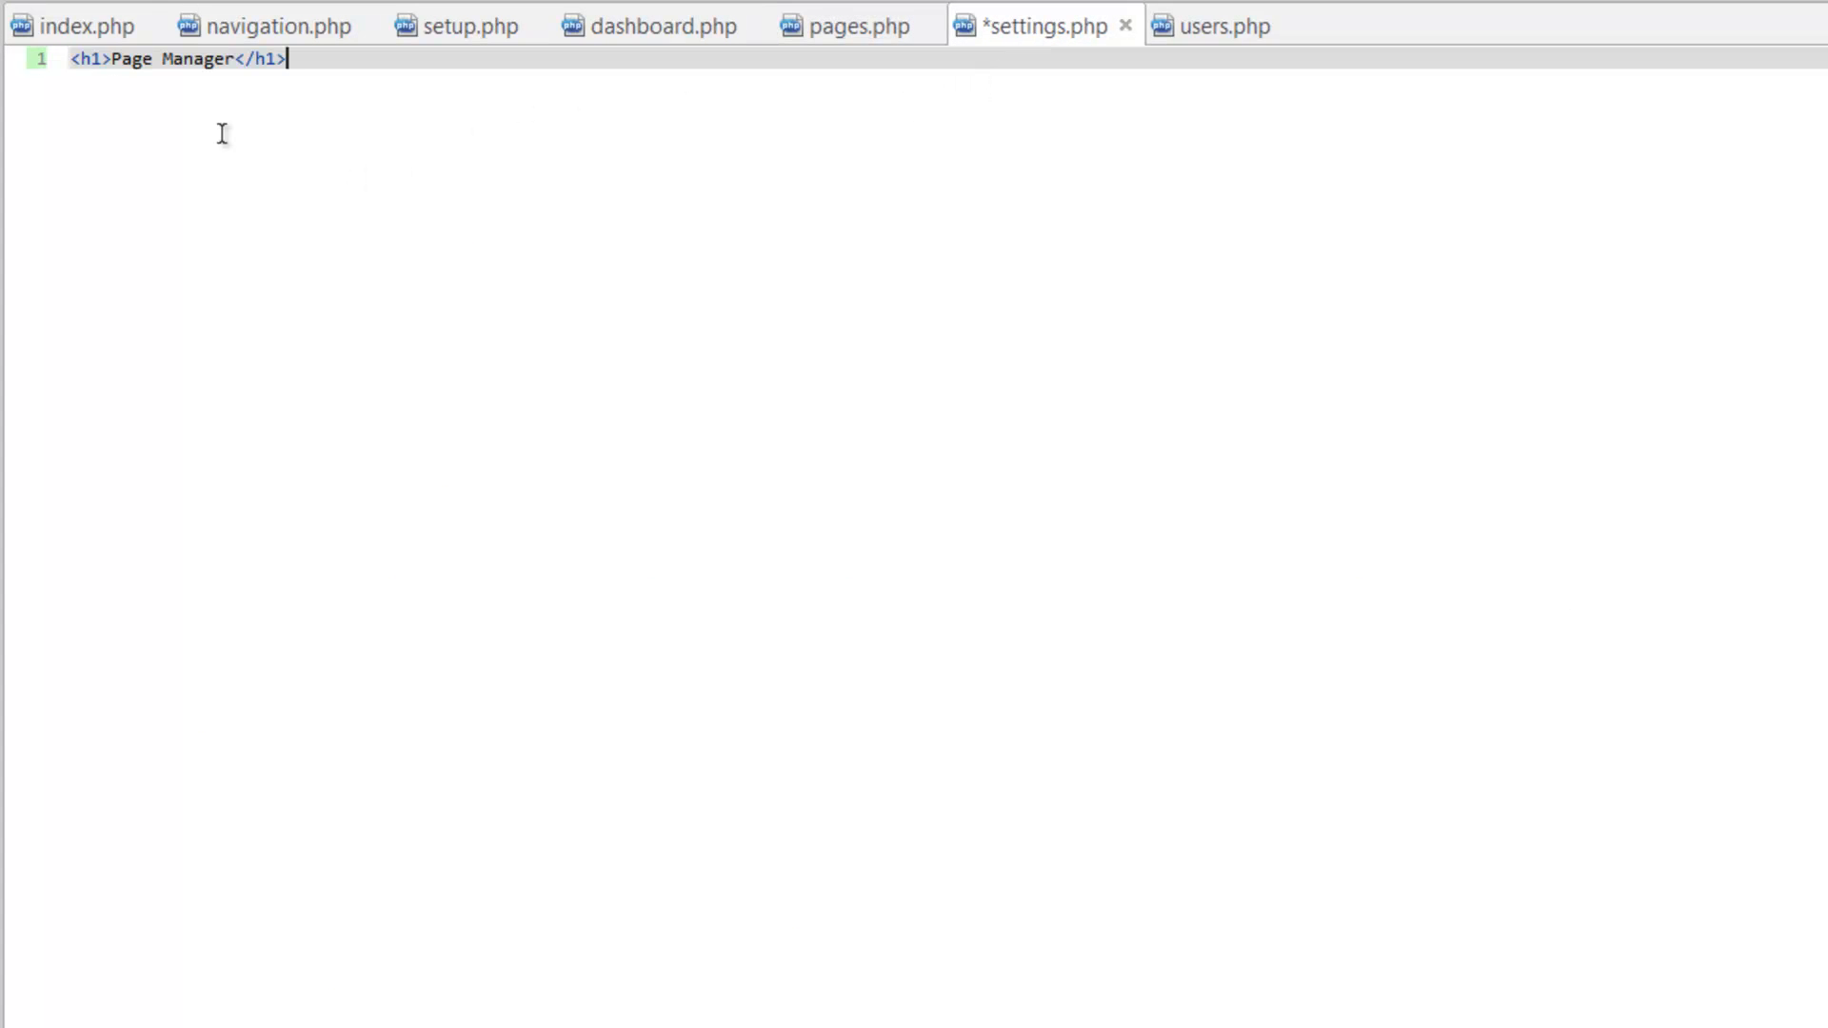
double_click(169, 59)
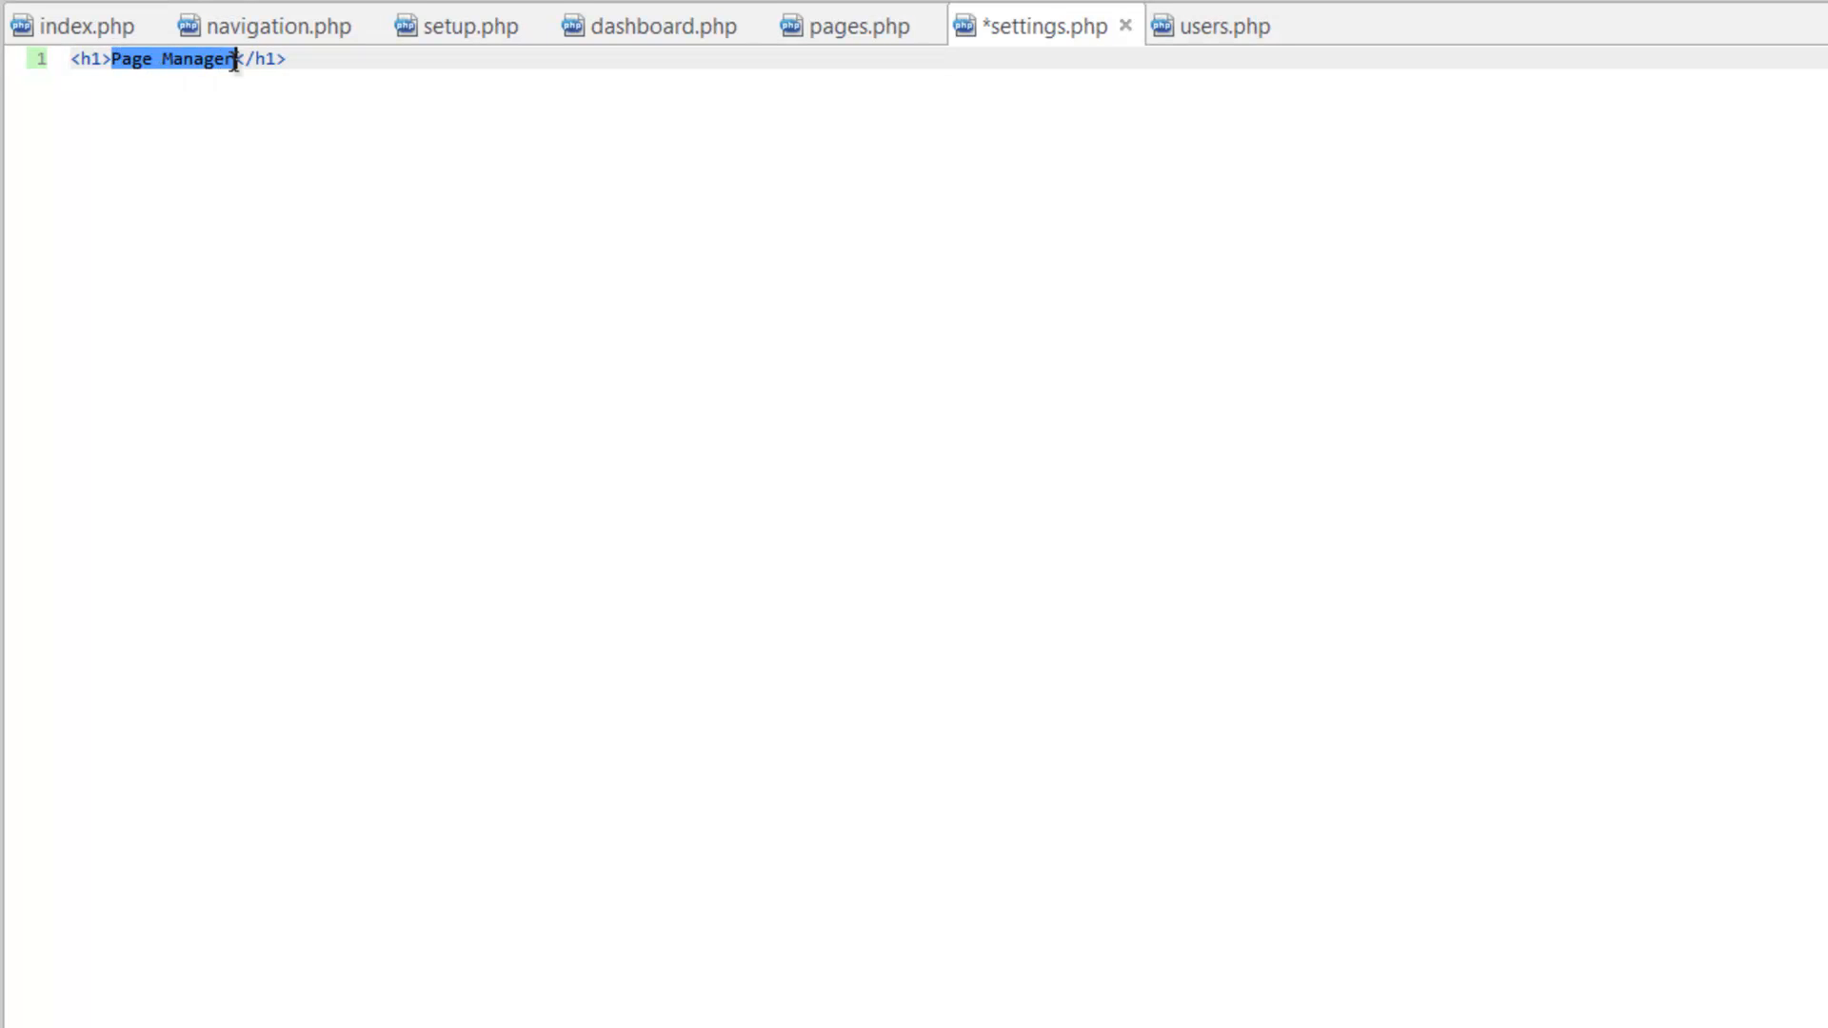
text(Site Se)
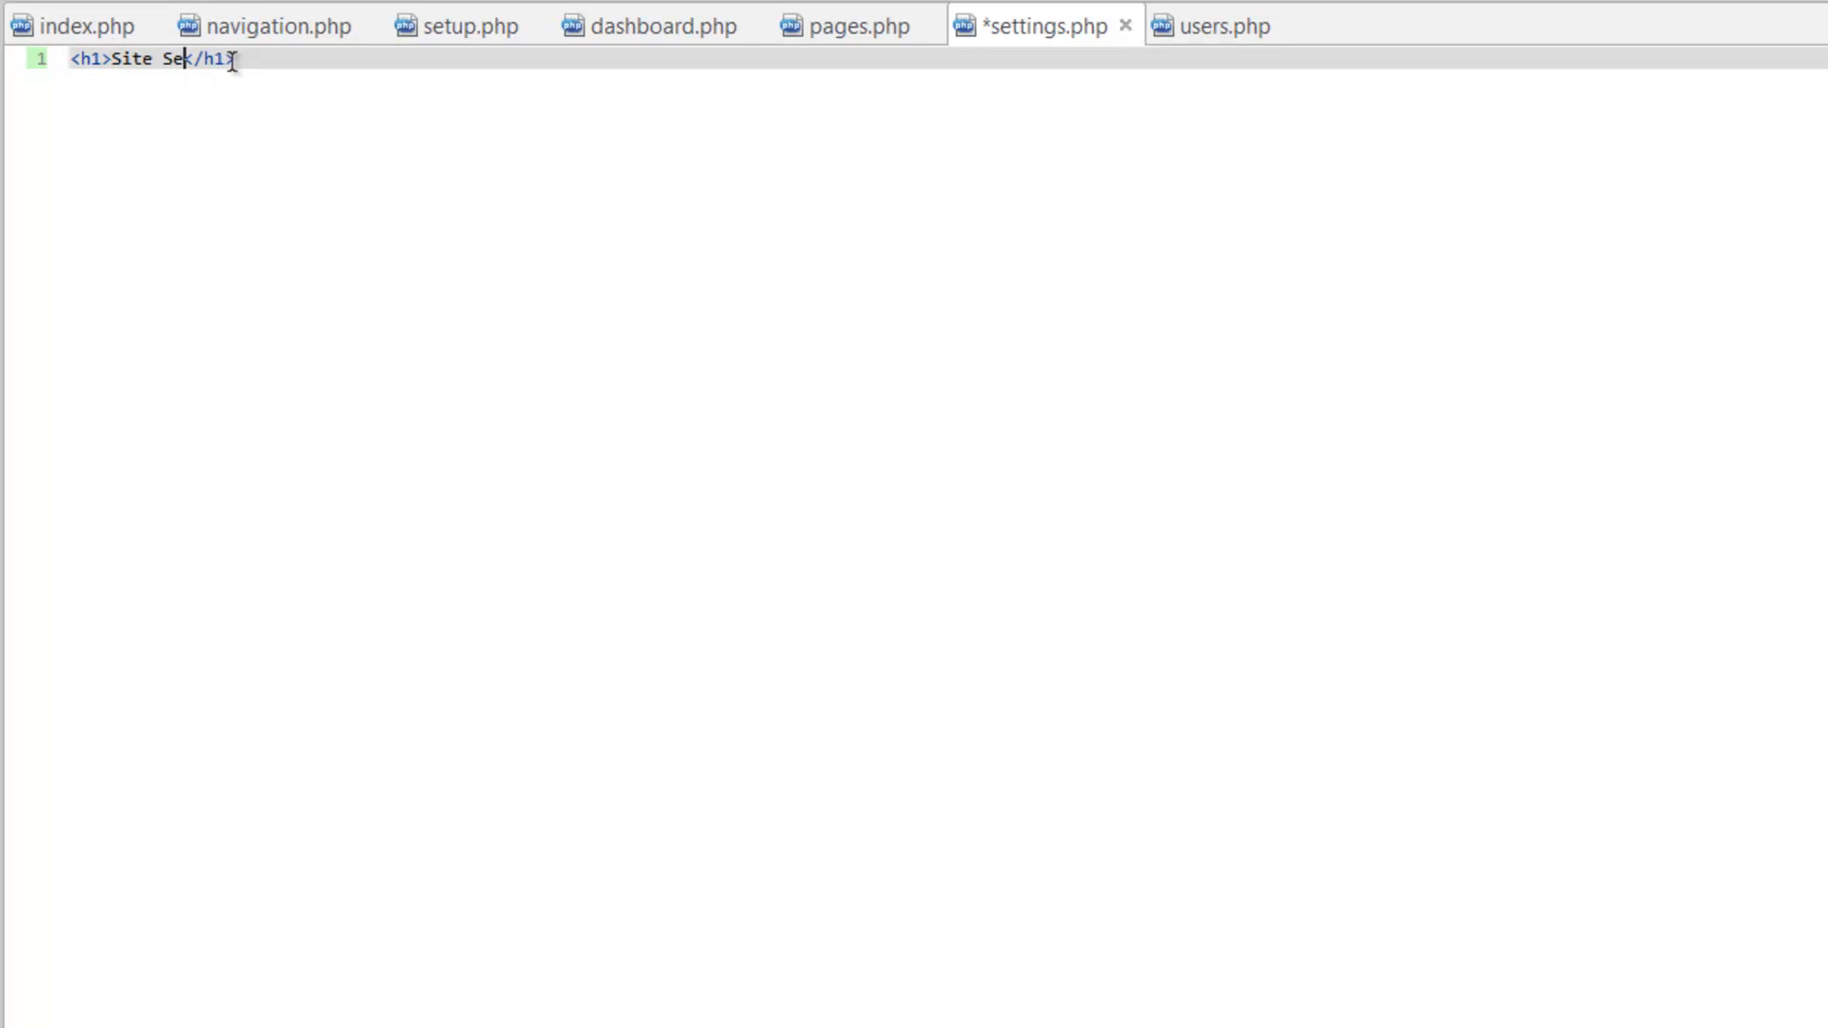
text(ttings)
text(<h1>User Manager</h1>)
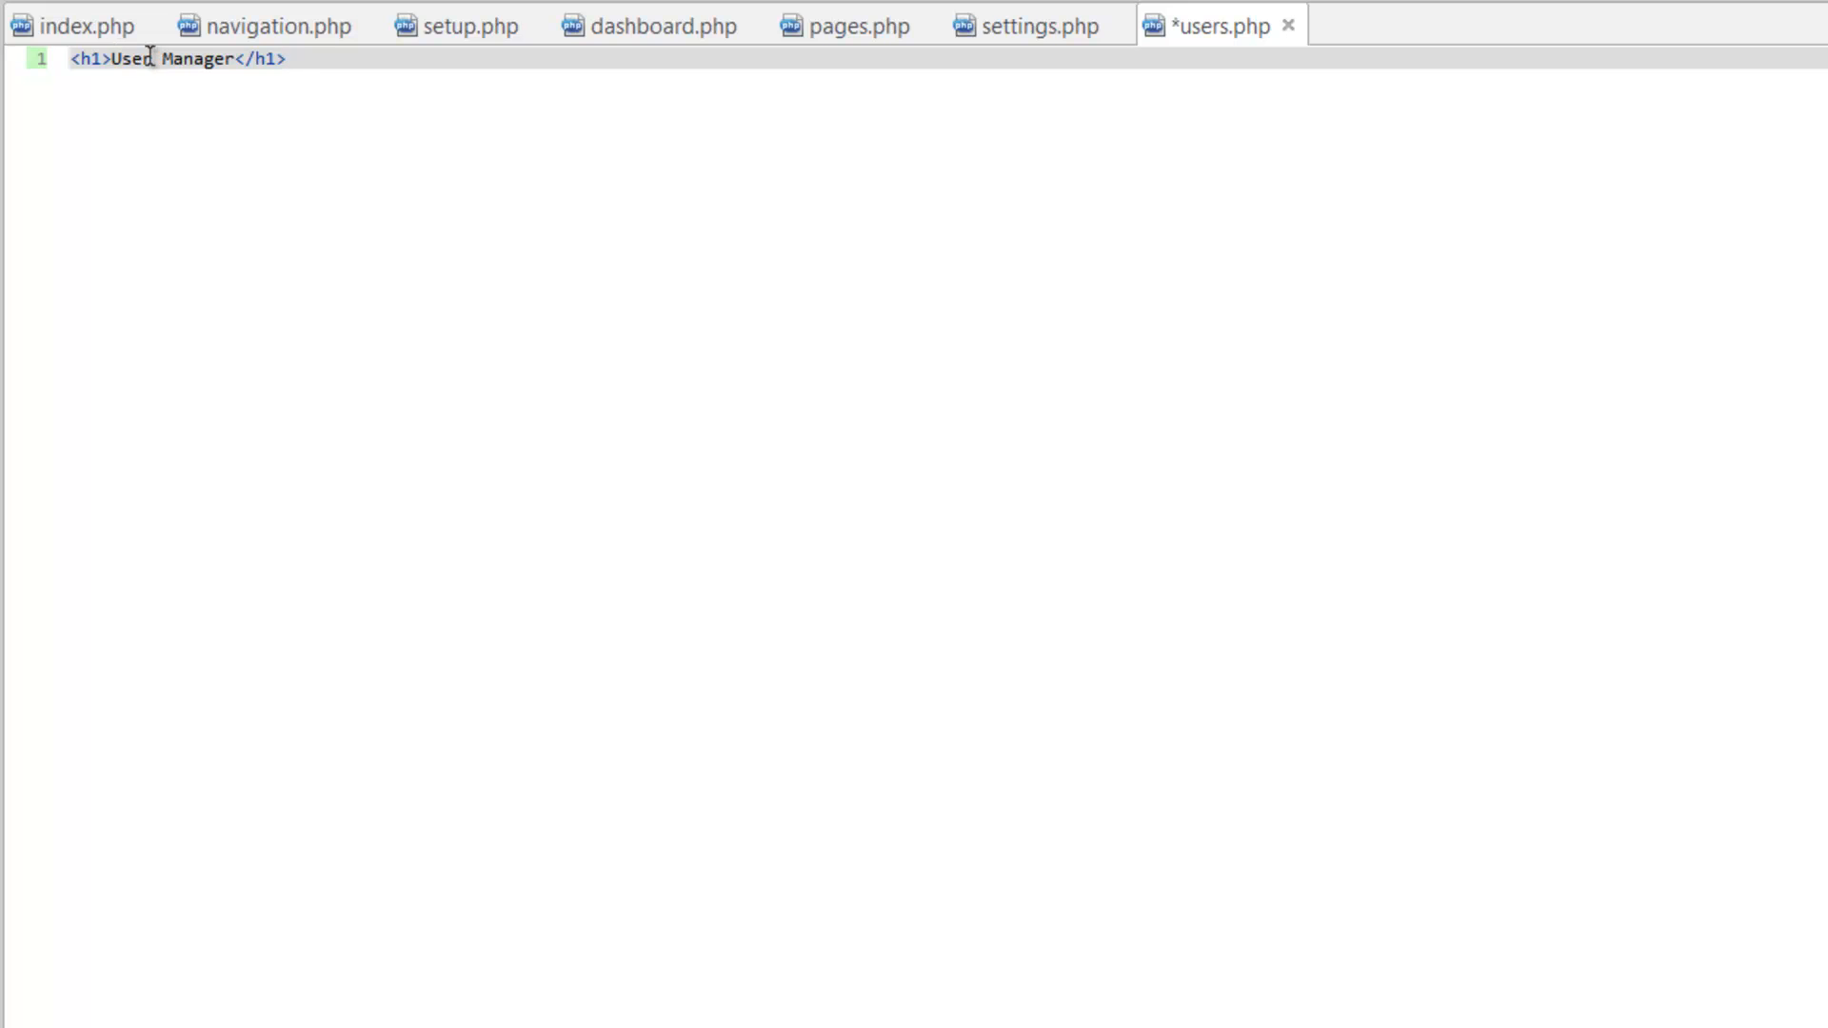
key(ctrl+s)
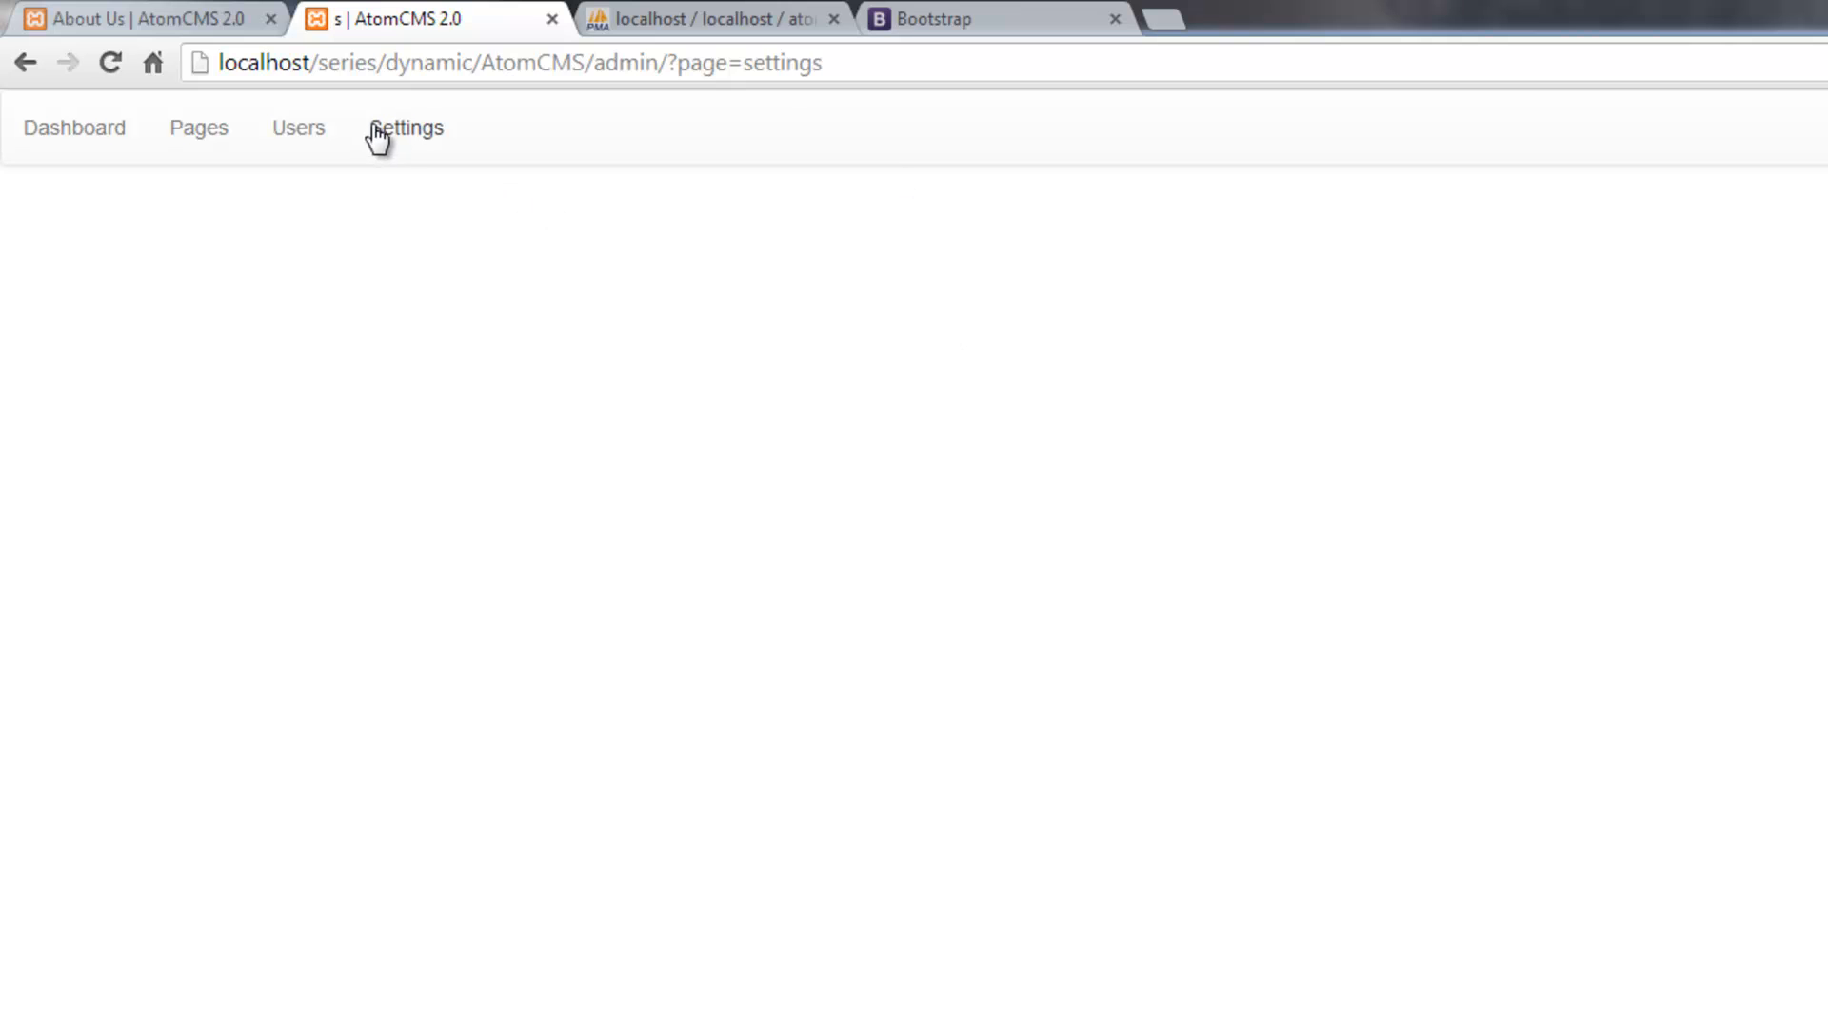
click(297, 129)
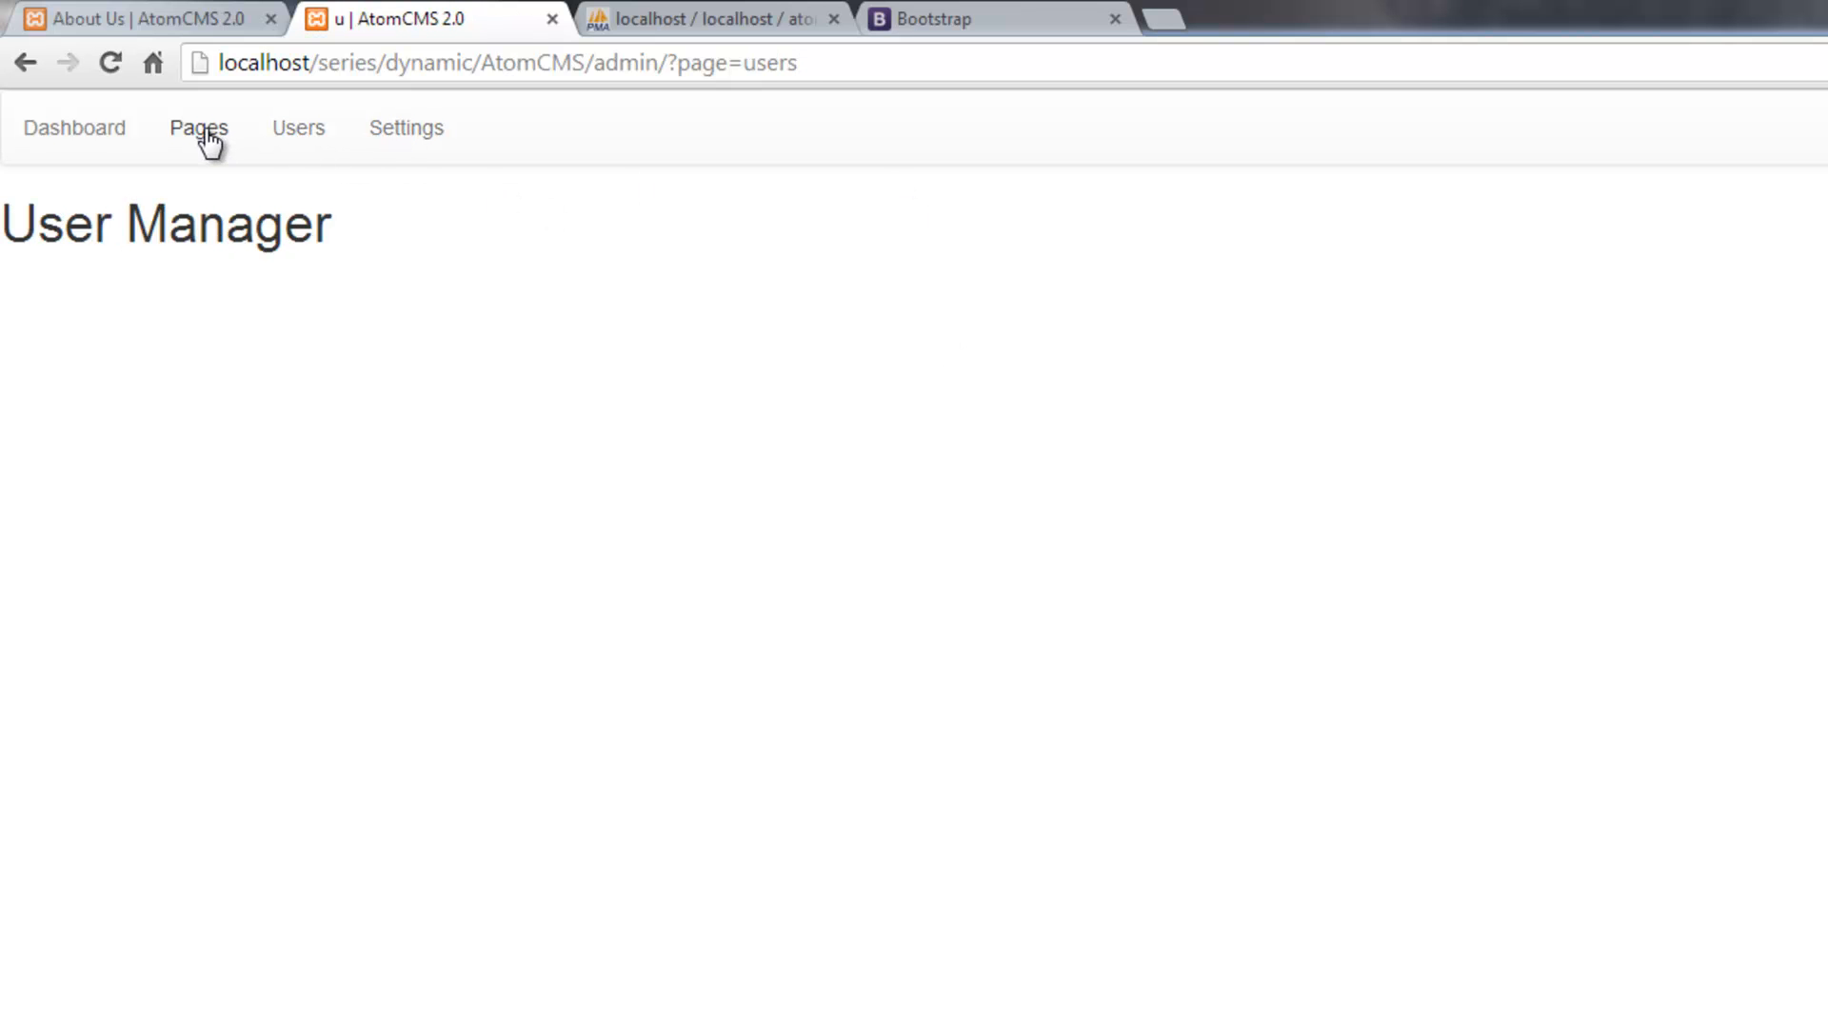